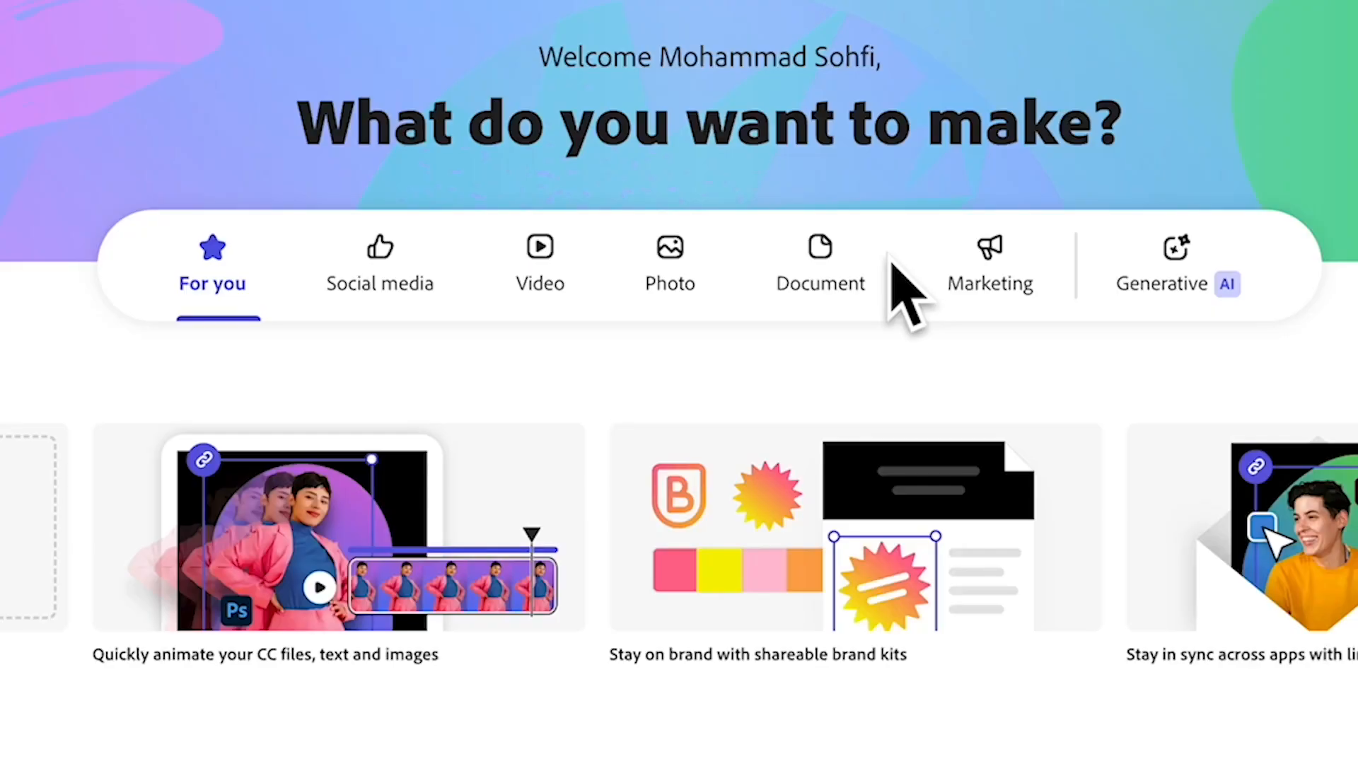
pyautogui.moveTo(402, 385)
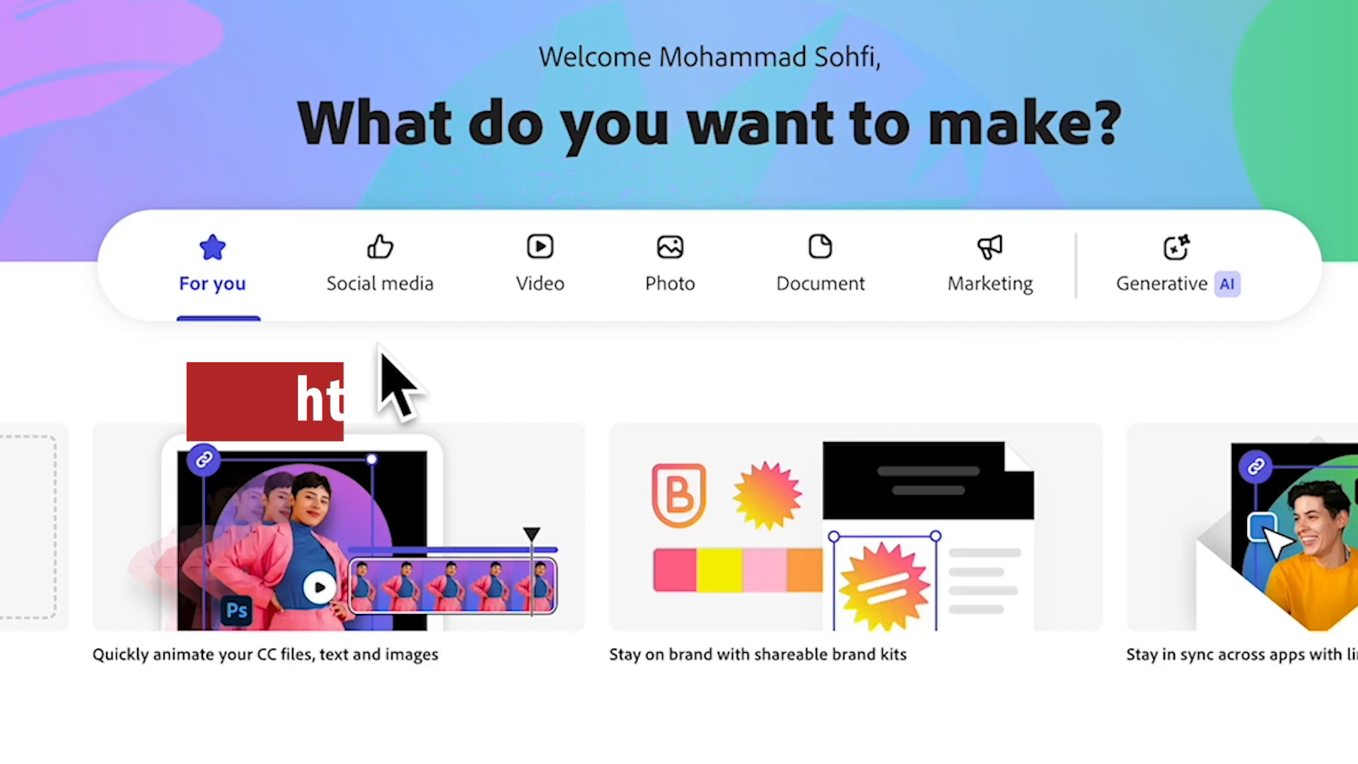
# Go to Your stuff, show the Brands collection, and begin a new brand
pyautogui.scroll(-3)
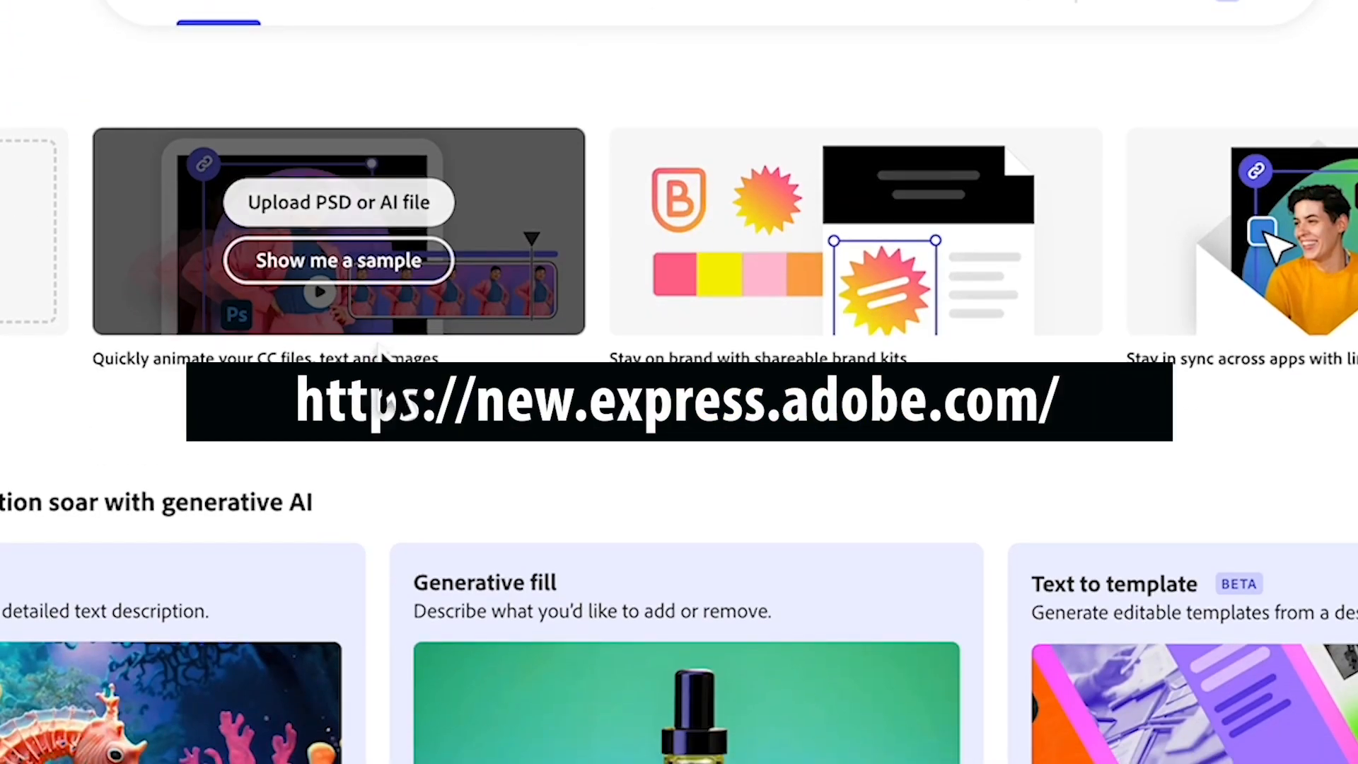
pyautogui.scroll(-3)
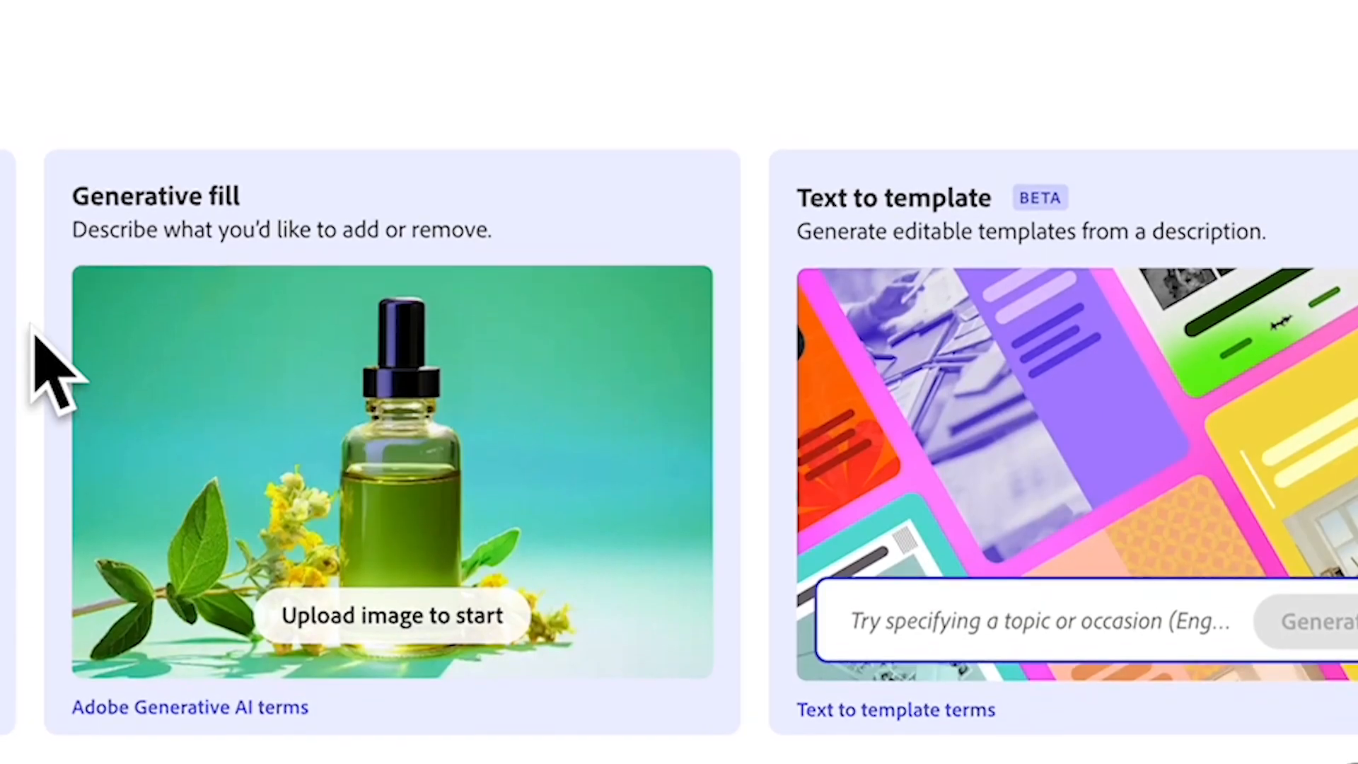
pyautogui.scroll(-3)
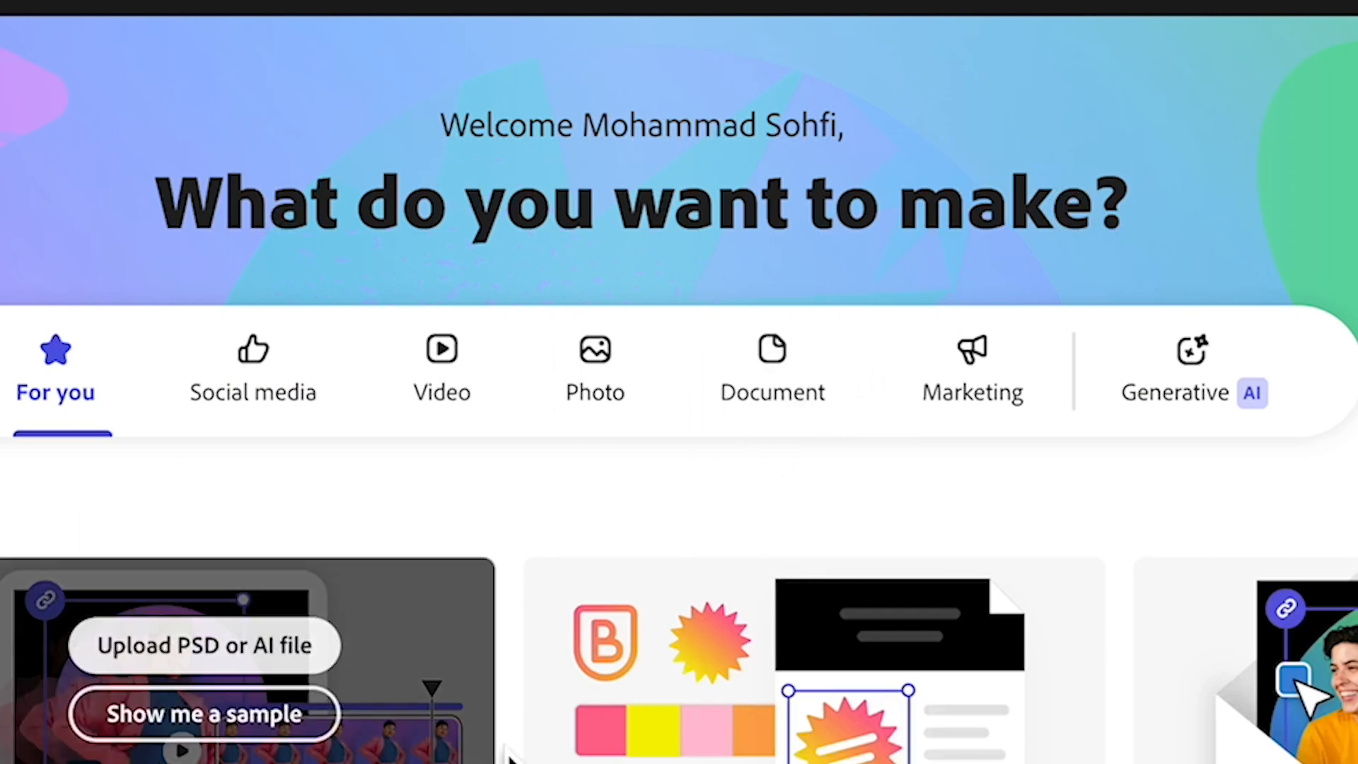
pyautogui.scroll(-3)
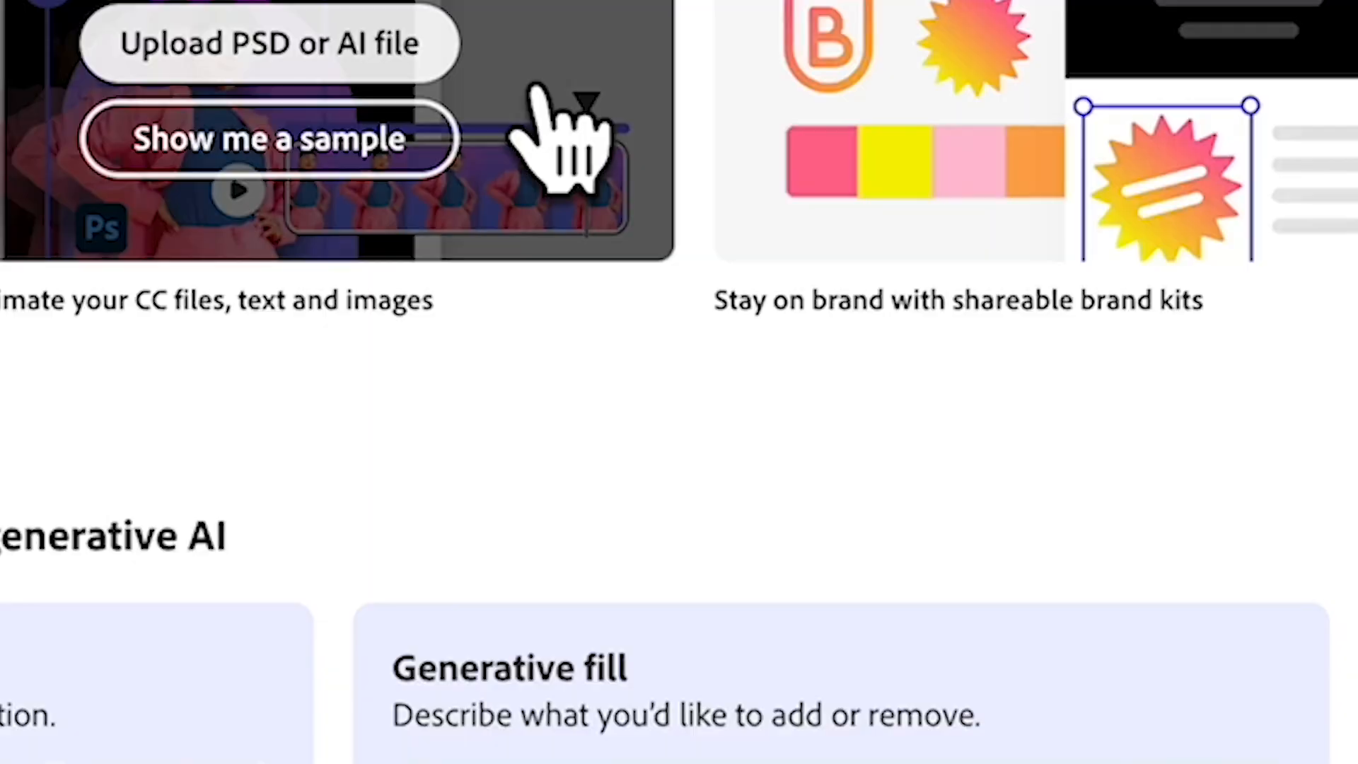
pyautogui.scroll(-3)
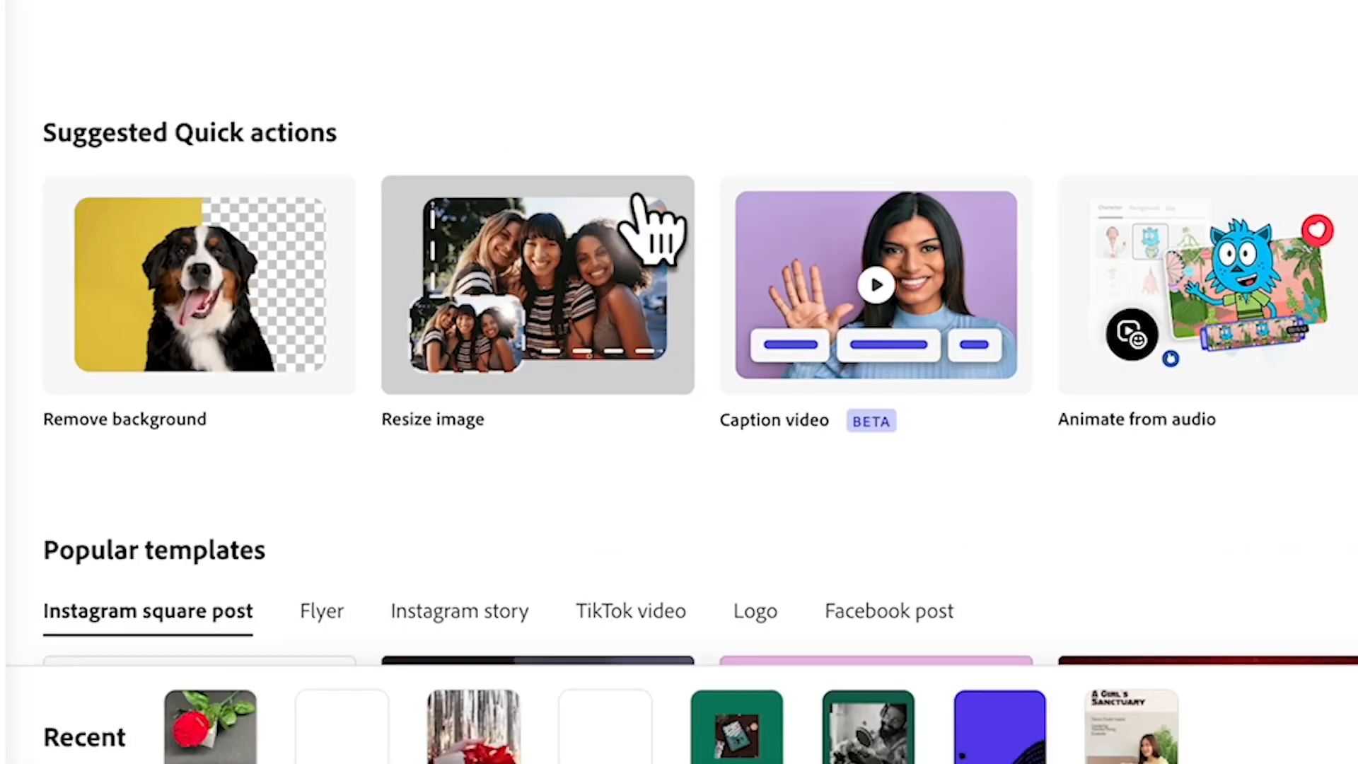
pyautogui.scroll(-3)
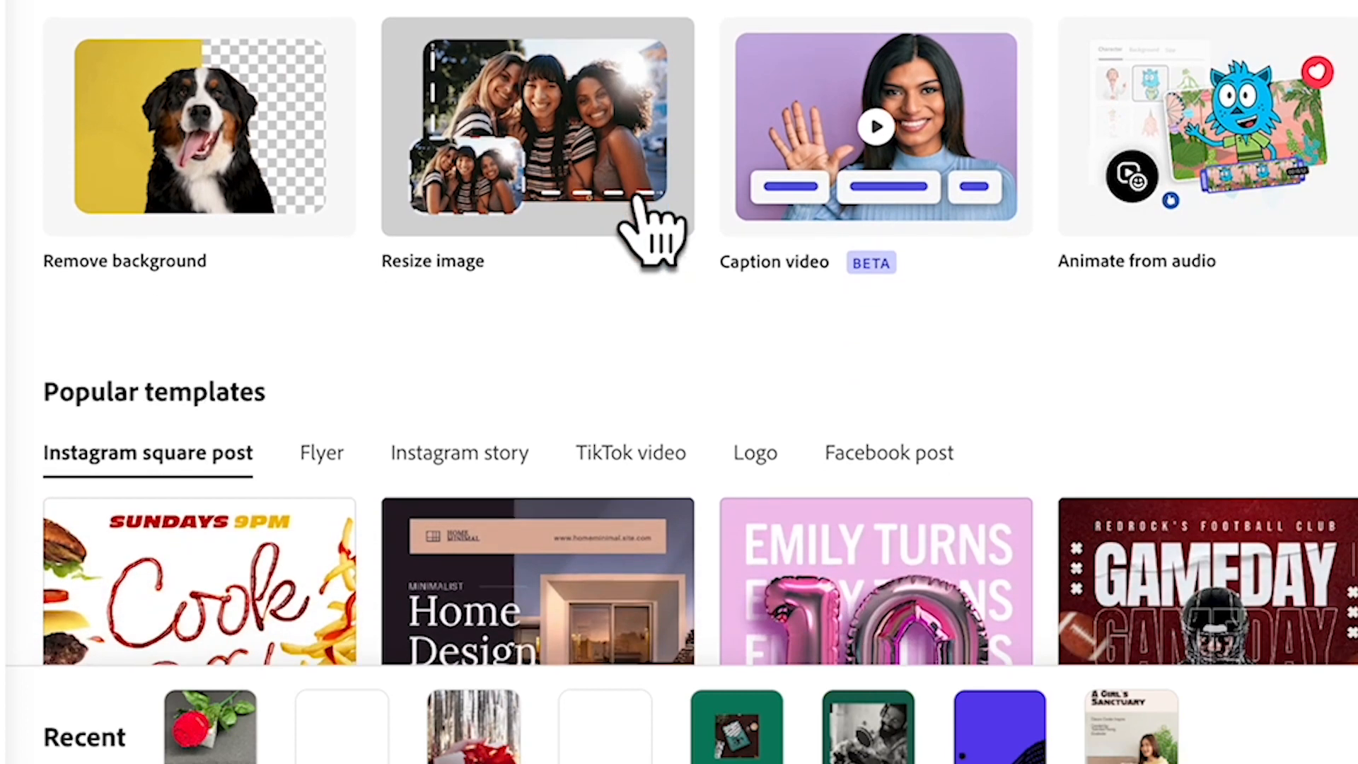
pyautogui.scroll(-3)
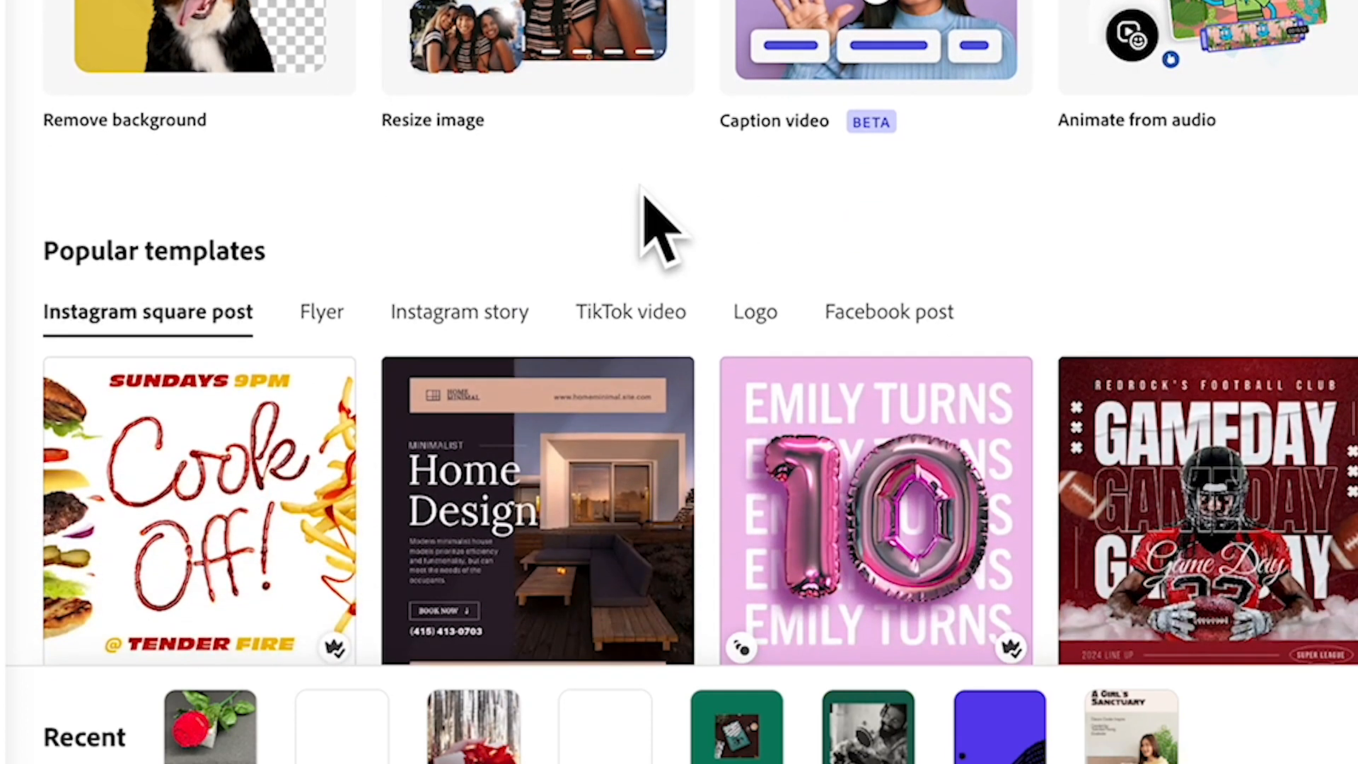
pyautogui.scroll(-3)
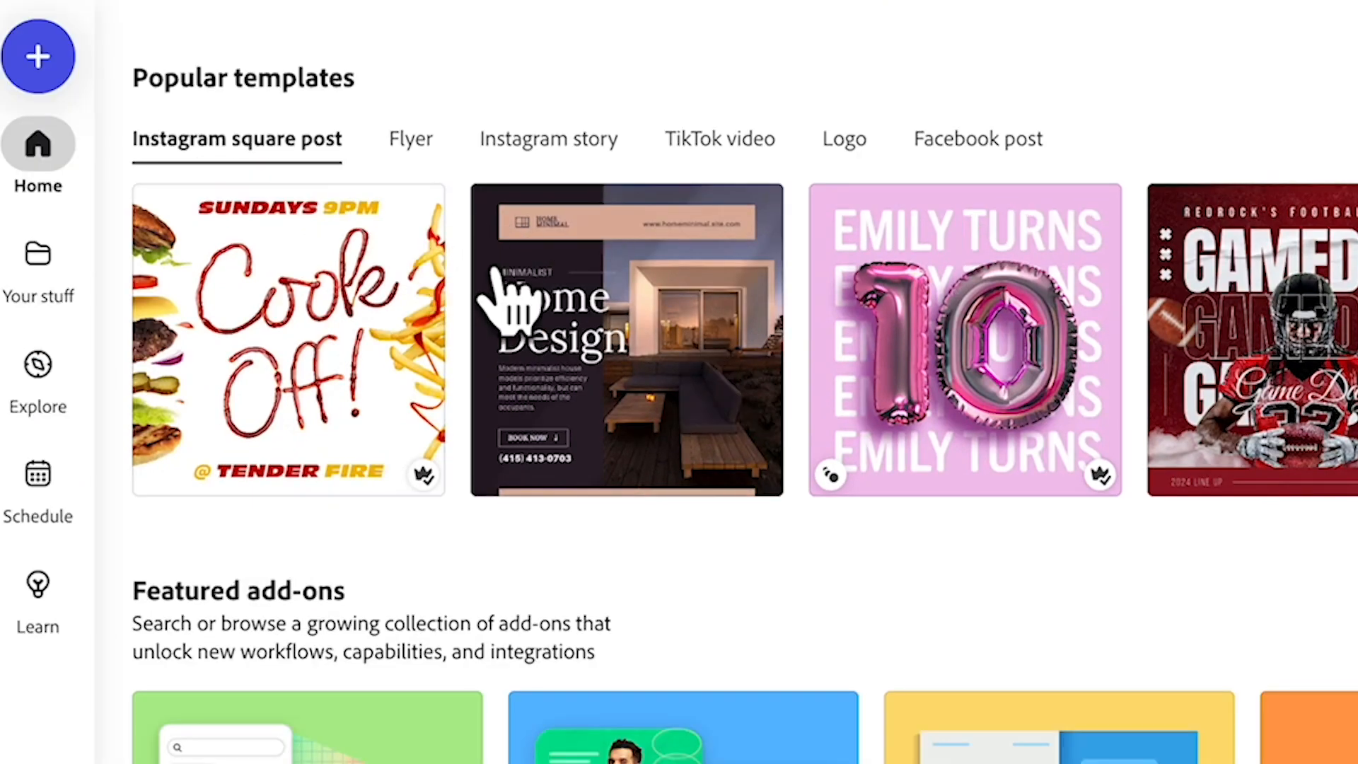
pyautogui.moveTo(511, 303)
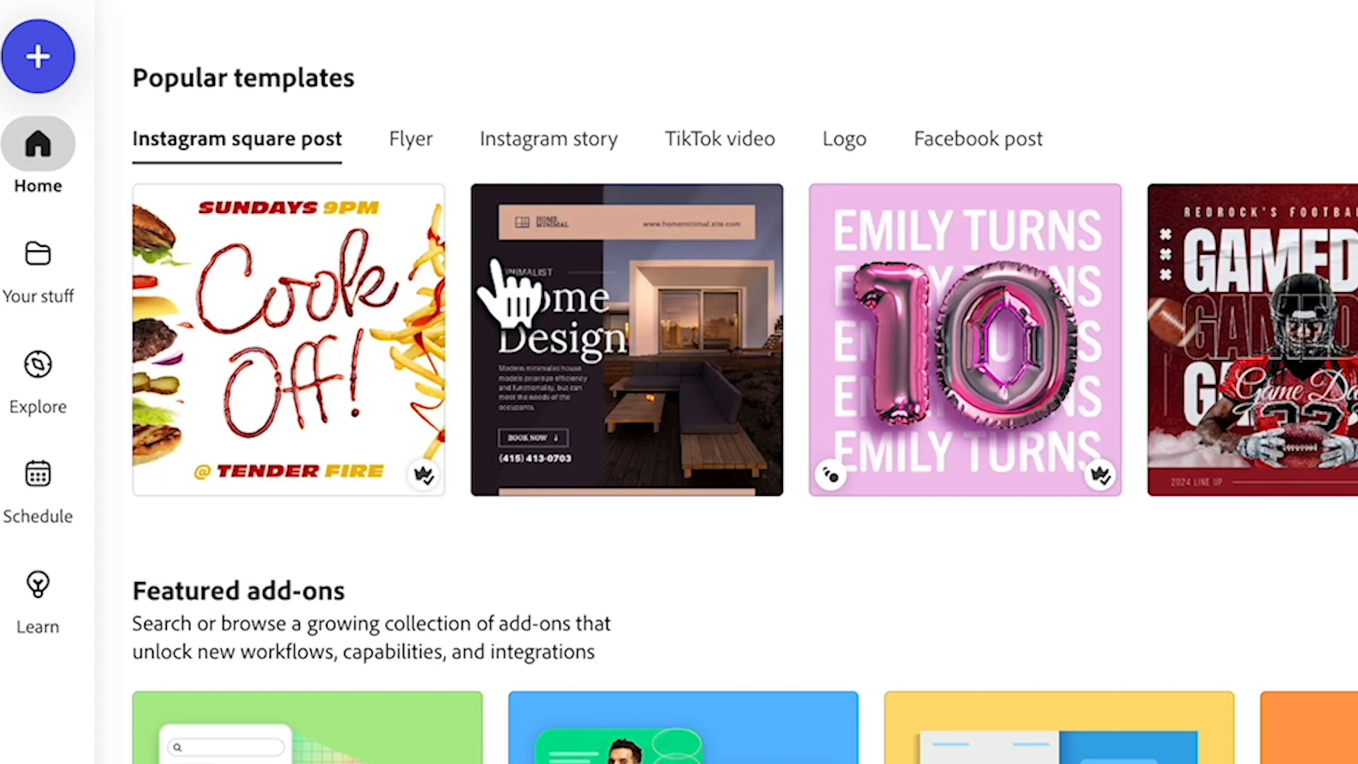
pyautogui.moveTo(671, 541)
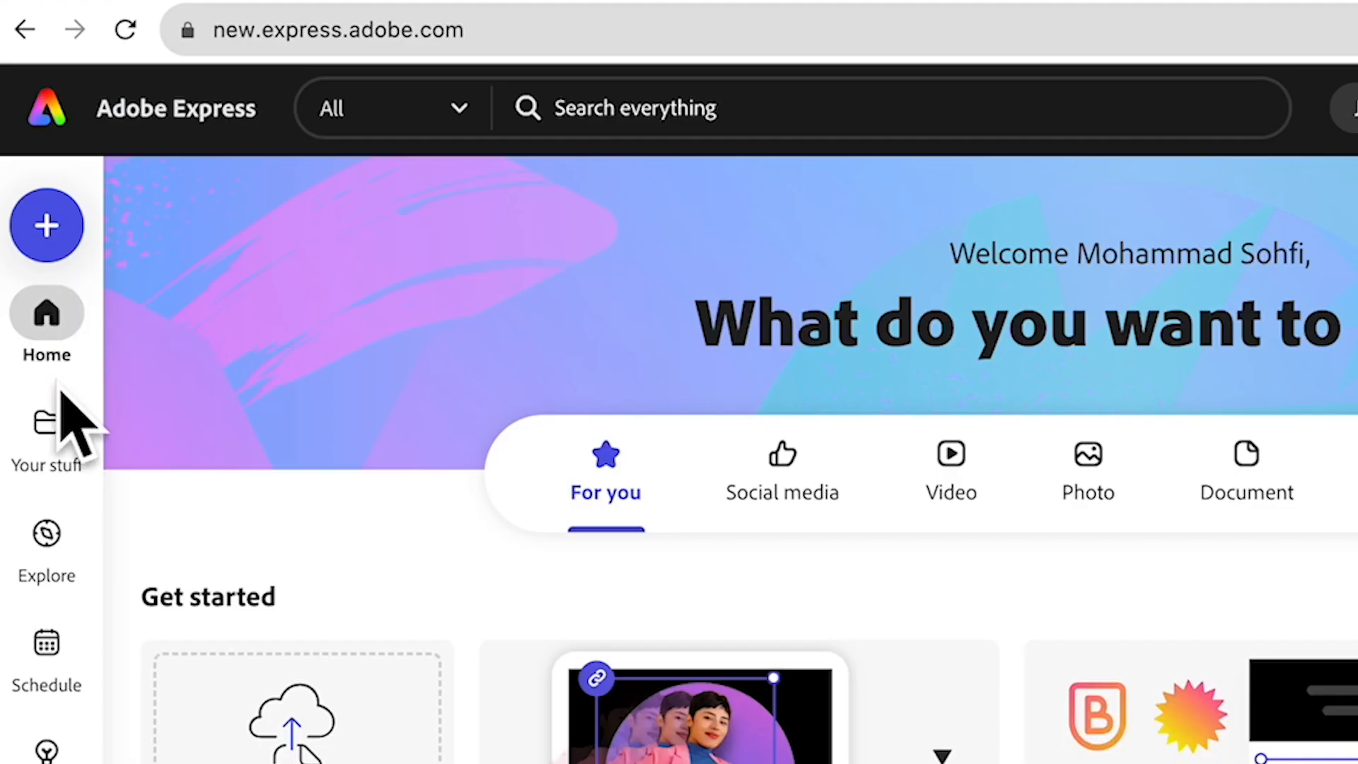
pyautogui.click(46, 424)
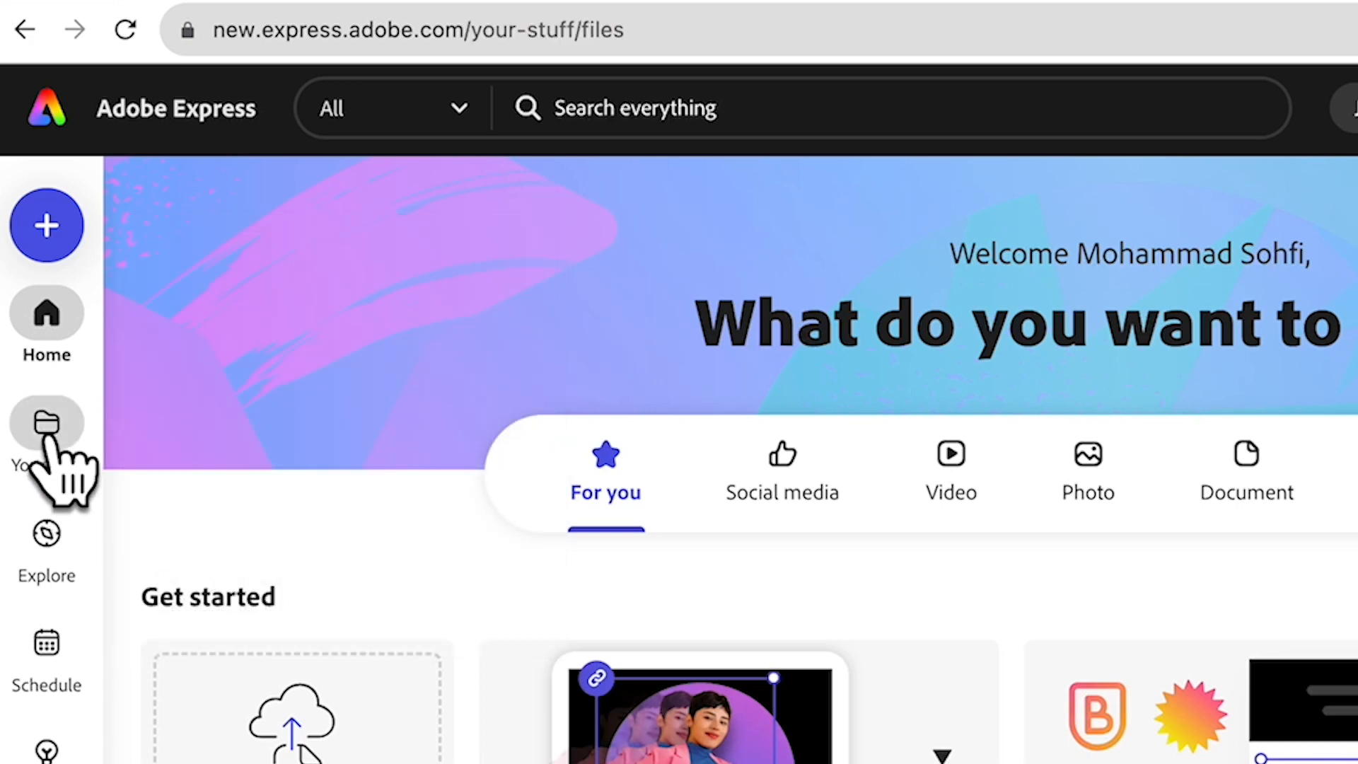
pyautogui.click(46, 423)
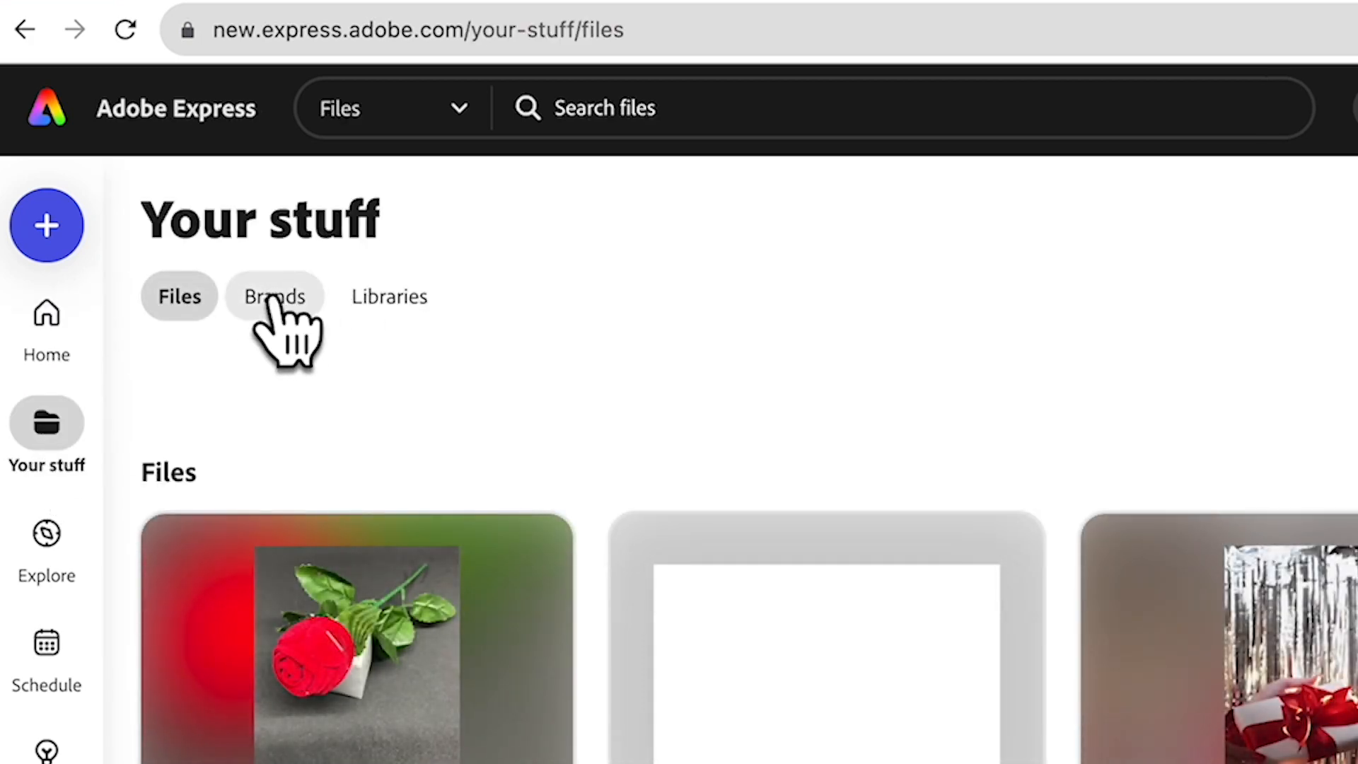
pyautogui.click(274, 297)
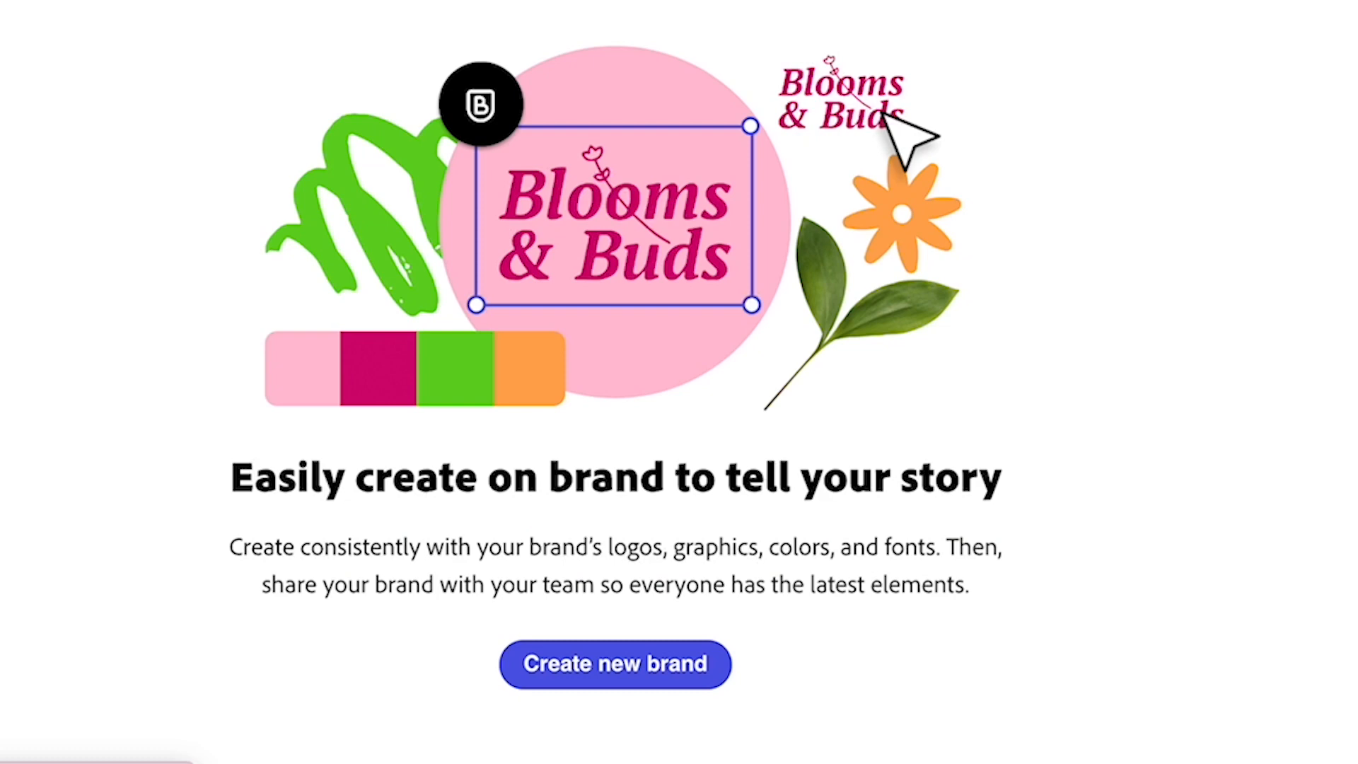
pyautogui.click(614, 664)
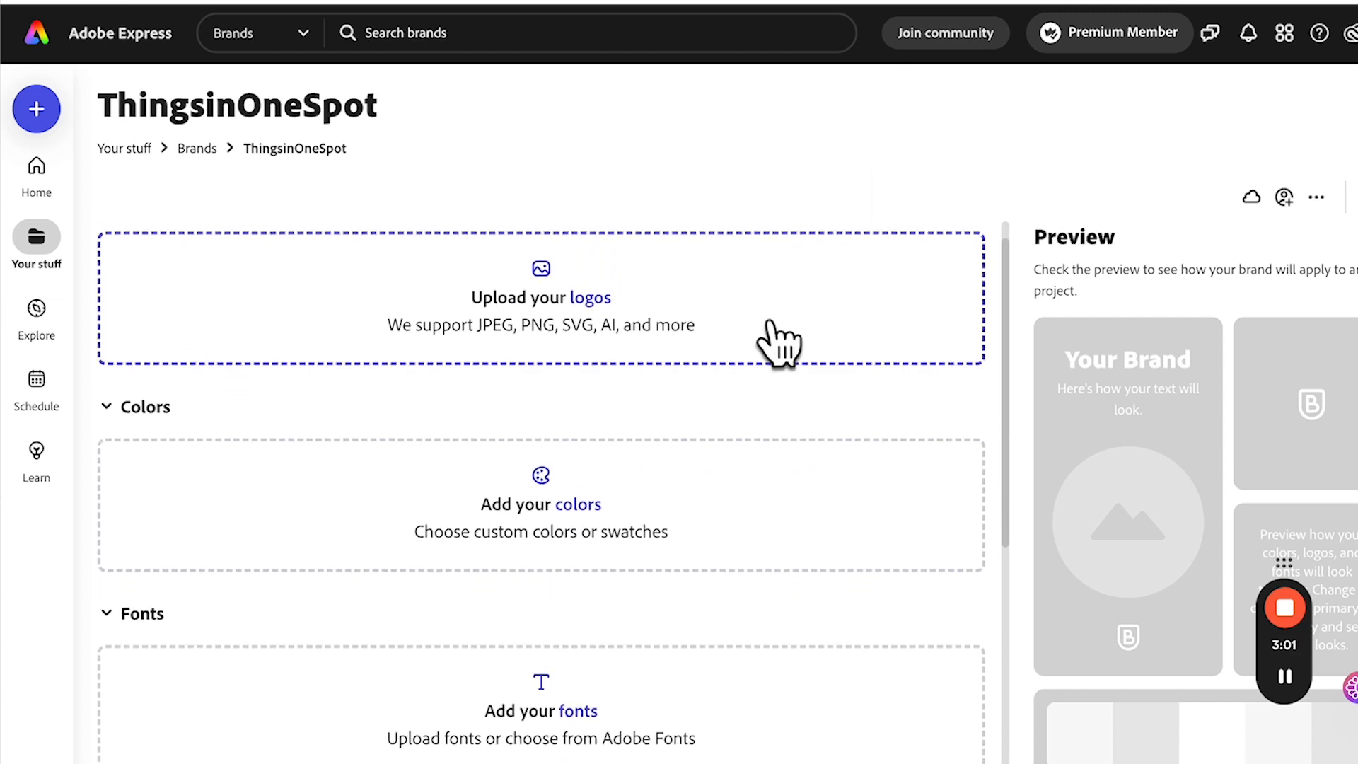
# Add the brand logo, dark green and orange swatches, and a searched font
pyautogui.scroll(-3)
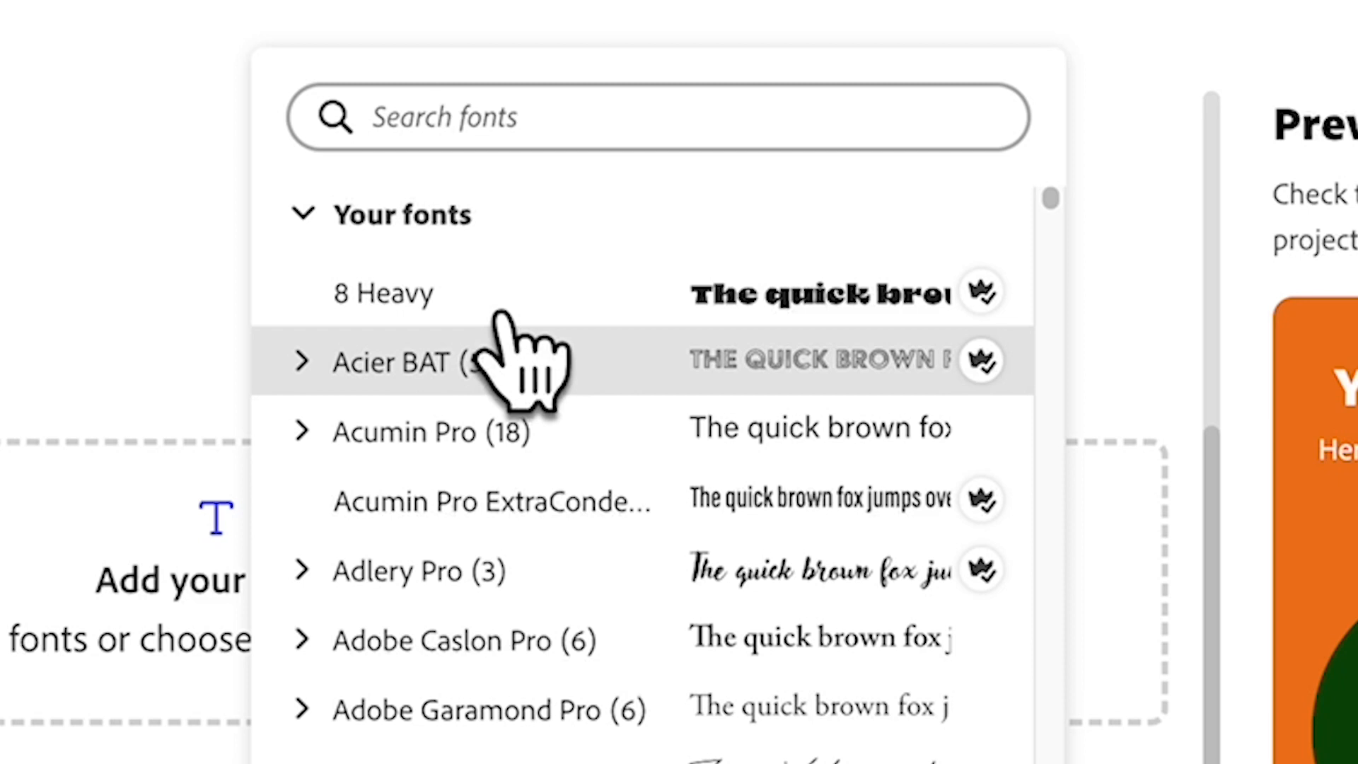
pyautogui.write('ro')
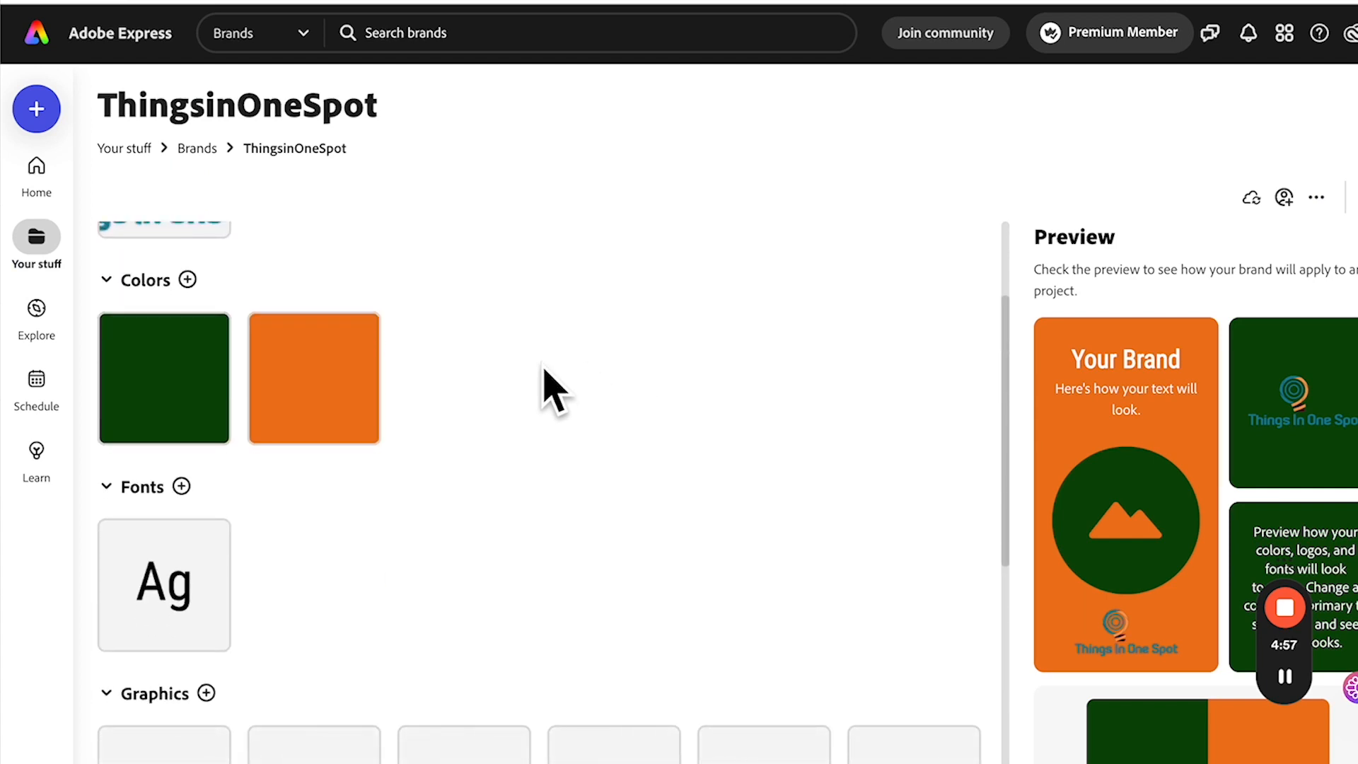
pyautogui.scroll(-3)
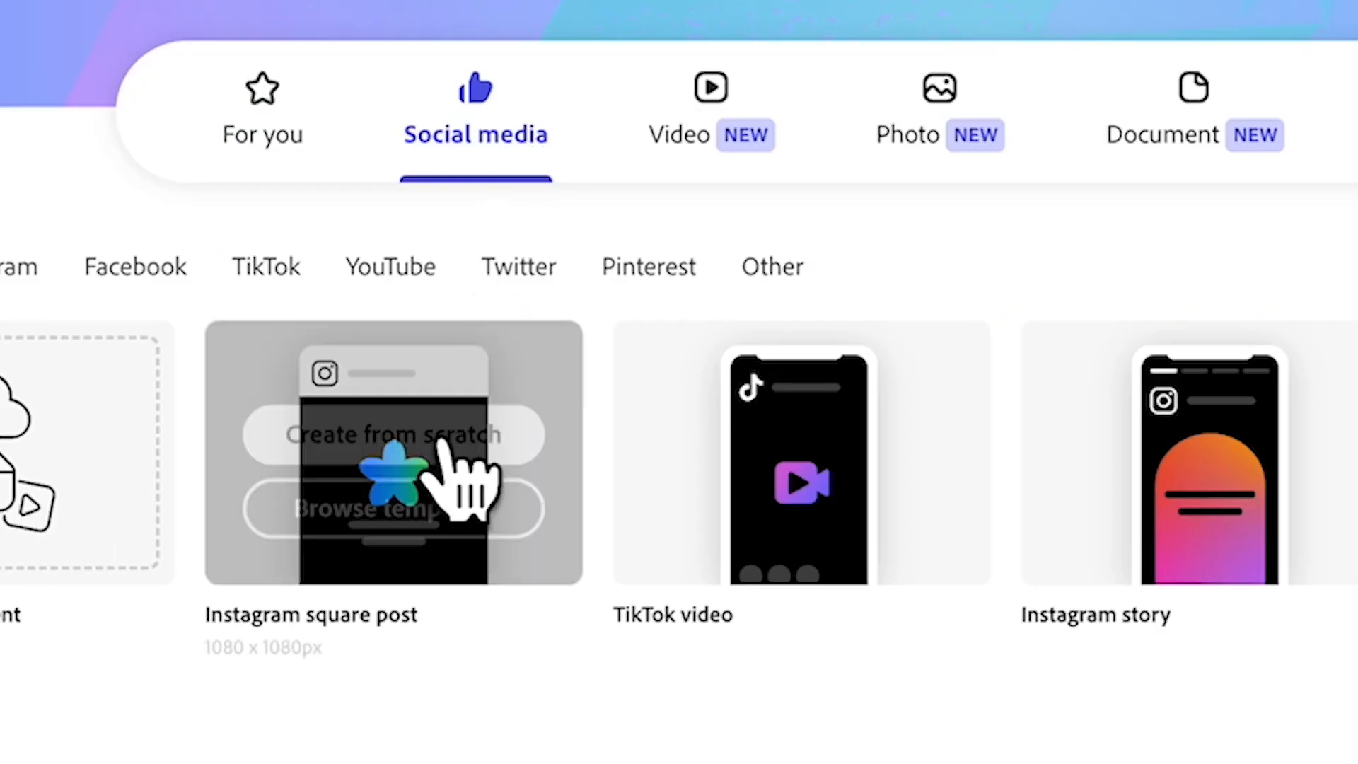
# Start an Instagram square post from Social media with its templates gallery
pyautogui.scroll(-3)
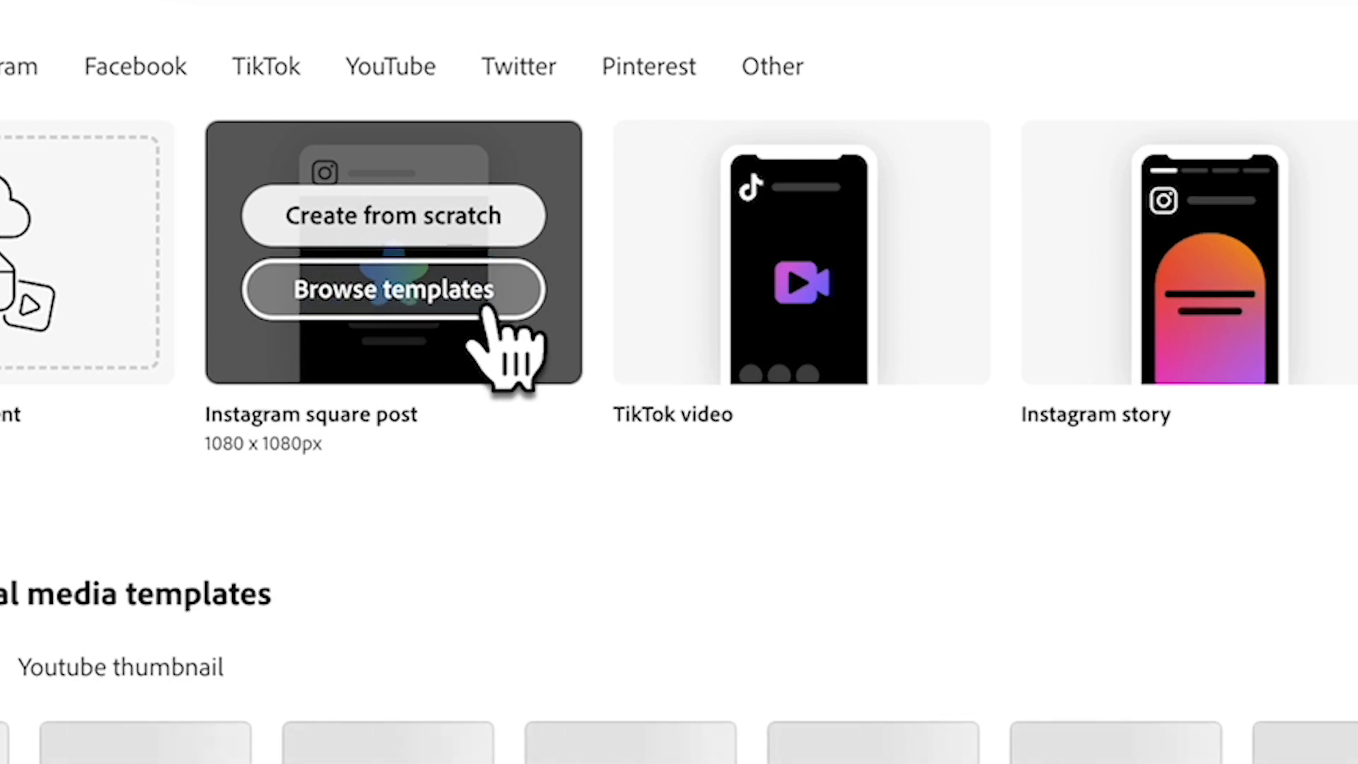
pyautogui.click(391, 289)
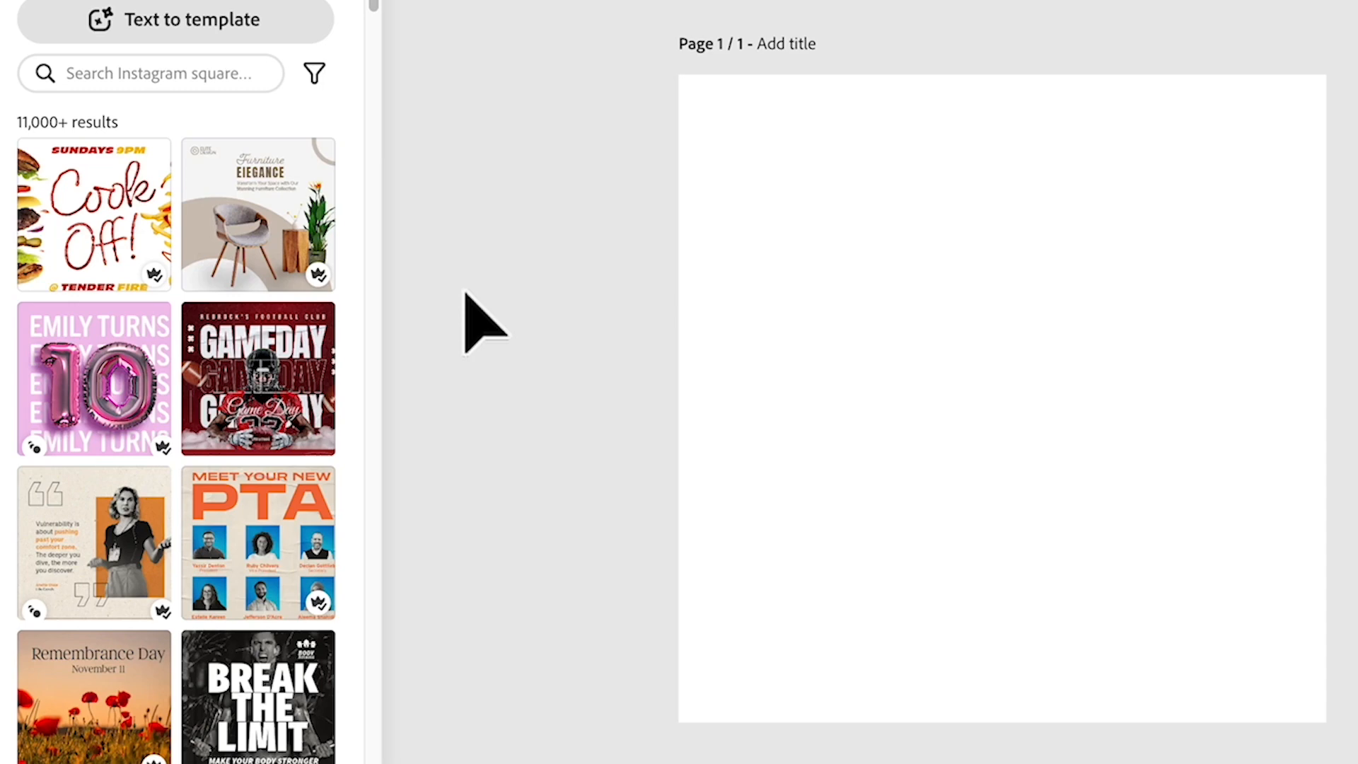
# Search square post templates for 'jewel' and apply the dark Authentic Jewelry design
pyautogui.scroll(-3)
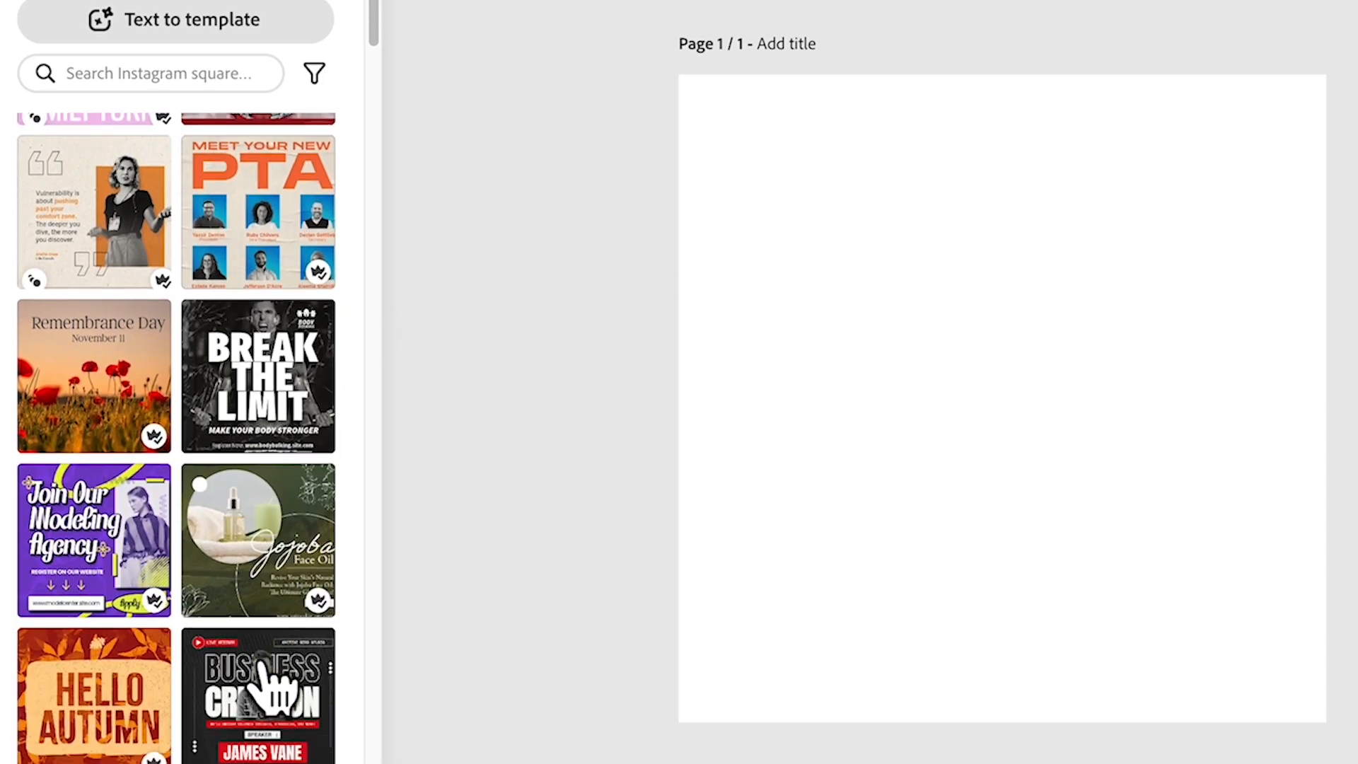
pyautogui.scroll(-3)
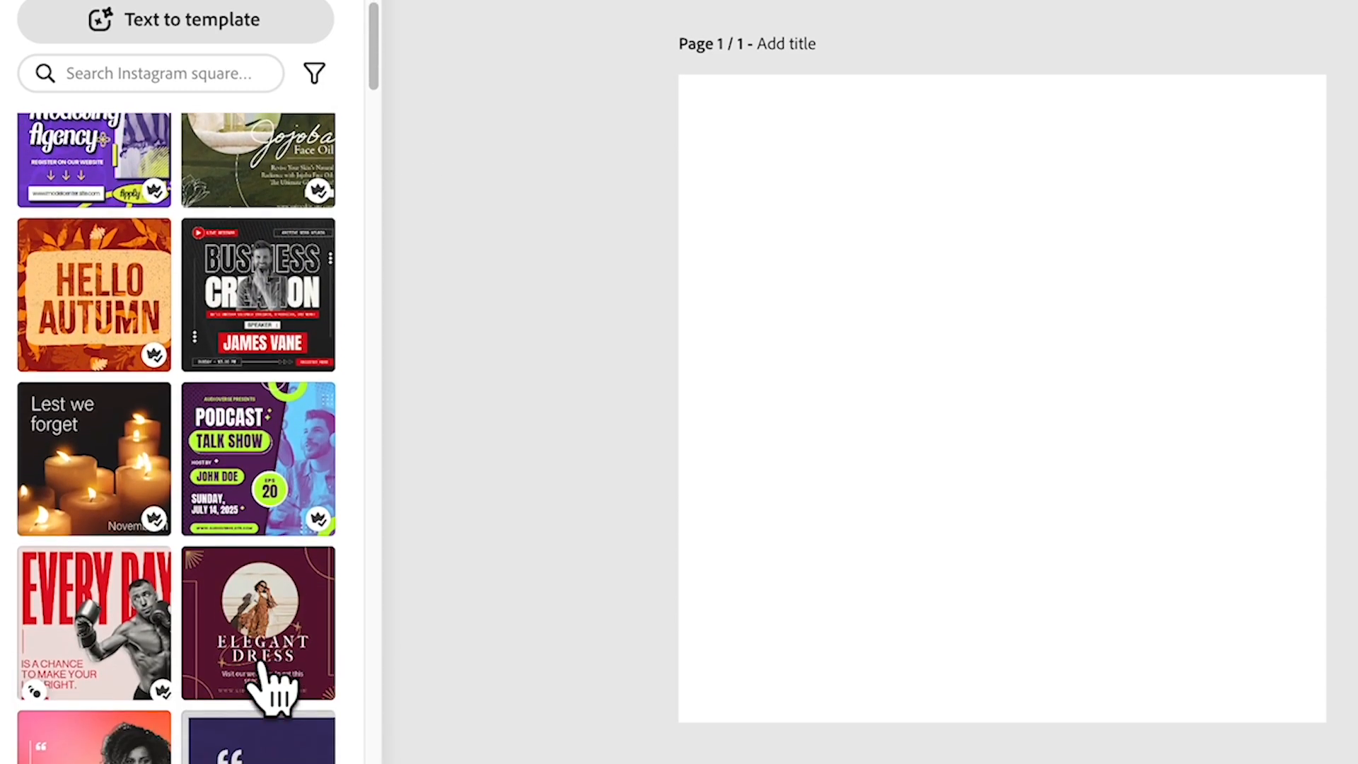
pyautogui.click(165, 73)
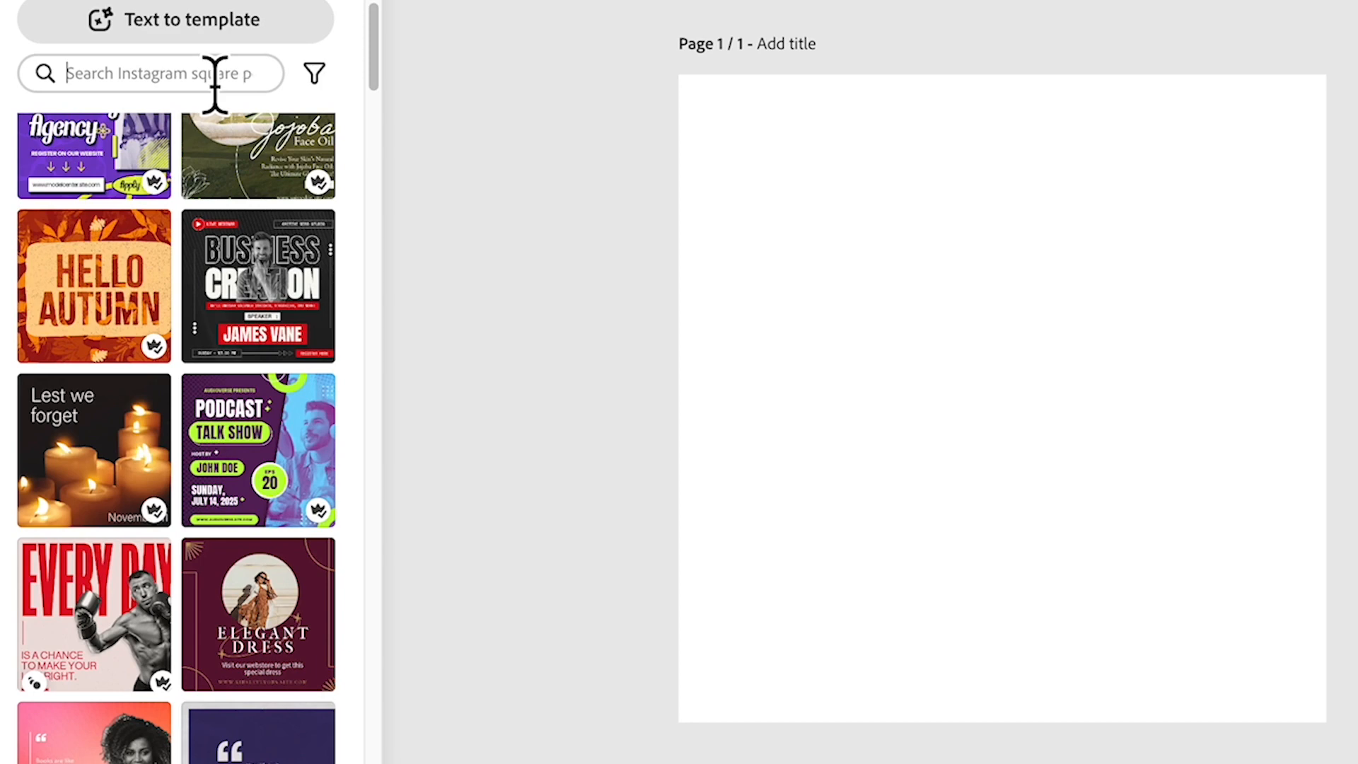
pyautogui.write('jwe')
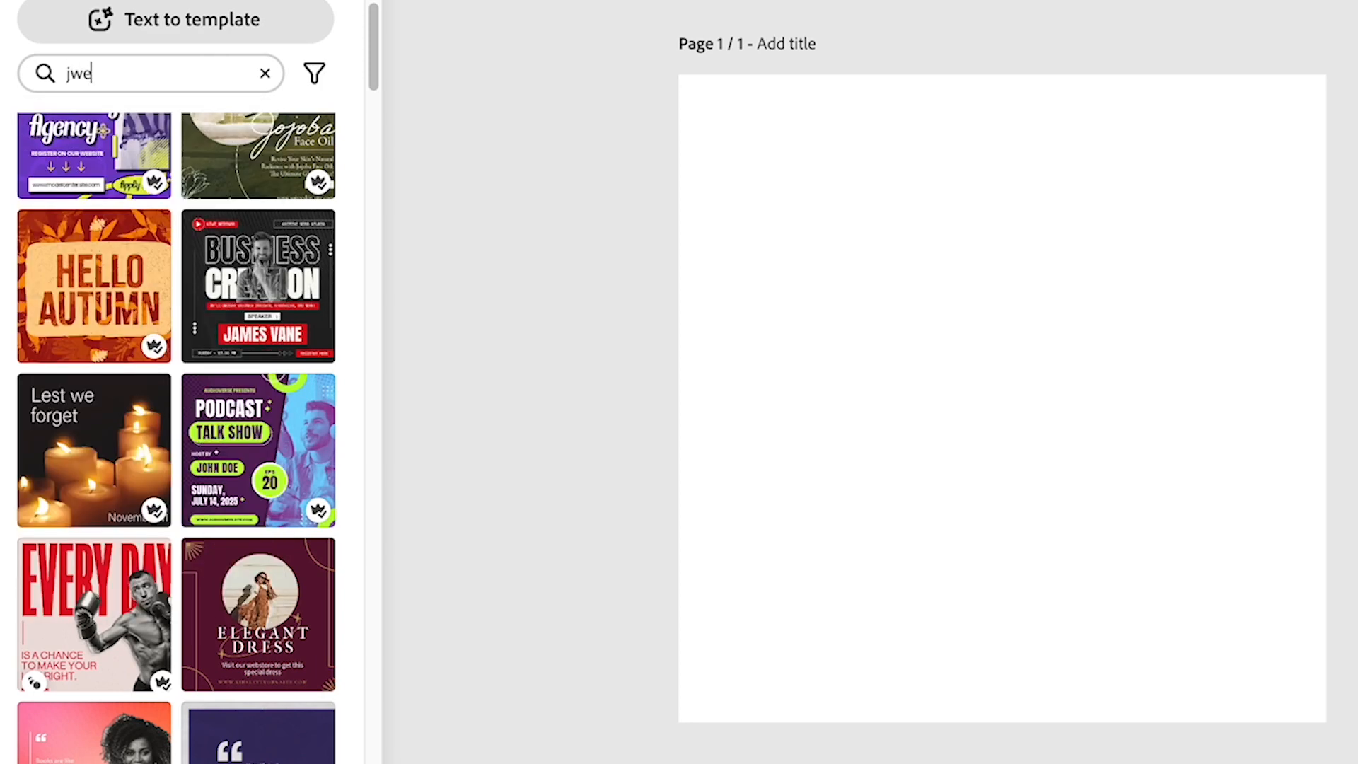
pyautogui.write('jewel')
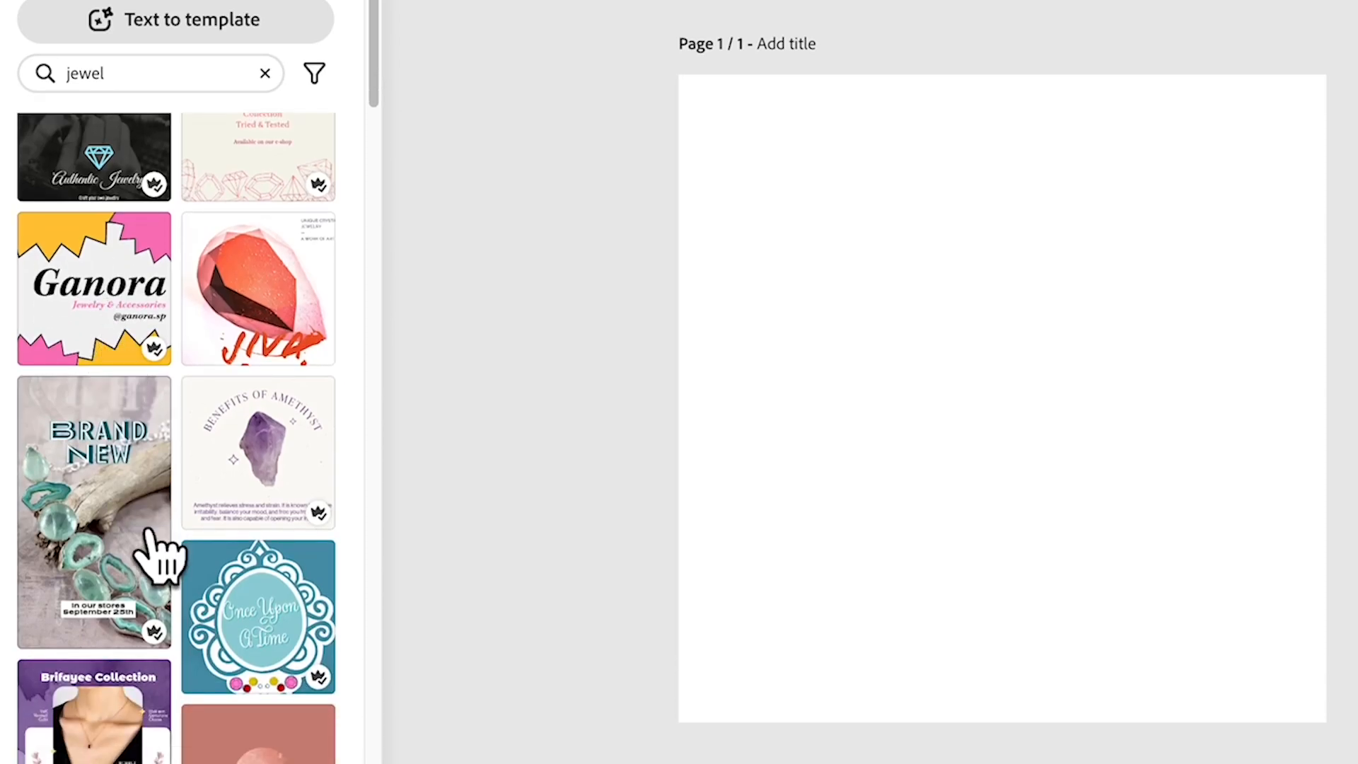
pyautogui.scroll(-3)
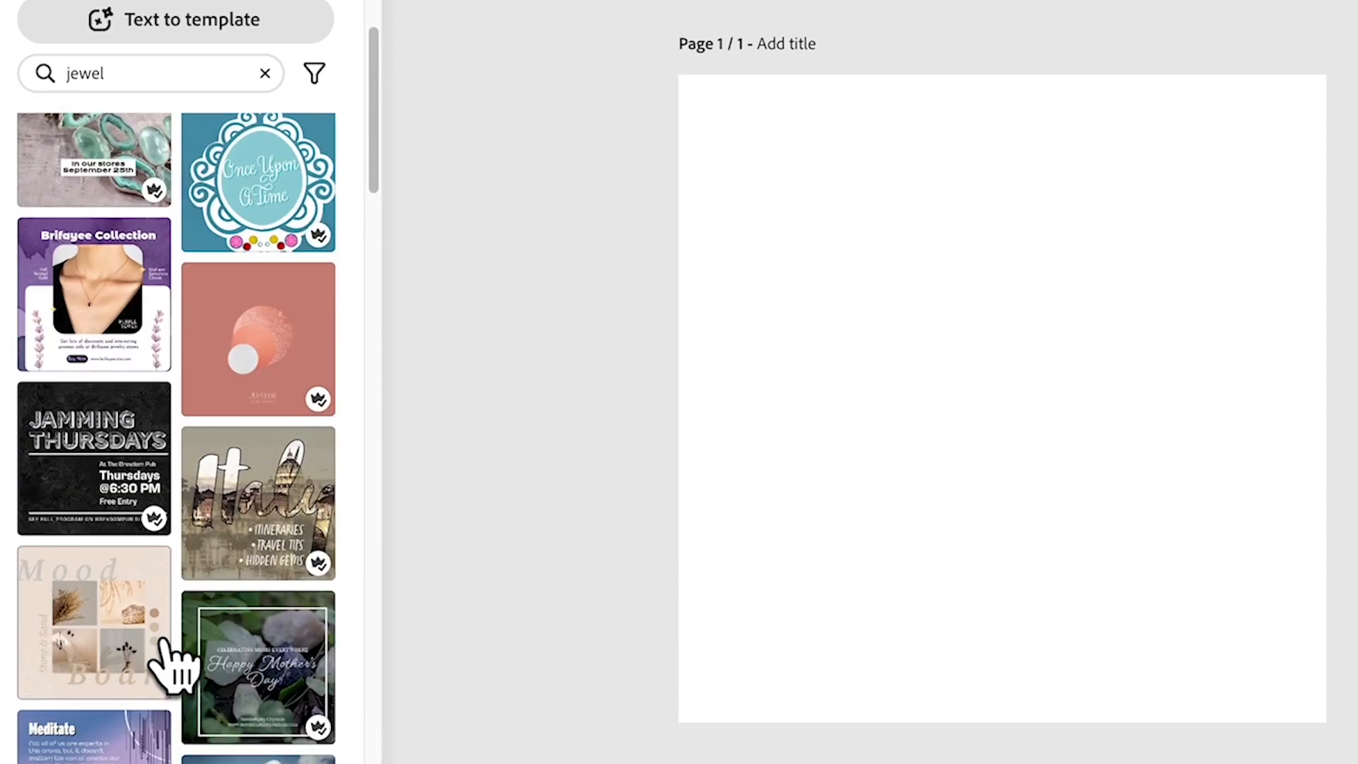
pyautogui.scroll(-3)
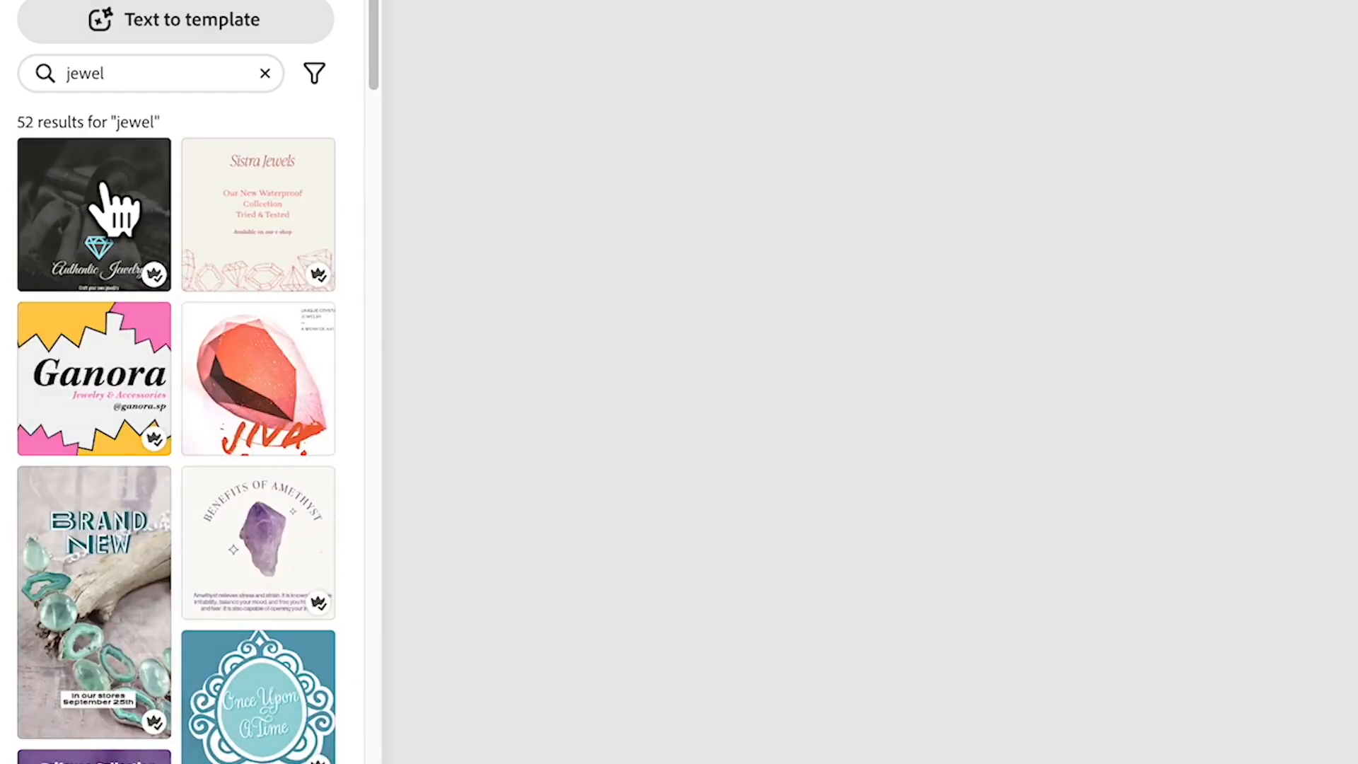
pyautogui.click(93, 214)
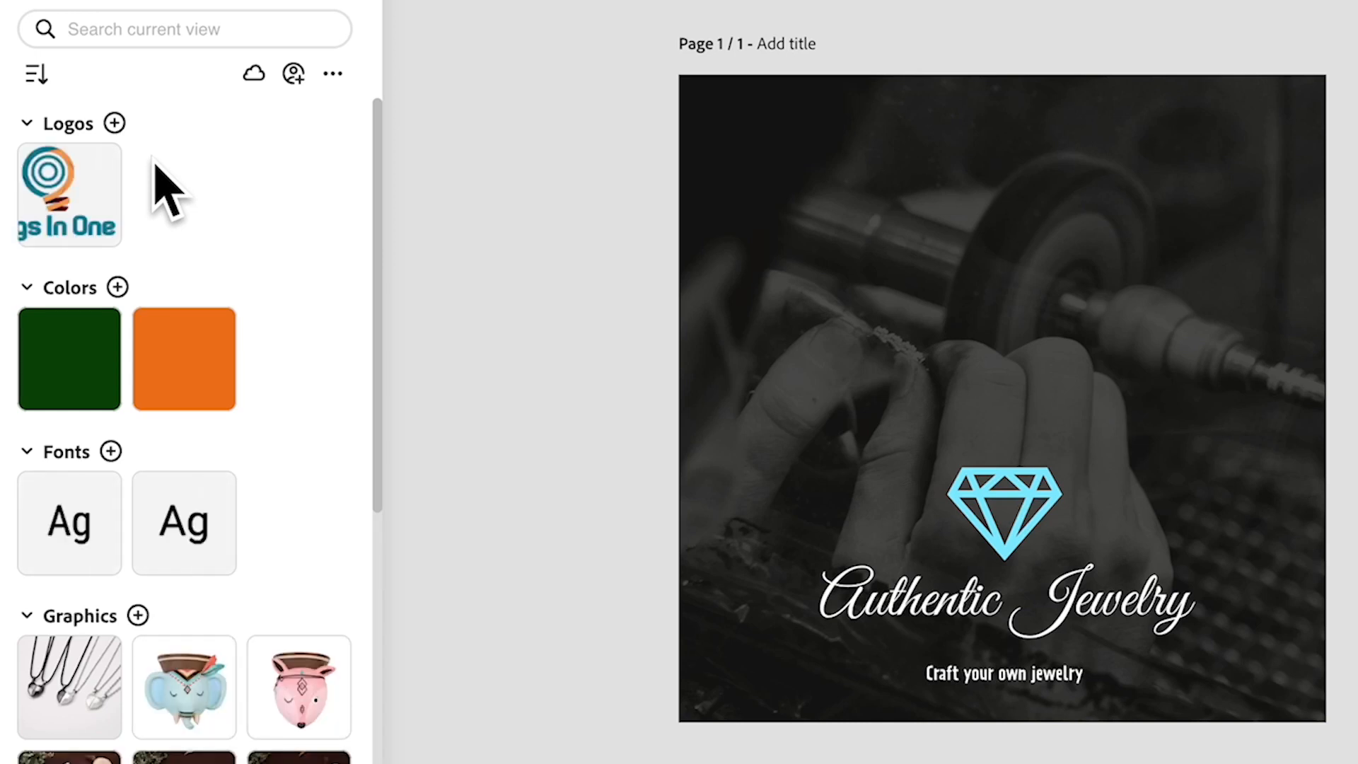
pyautogui.moveTo(224, 239)
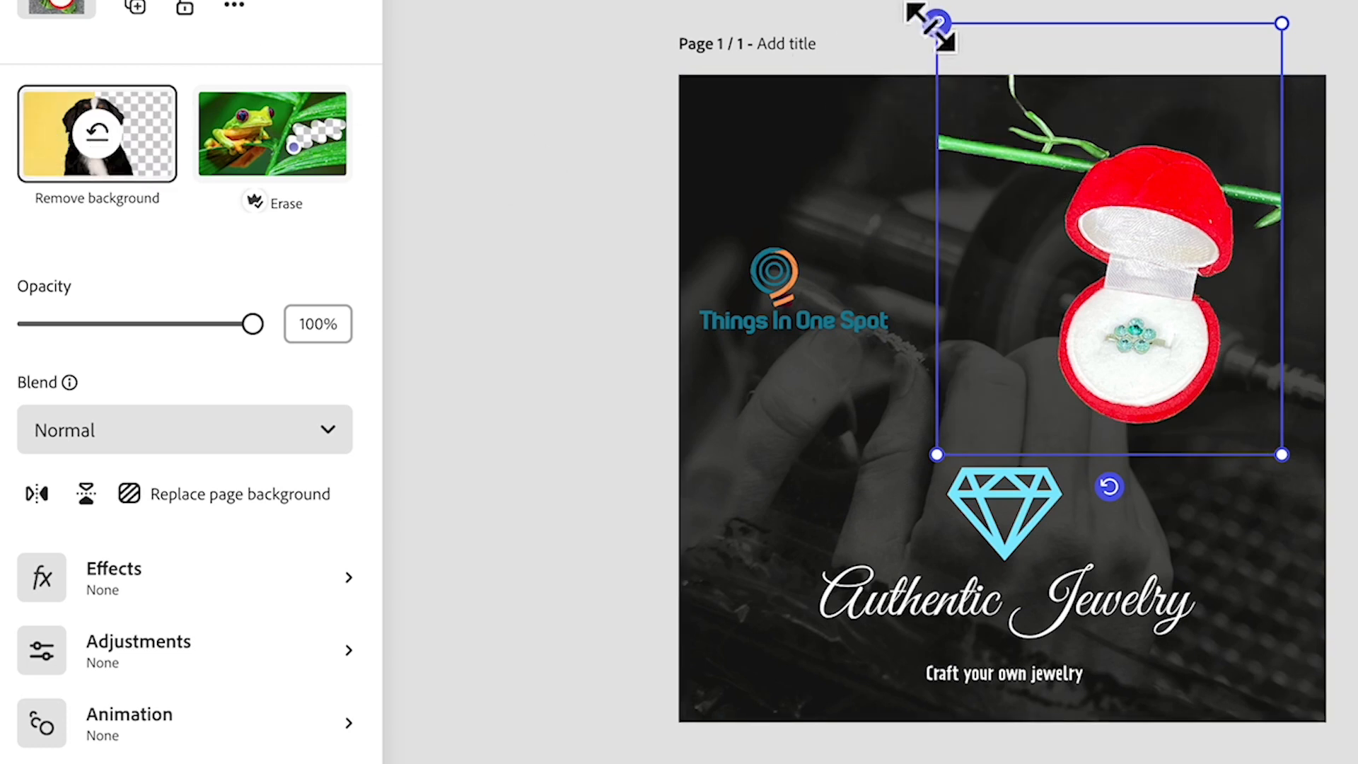
# Enlarge the red ring box photo on the jewelry post by dragging its corners
pyautogui.moveTo(935, 19); pyautogui.dragTo(906, 8)
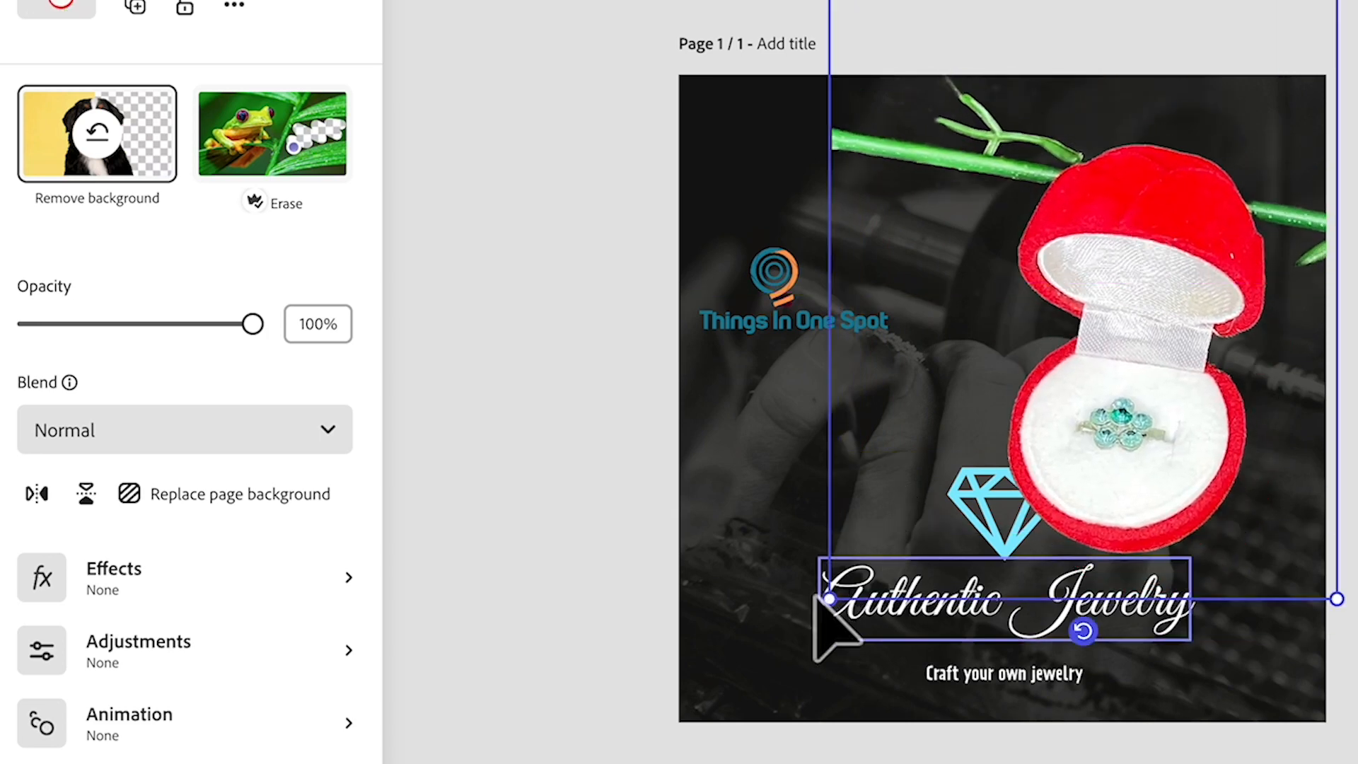
pyautogui.moveTo(827, 598); pyautogui.dragTo(931, 467)
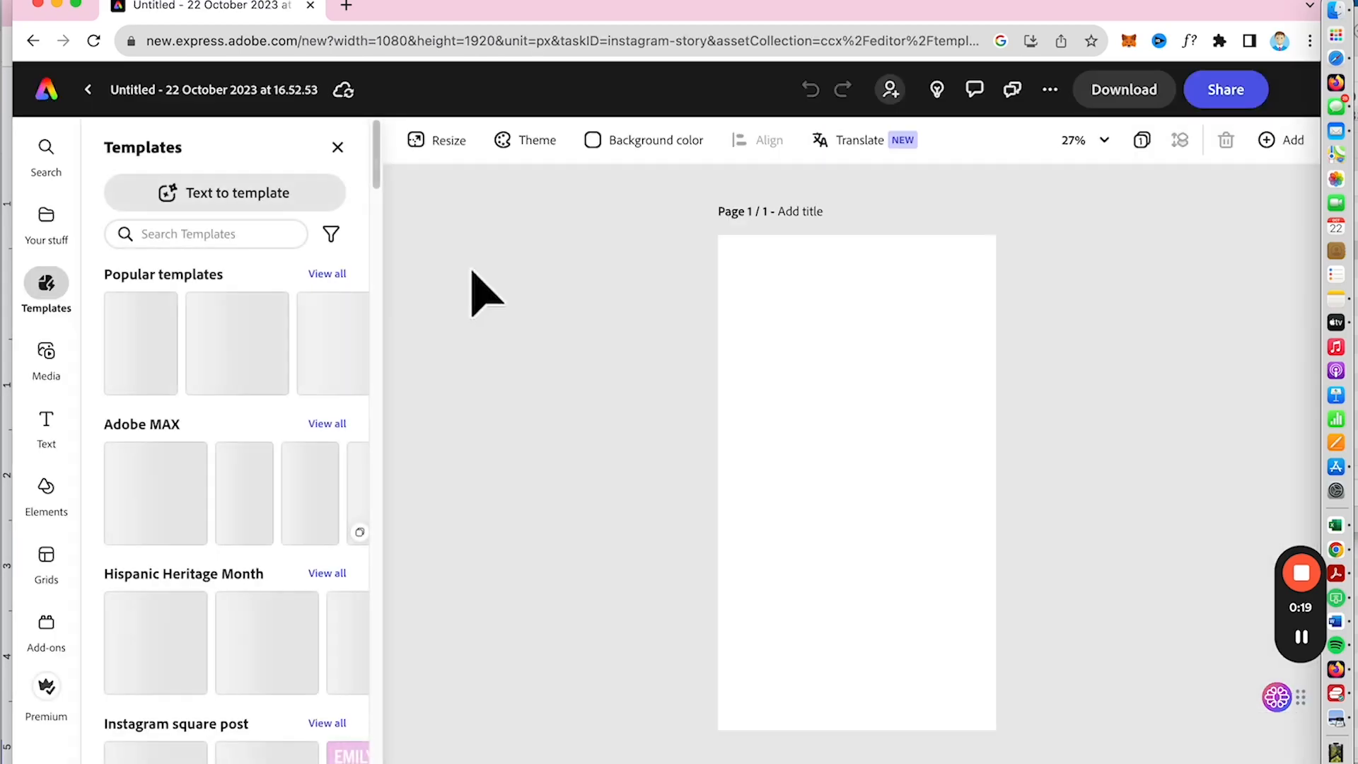
# Search story templates for 'halloween', browse the results, then open Text to template
pyautogui.write('halloween')
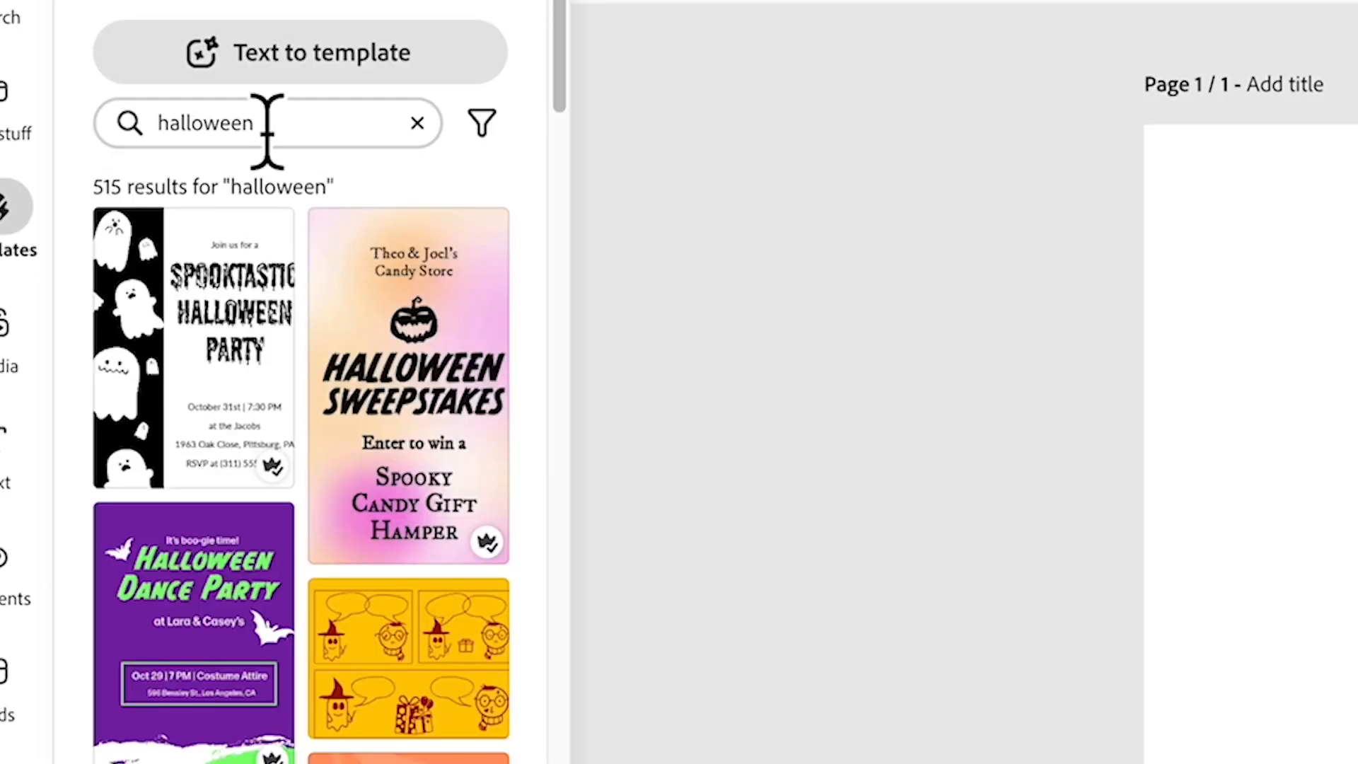
pyautogui.scroll(-3)
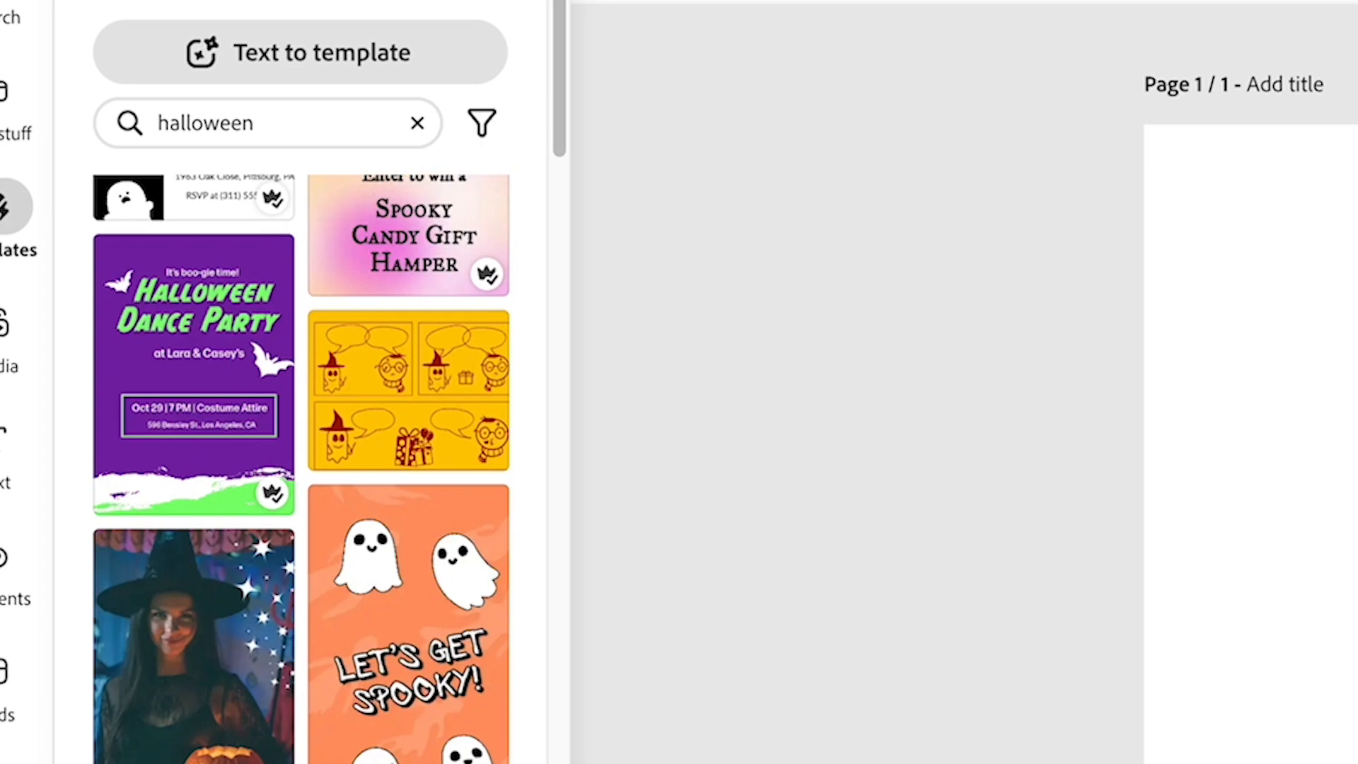
pyautogui.scroll(-3)
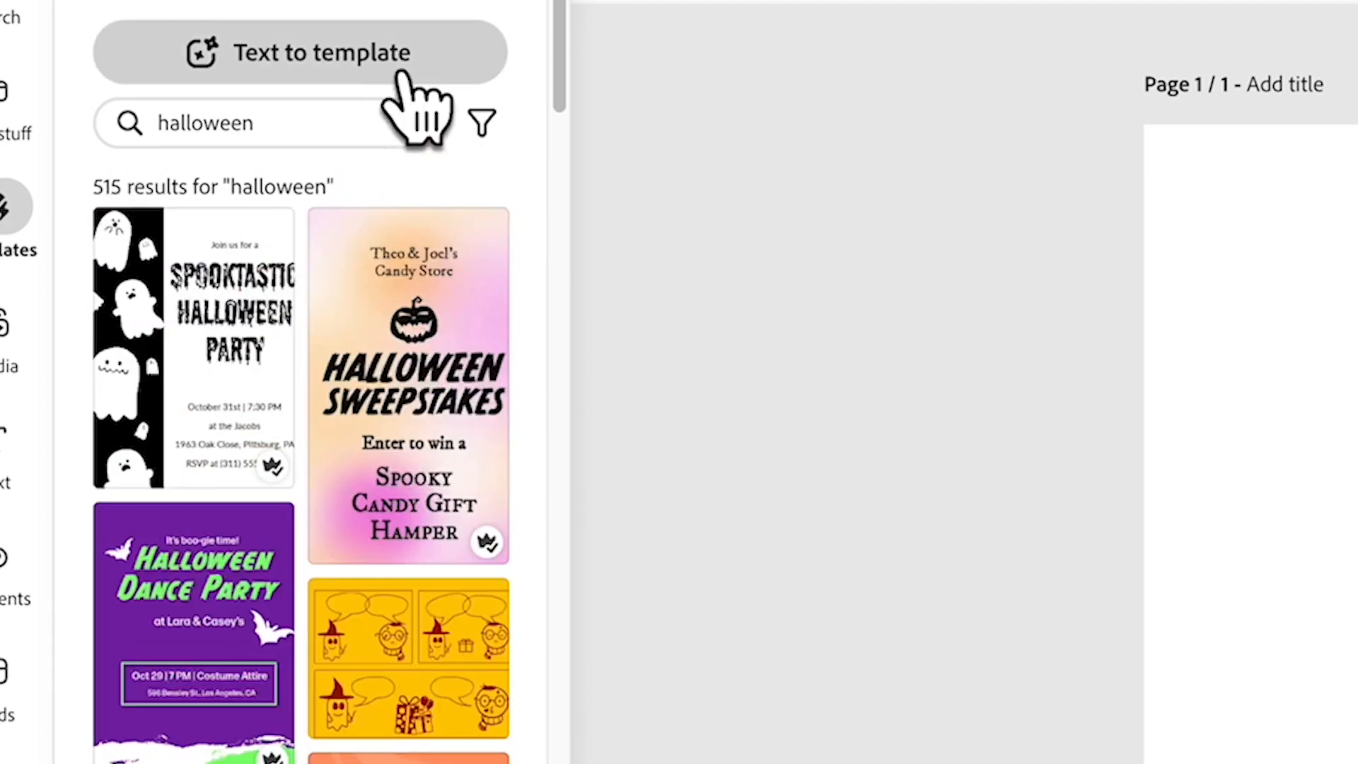
pyautogui.moveTo(385, 78)
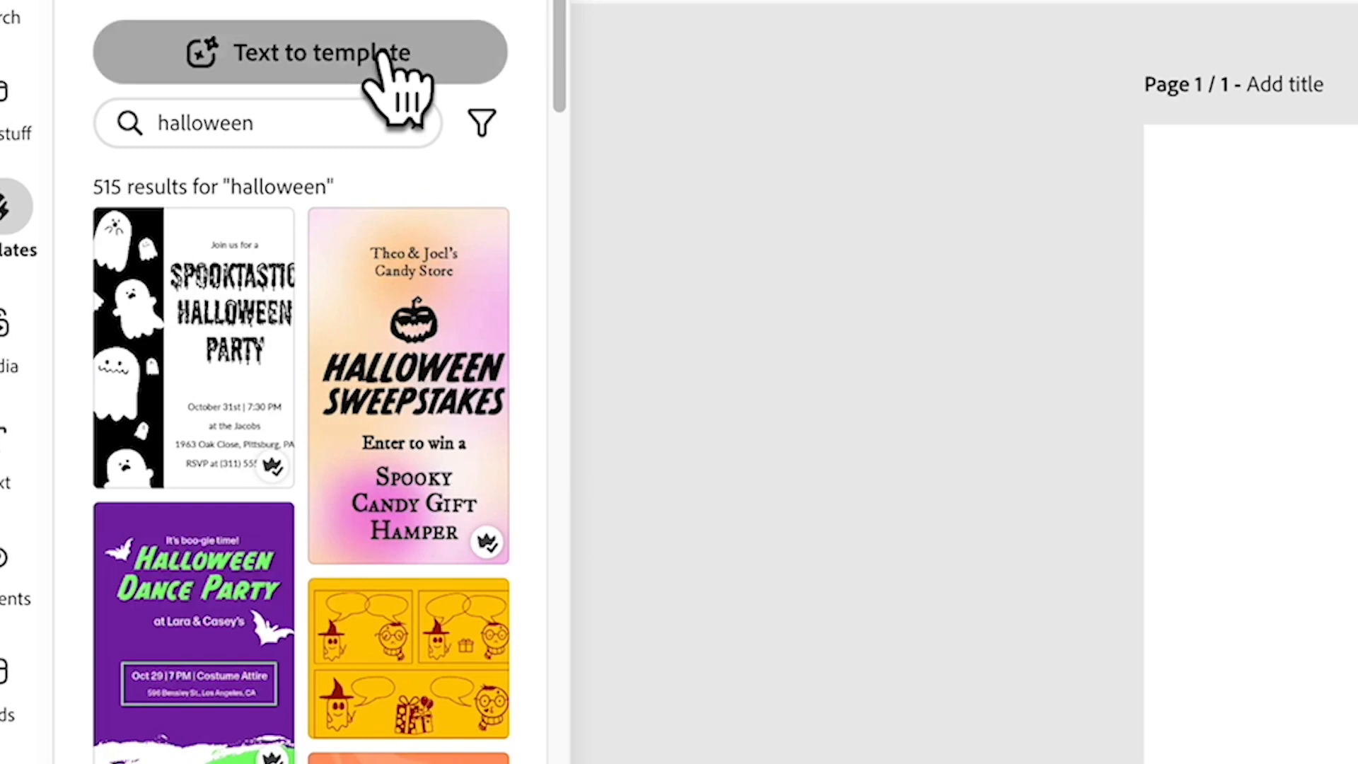
pyautogui.click(299, 52)
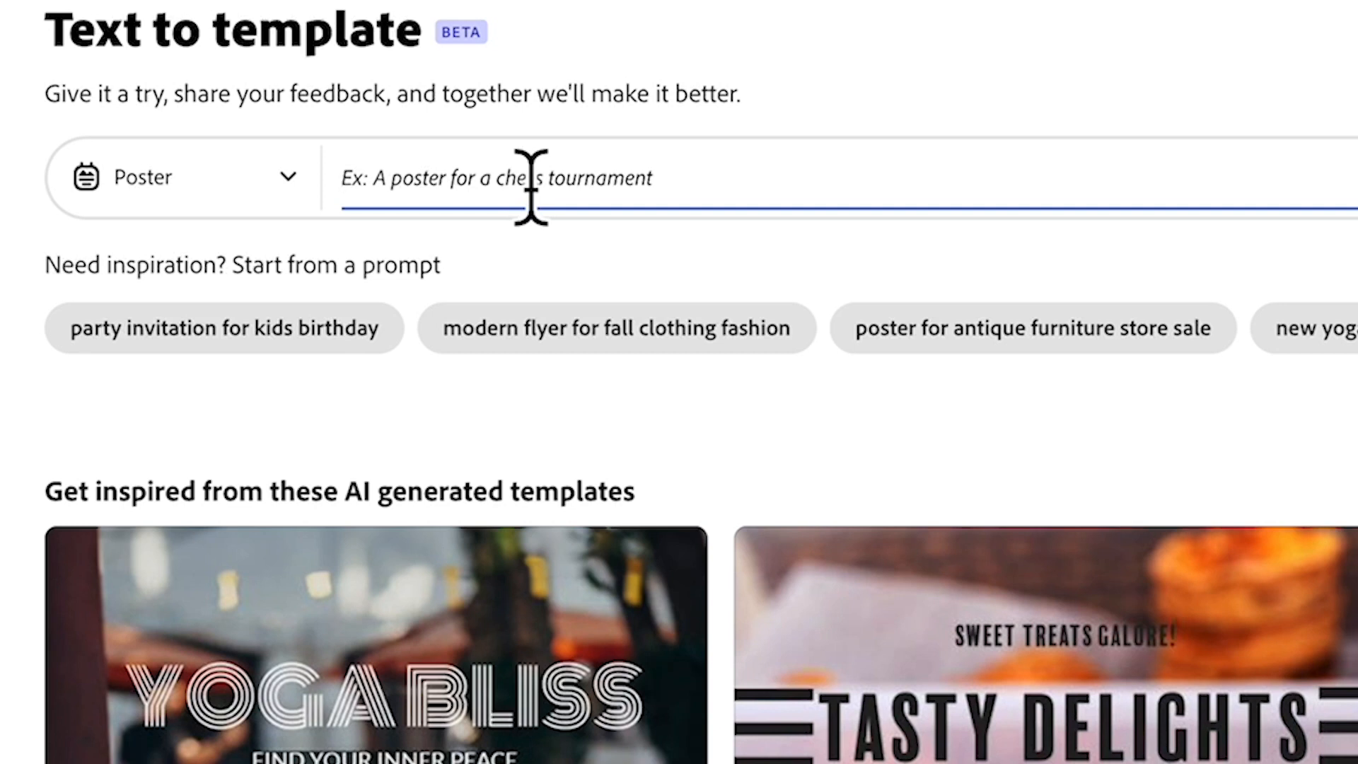
# Generate a story design from the prompt 'creepy clown in the amusement park'
pyautogui.write('creepy clown in the amusement park')
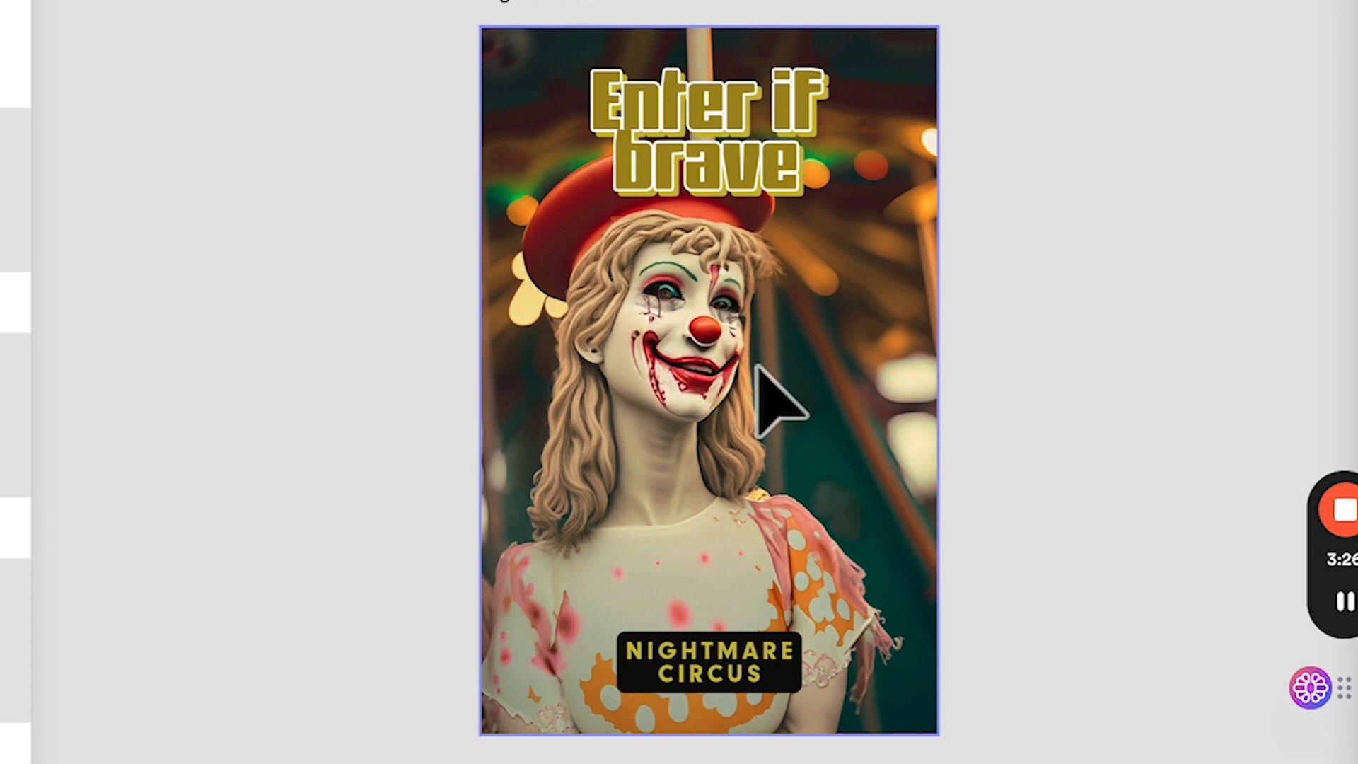
pyautogui.moveTo(815, 407)
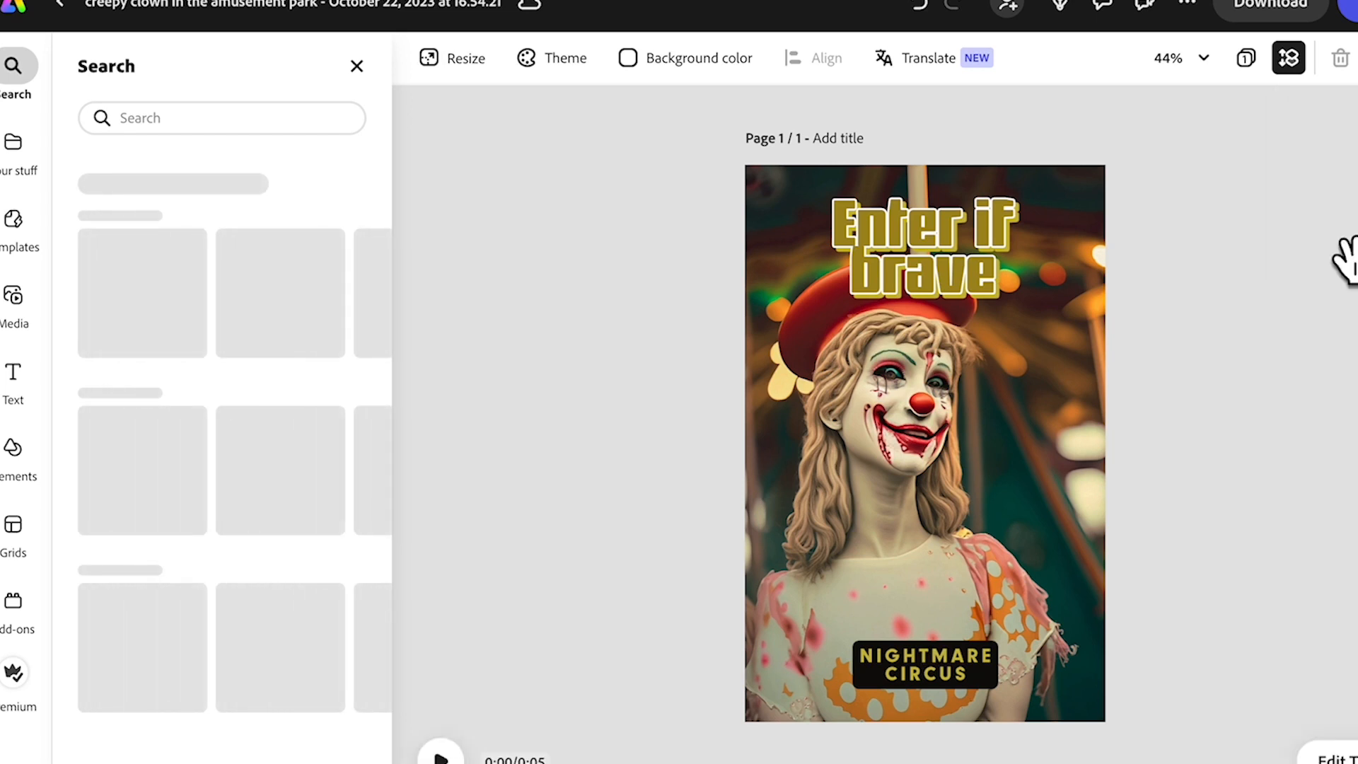
# Apply the Diamond glitter text effect to the 'Enter if brave' title
pyautogui.click(919, 242)
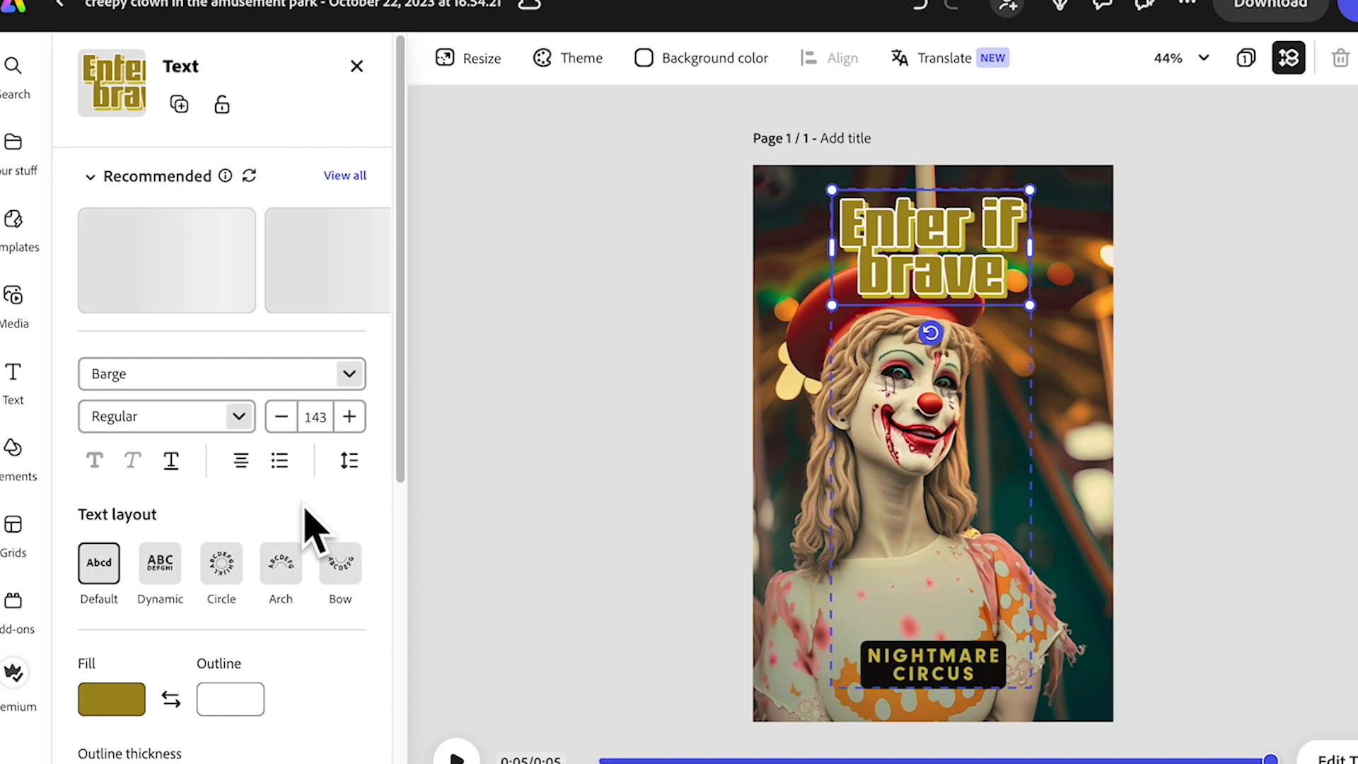
pyautogui.scroll(-3)
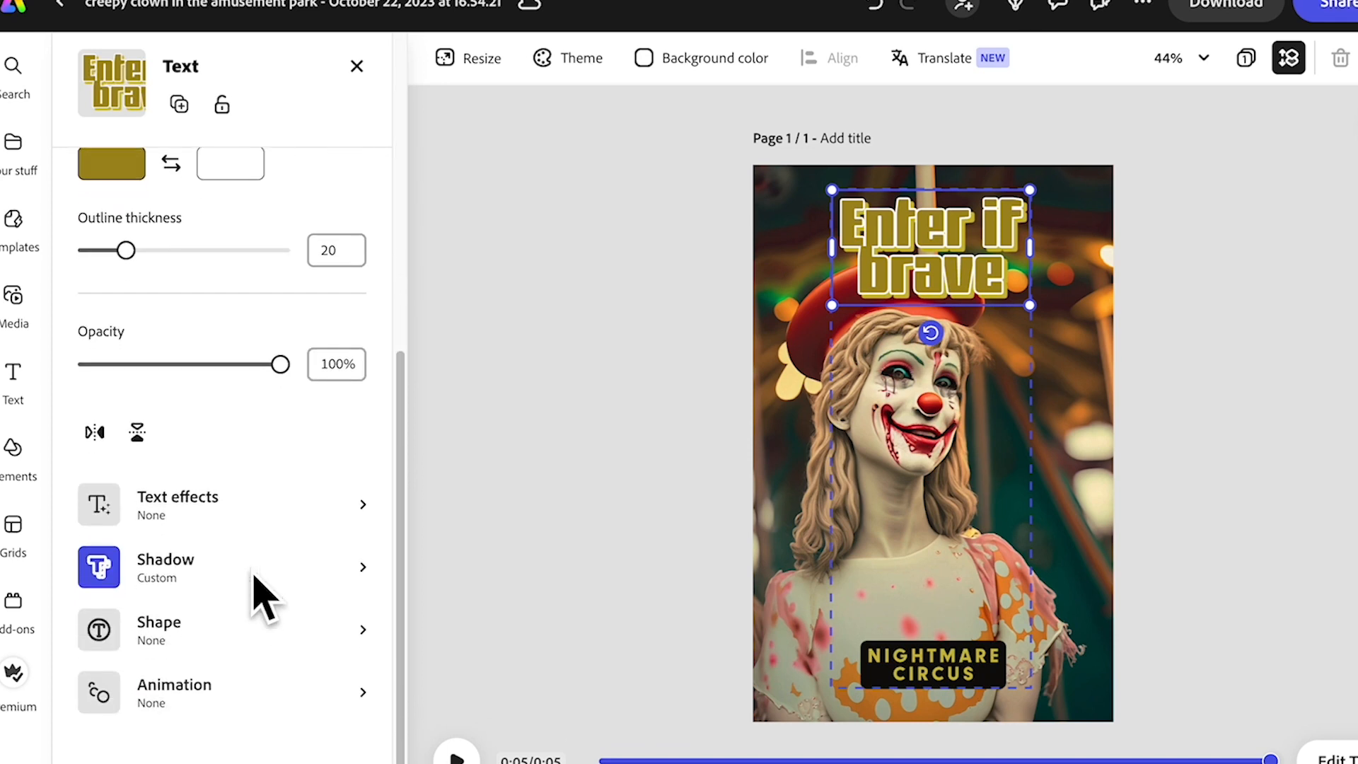
pyautogui.click(356, 66)
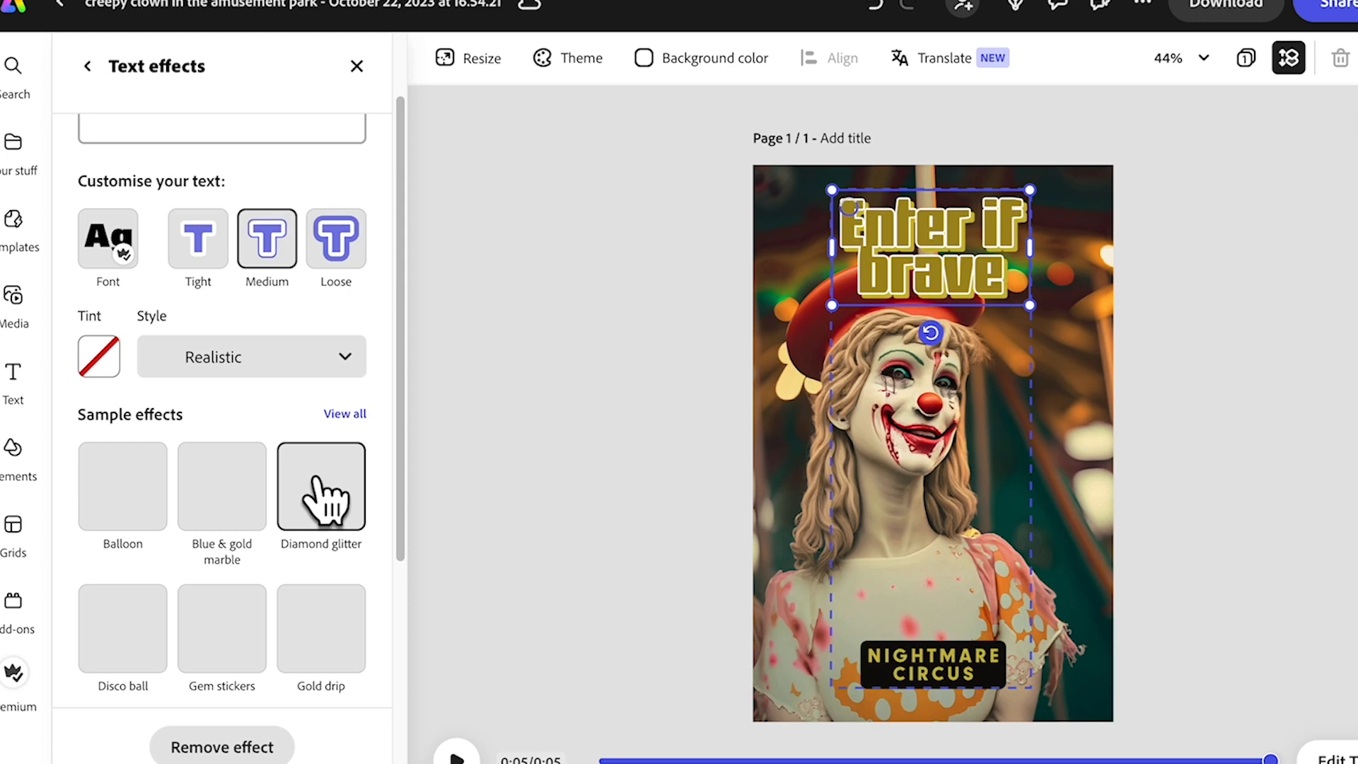
pyautogui.click(320, 486)
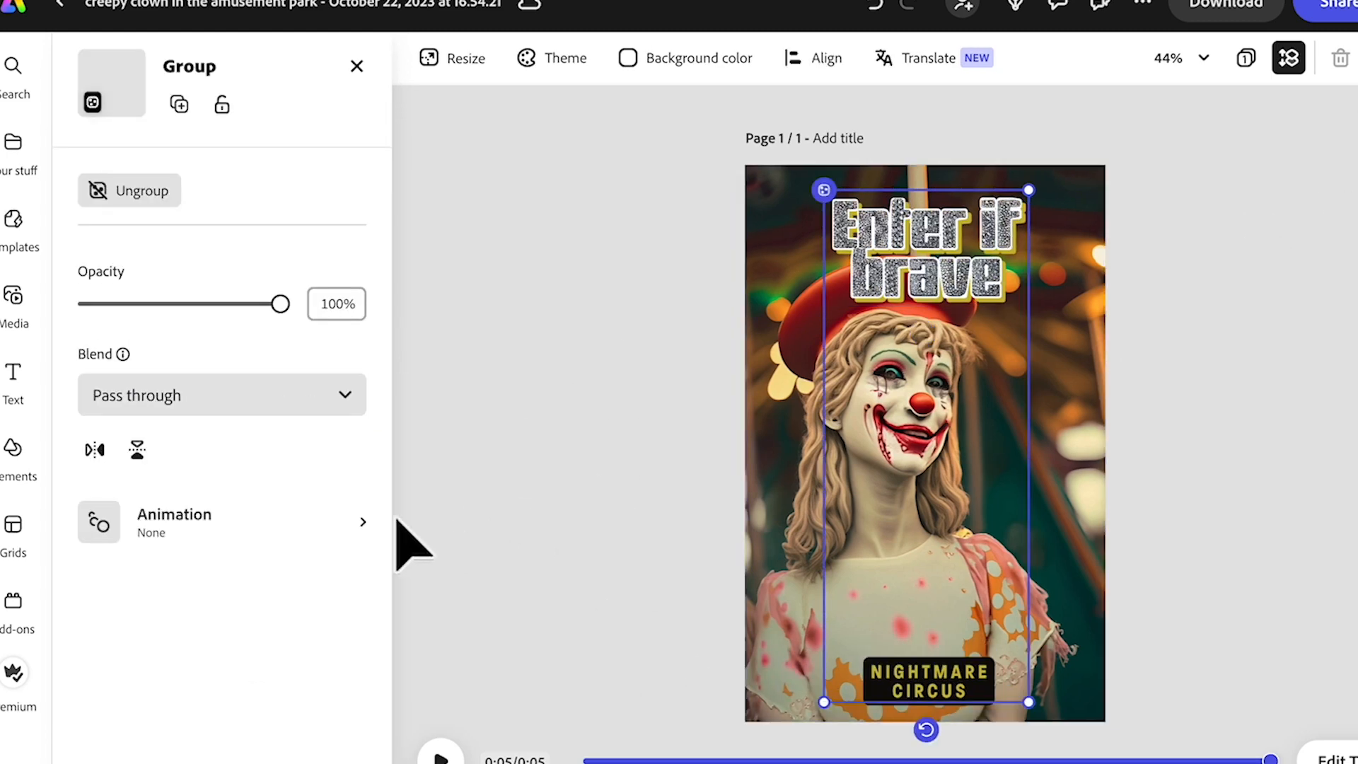
# Animate the title with a 1-second Fade in entrance using the Soft personality
pyautogui.click(173, 521)
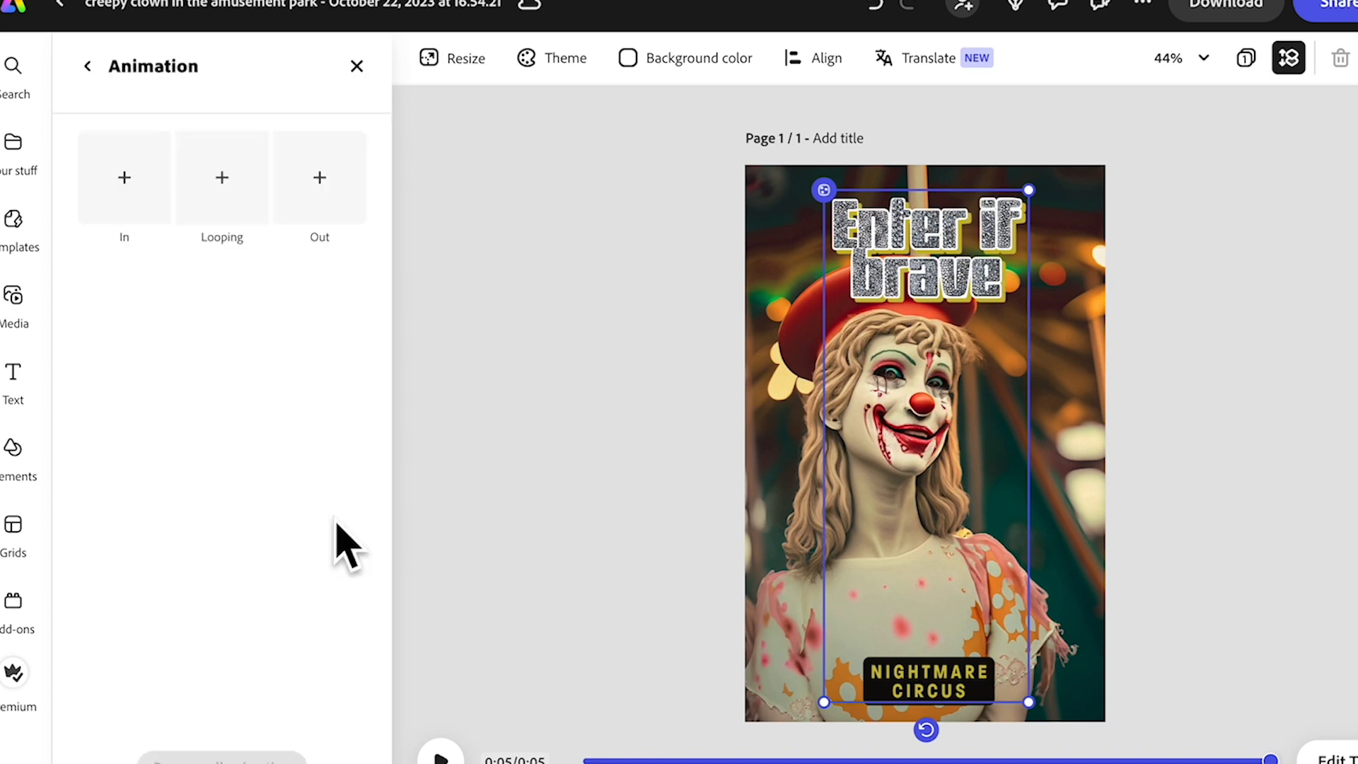
pyautogui.click(124, 178)
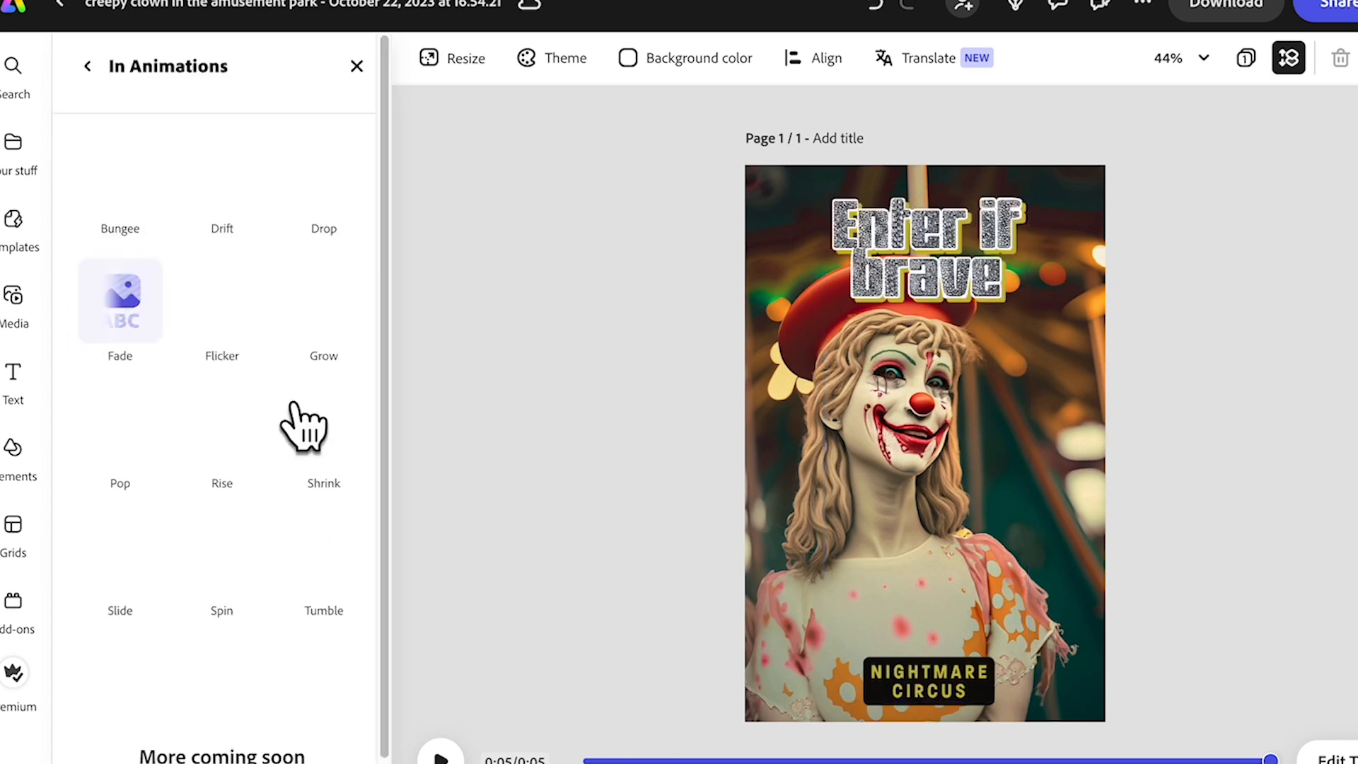
pyautogui.click(120, 301)
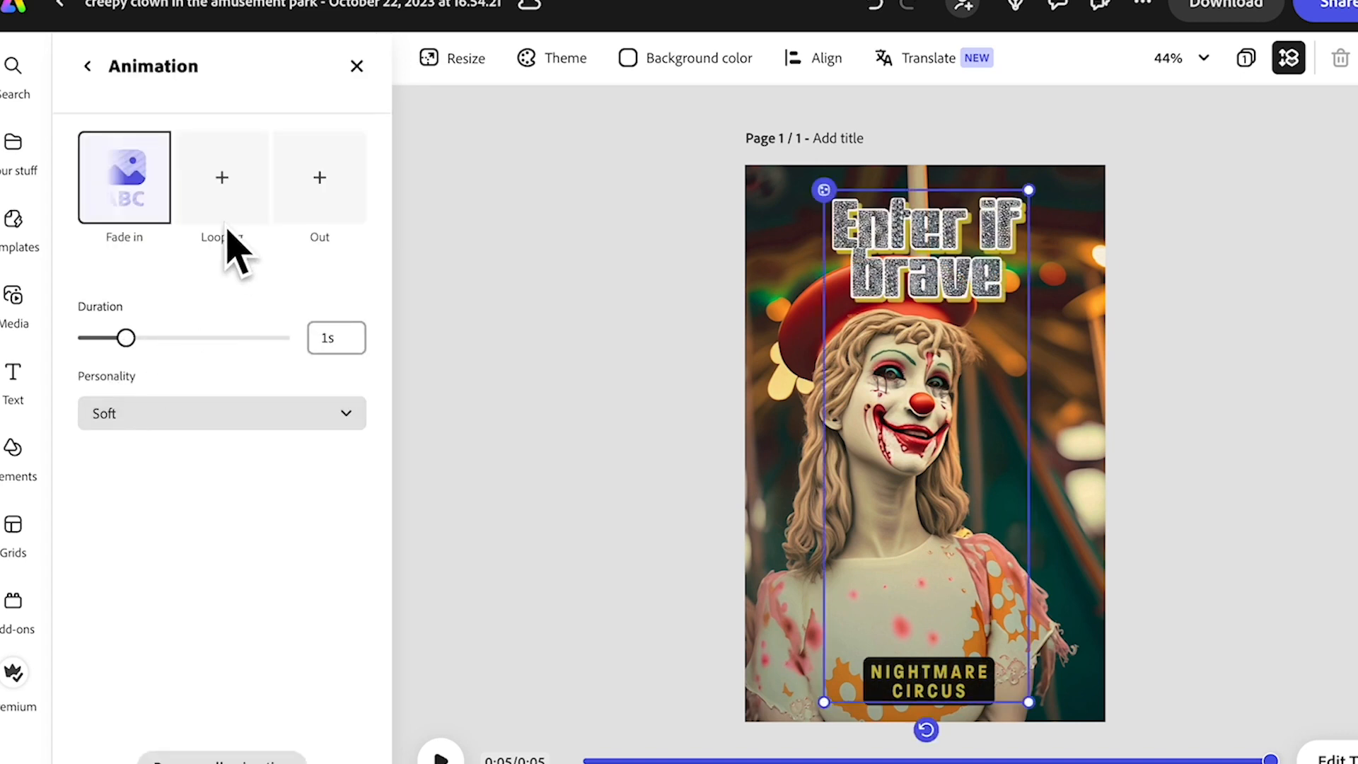
pyautogui.click(221, 414)
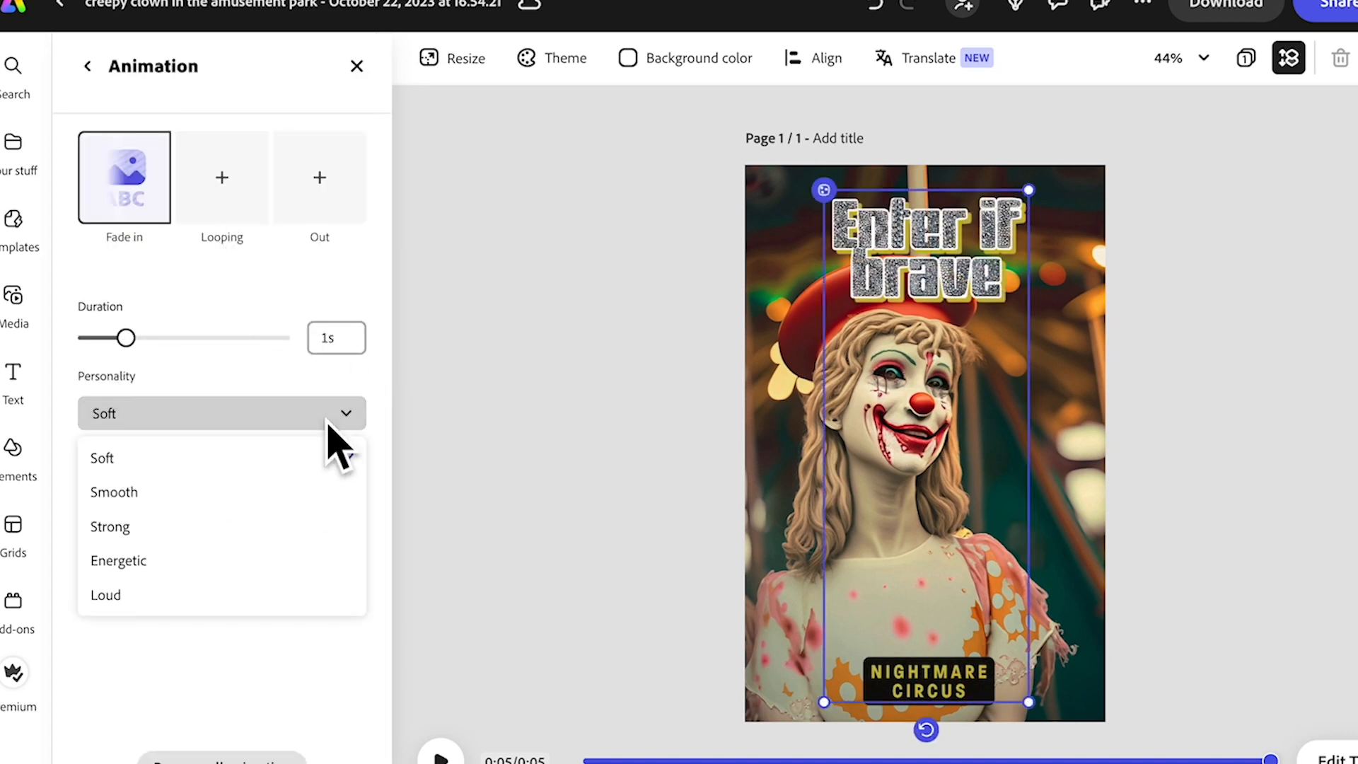
pyautogui.click(113, 491)
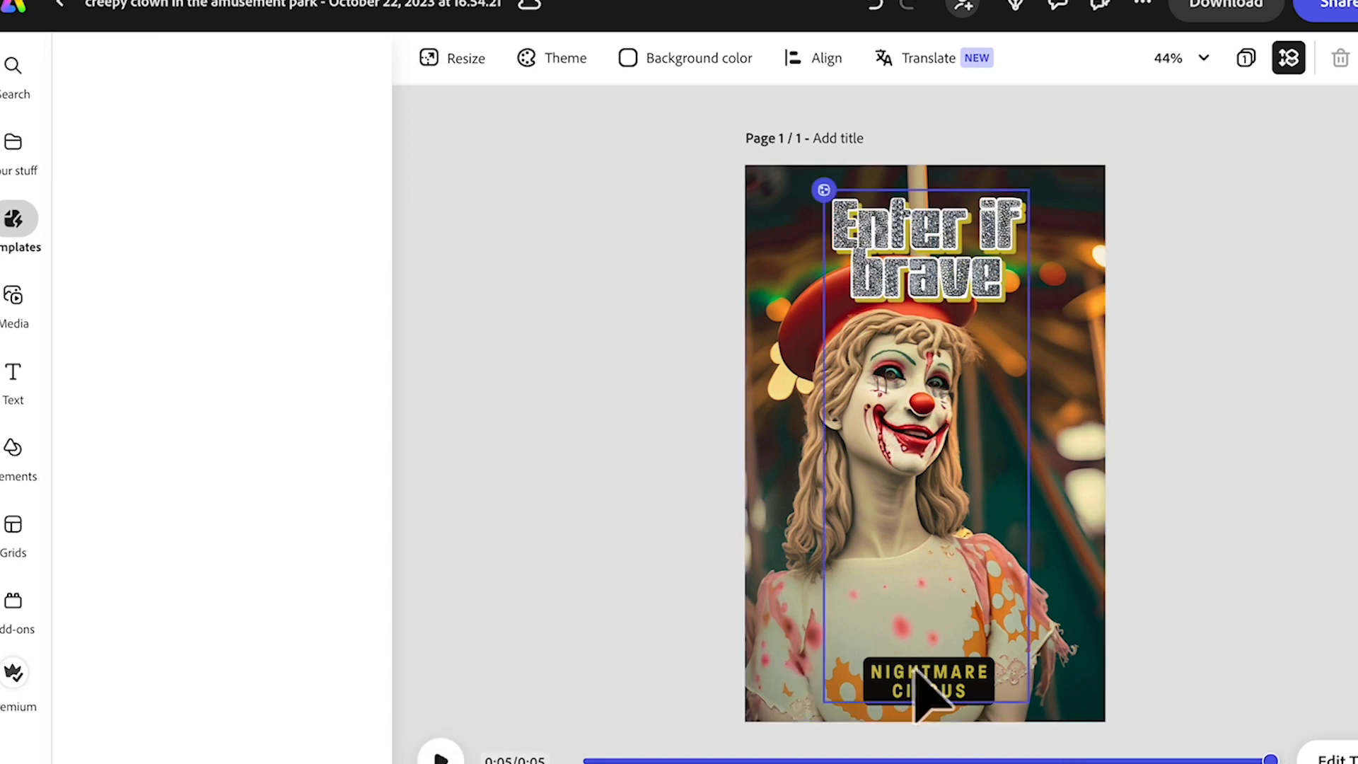
pyautogui.moveTo(961, 182)
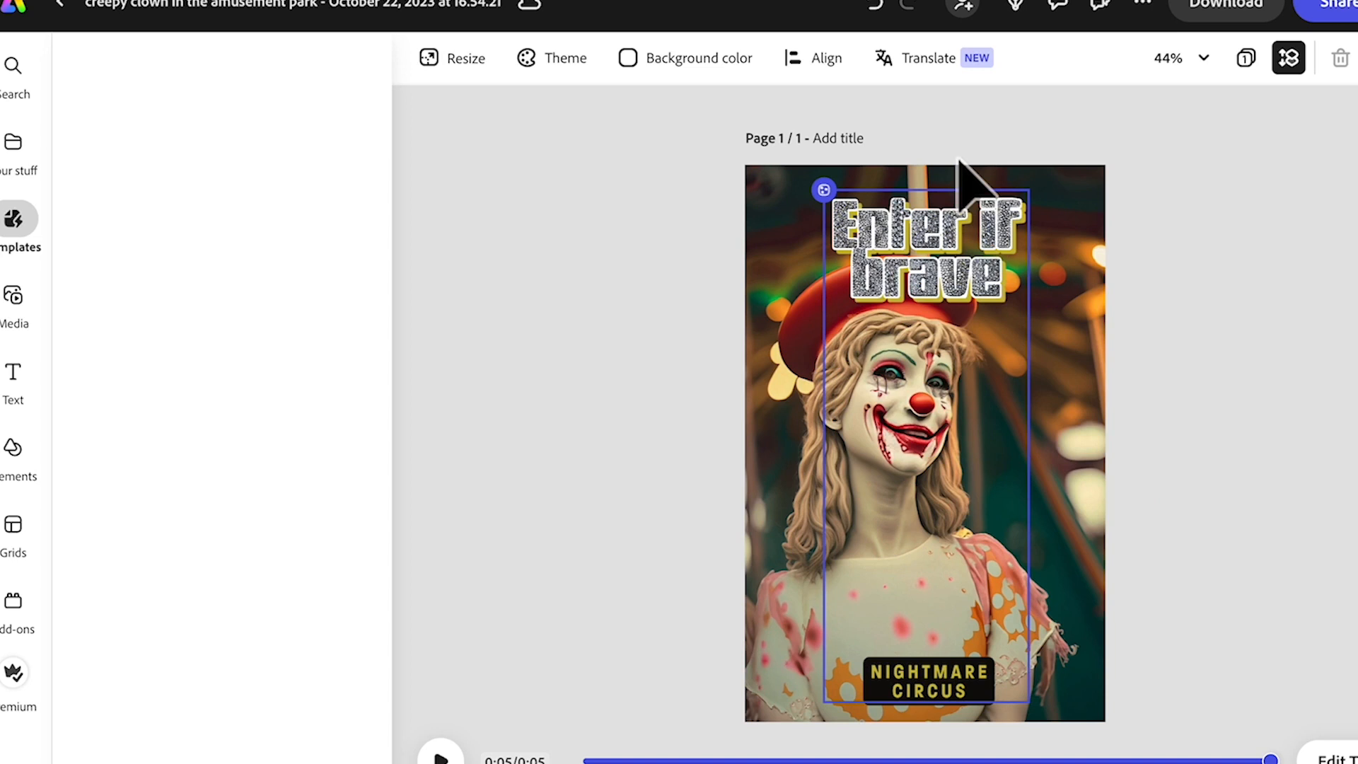
pyautogui.moveTo(1245, 30)
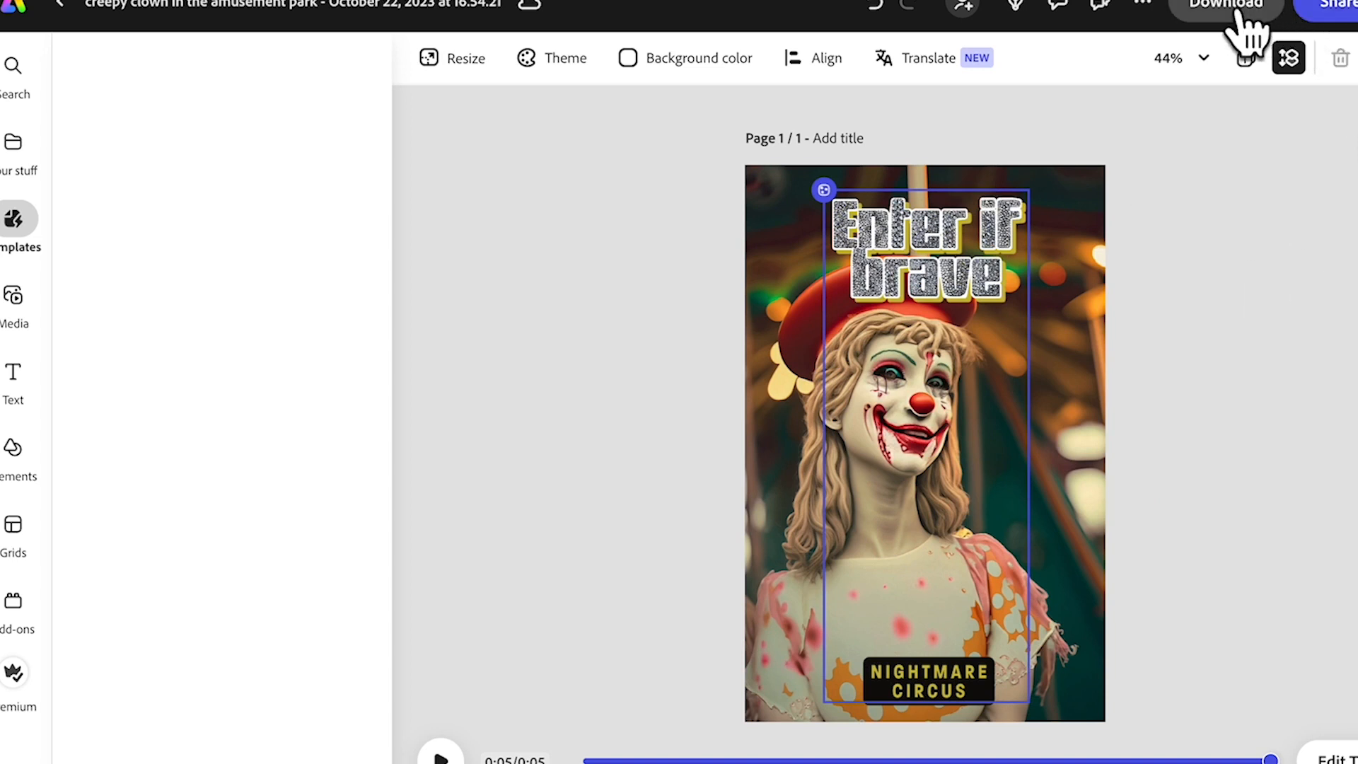
# Download the Nightmare Circus story as an original-size MP4 video
pyautogui.click(1224, 9)
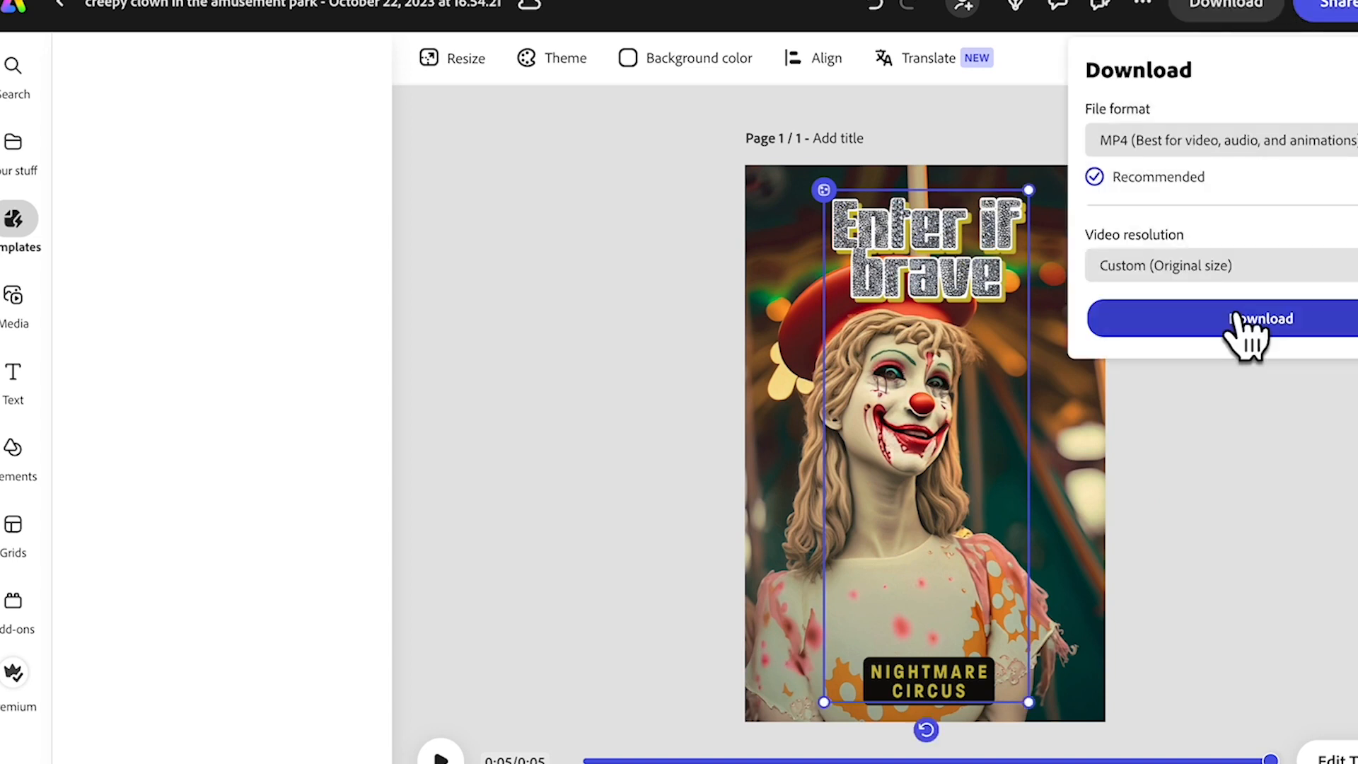
pyautogui.click(1261, 319)
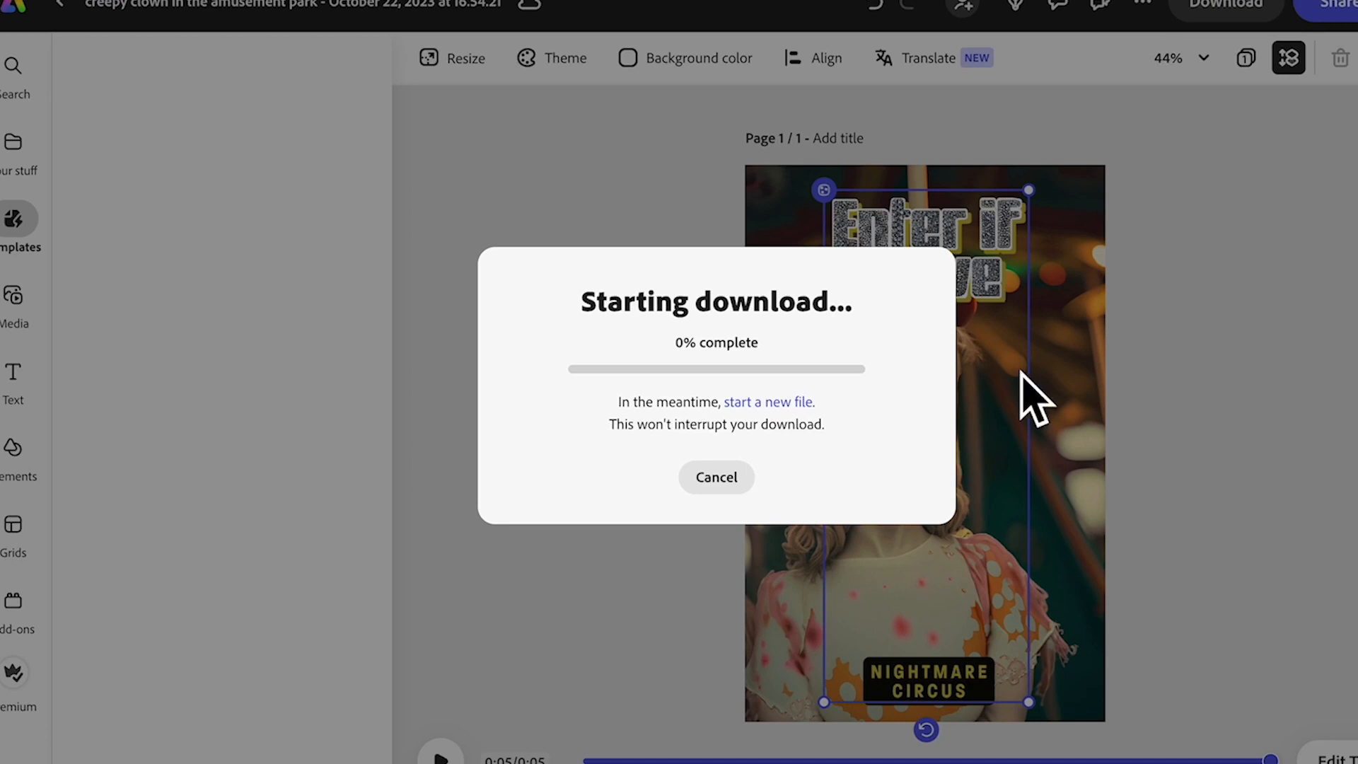
pyautogui.moveTo(845, 472)
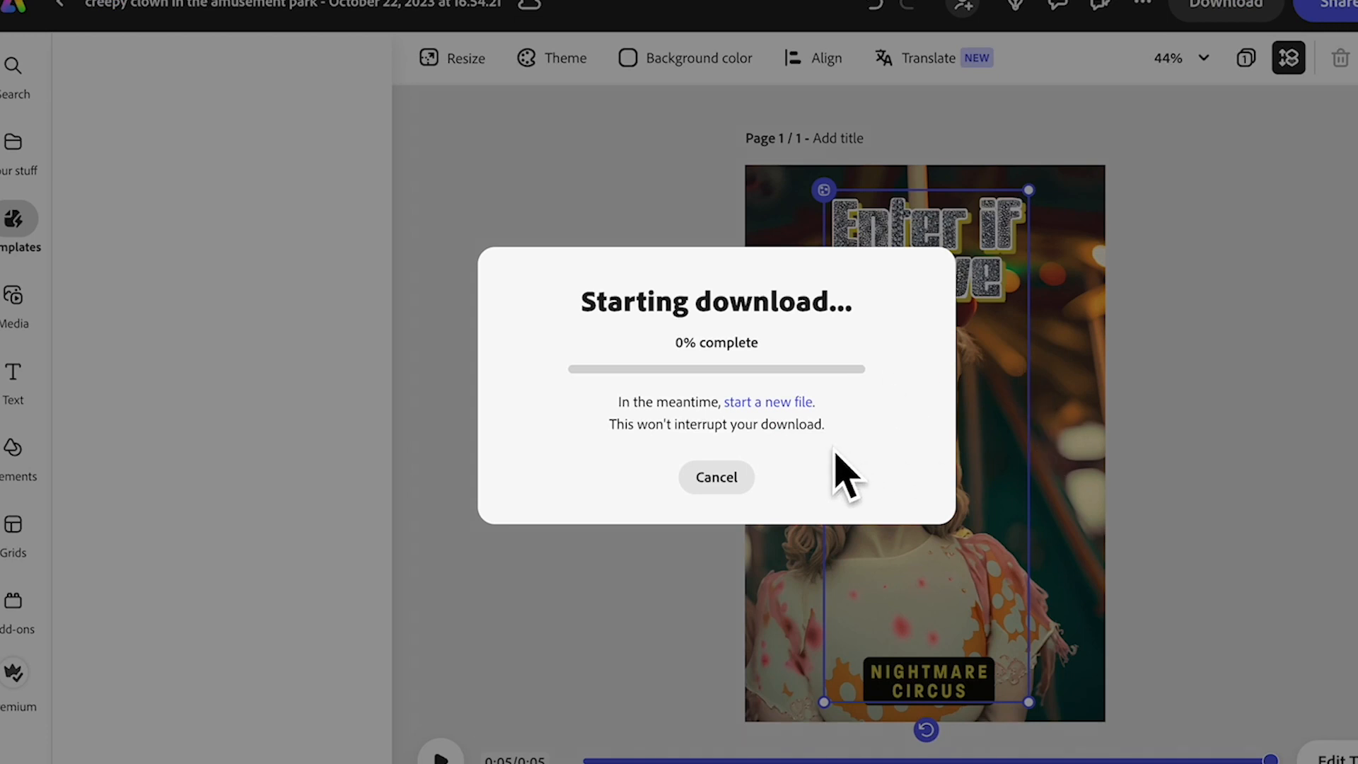
pyautogui.moveTo(845, 446)
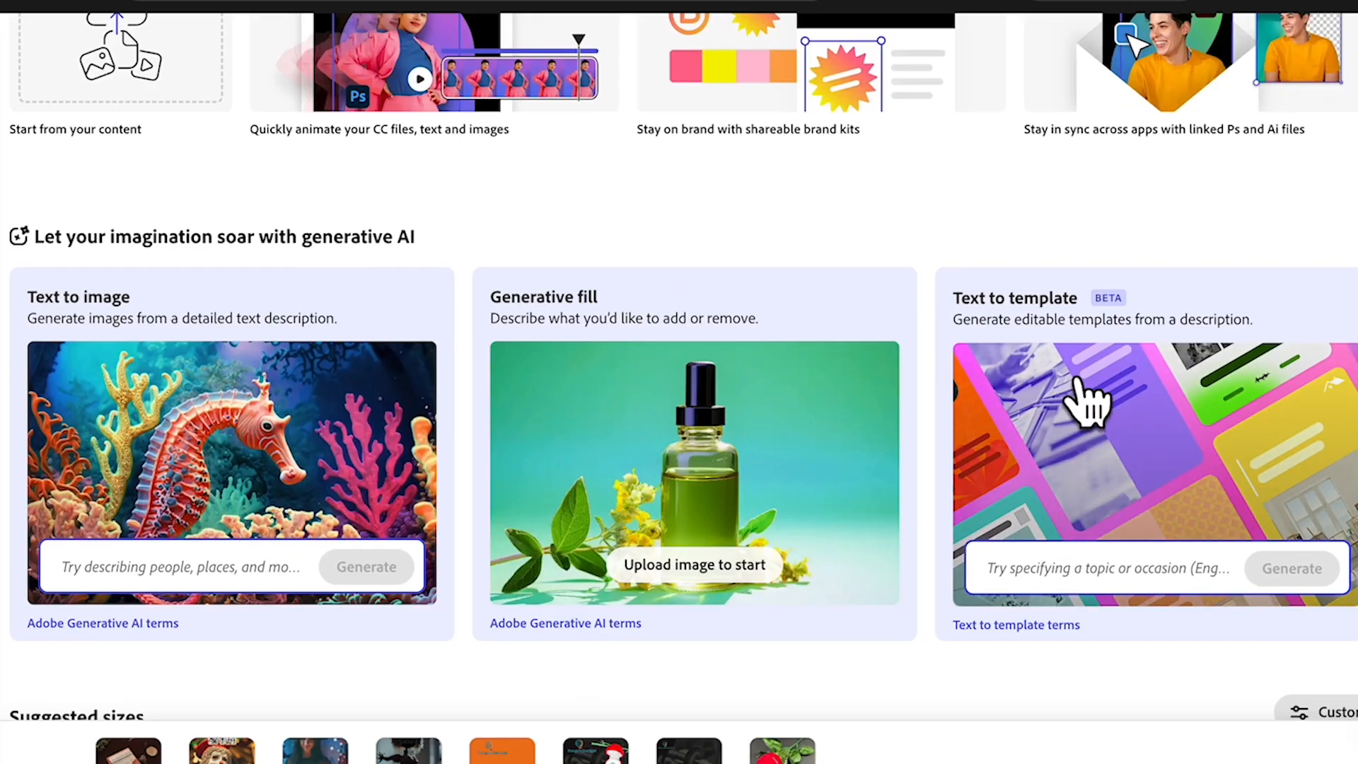
pyautogui.moveTo(788, 594)
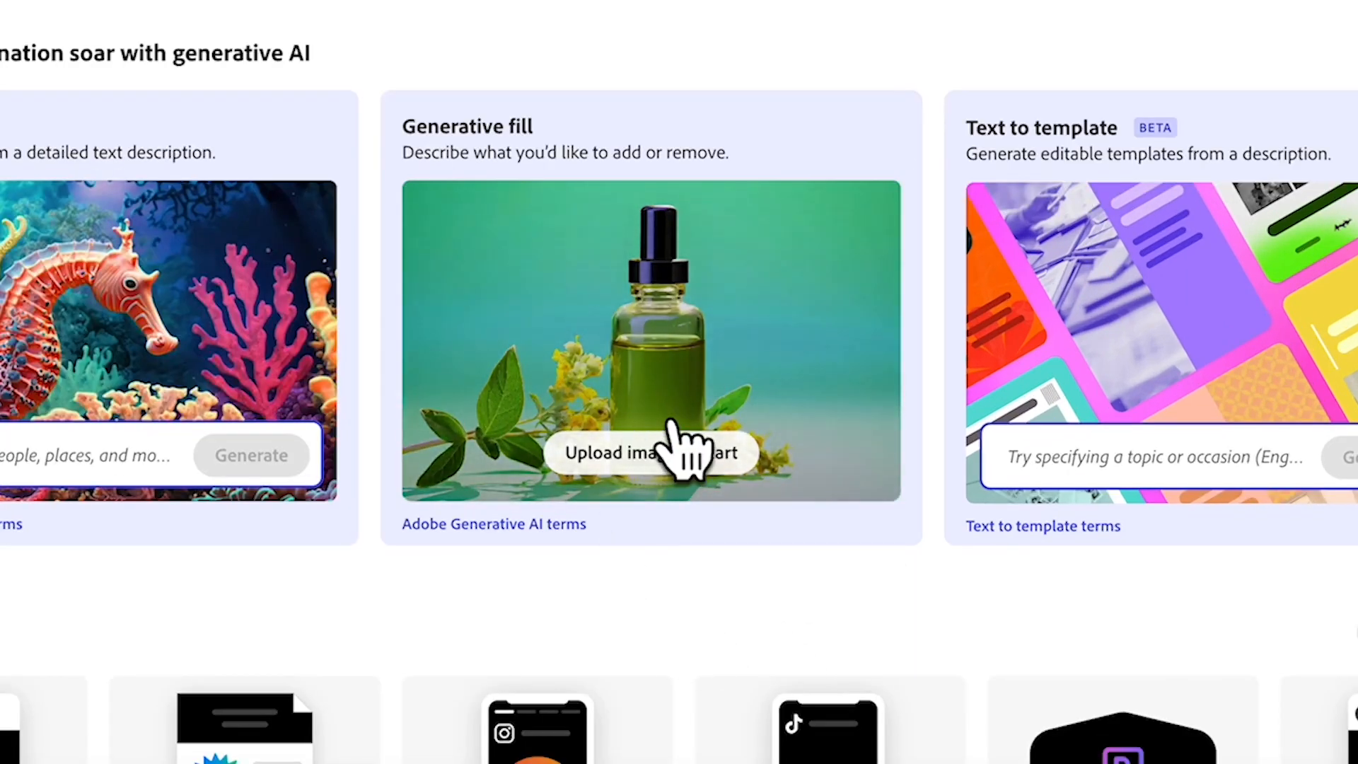
pyautogui.moveTo(684, 438)
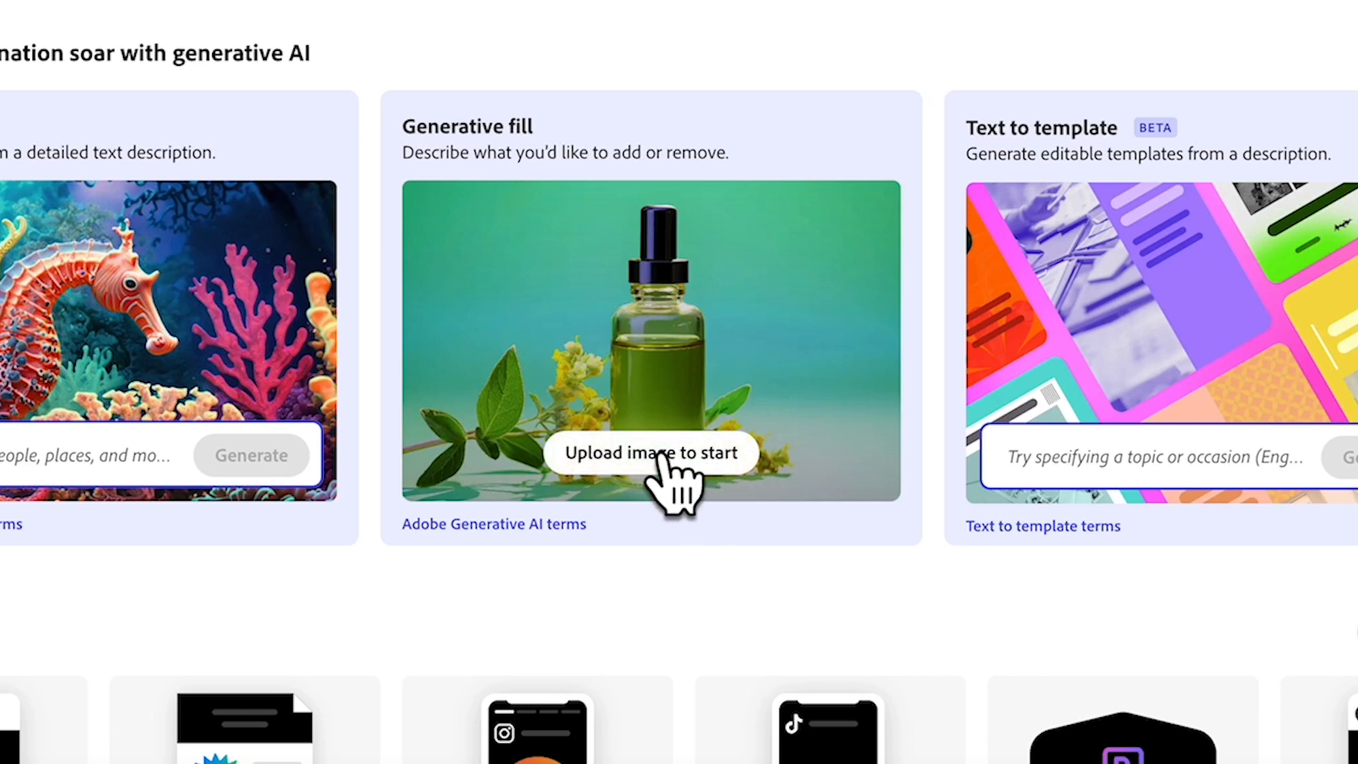
# Upload the teal kalimba photo into the Generative fill editor
pyautogui.click(650, 453)
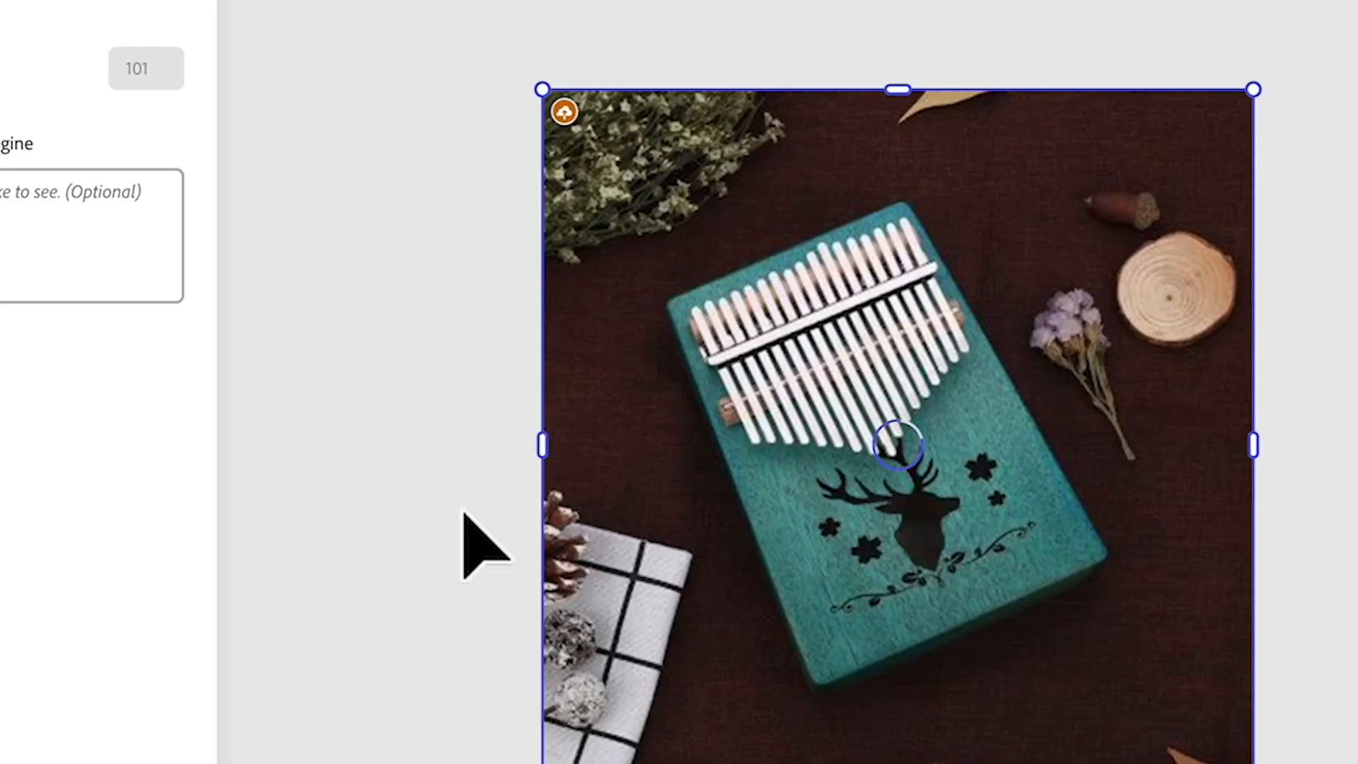
pyautogui.moveTo(221, 234)
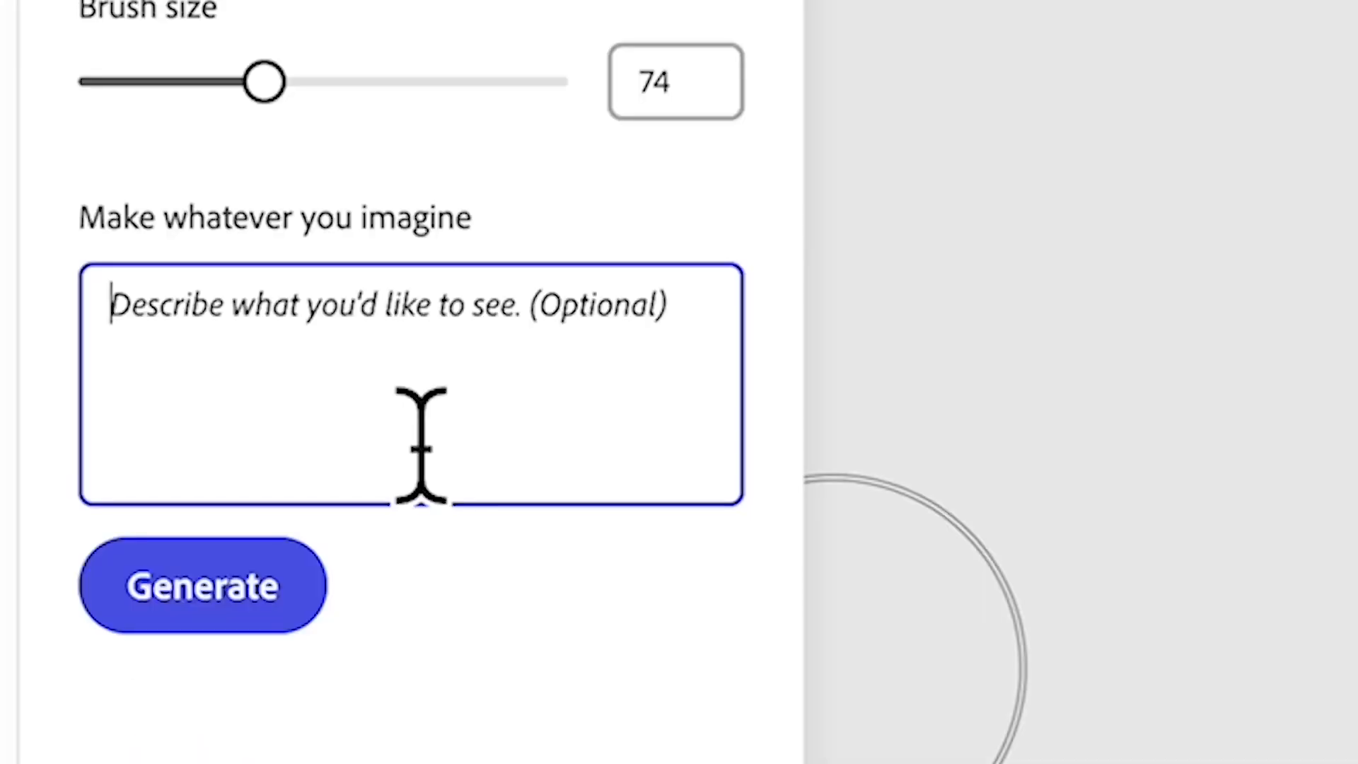
# Generate a wooden flute in the painted left area using the prompt 'flute'
pyautogui.click(203, 585)
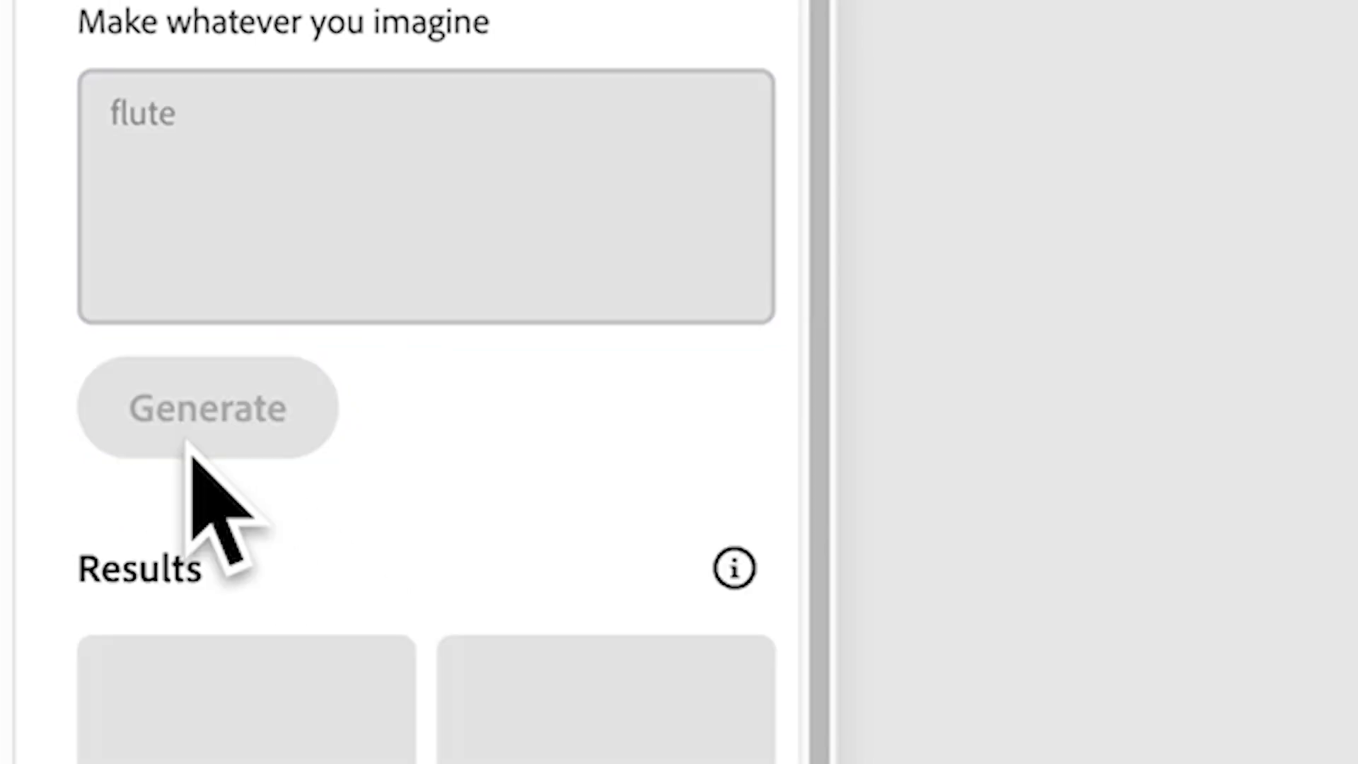
pyautogui.click(208, 408)
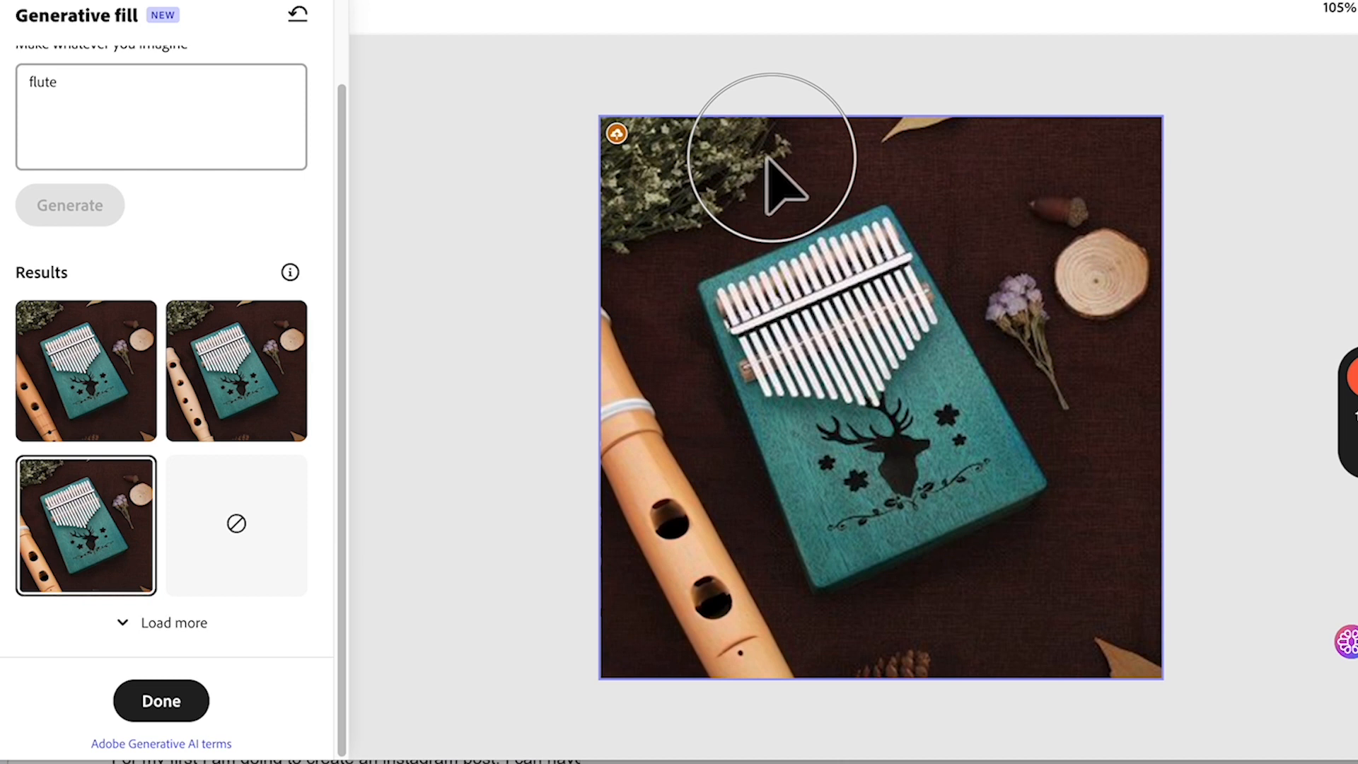
pyautogui.moveTo(987, 156)
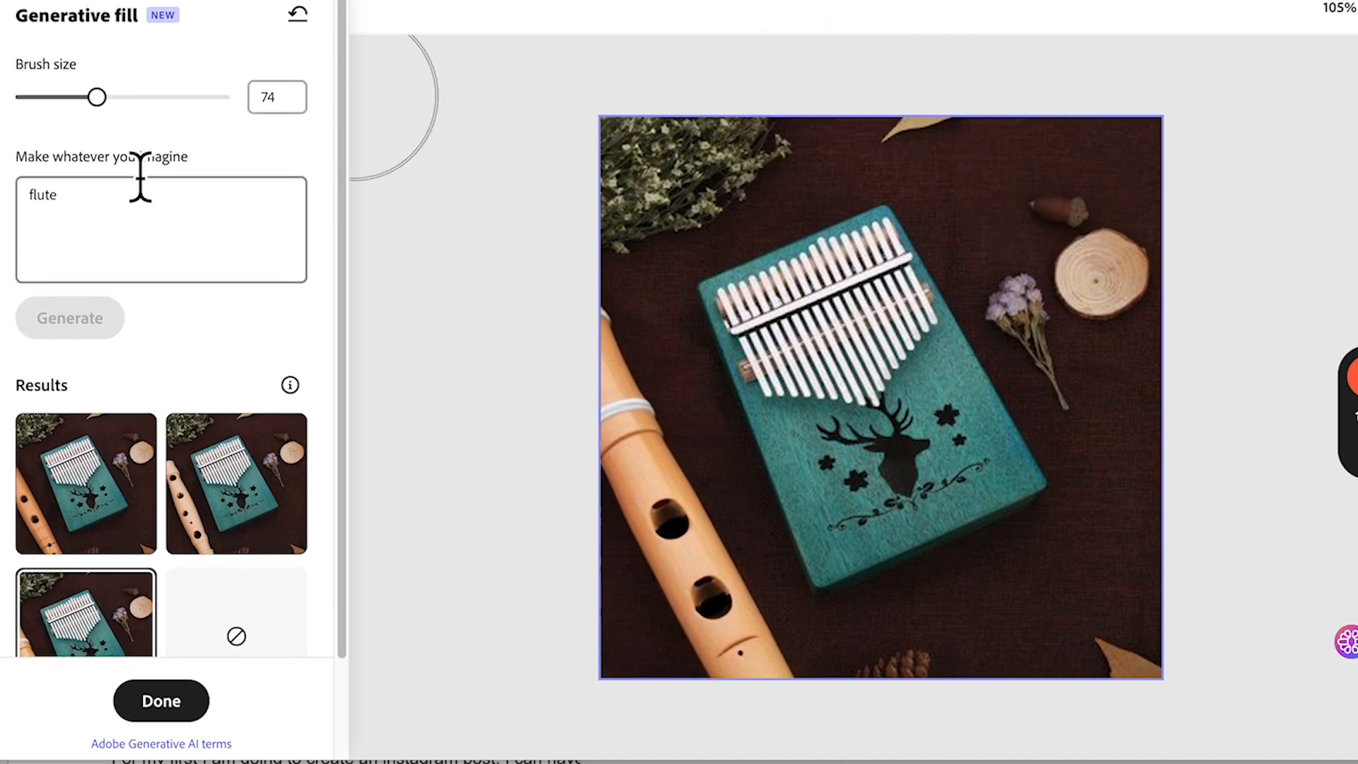
pyautogui.moveTo(639, 186)
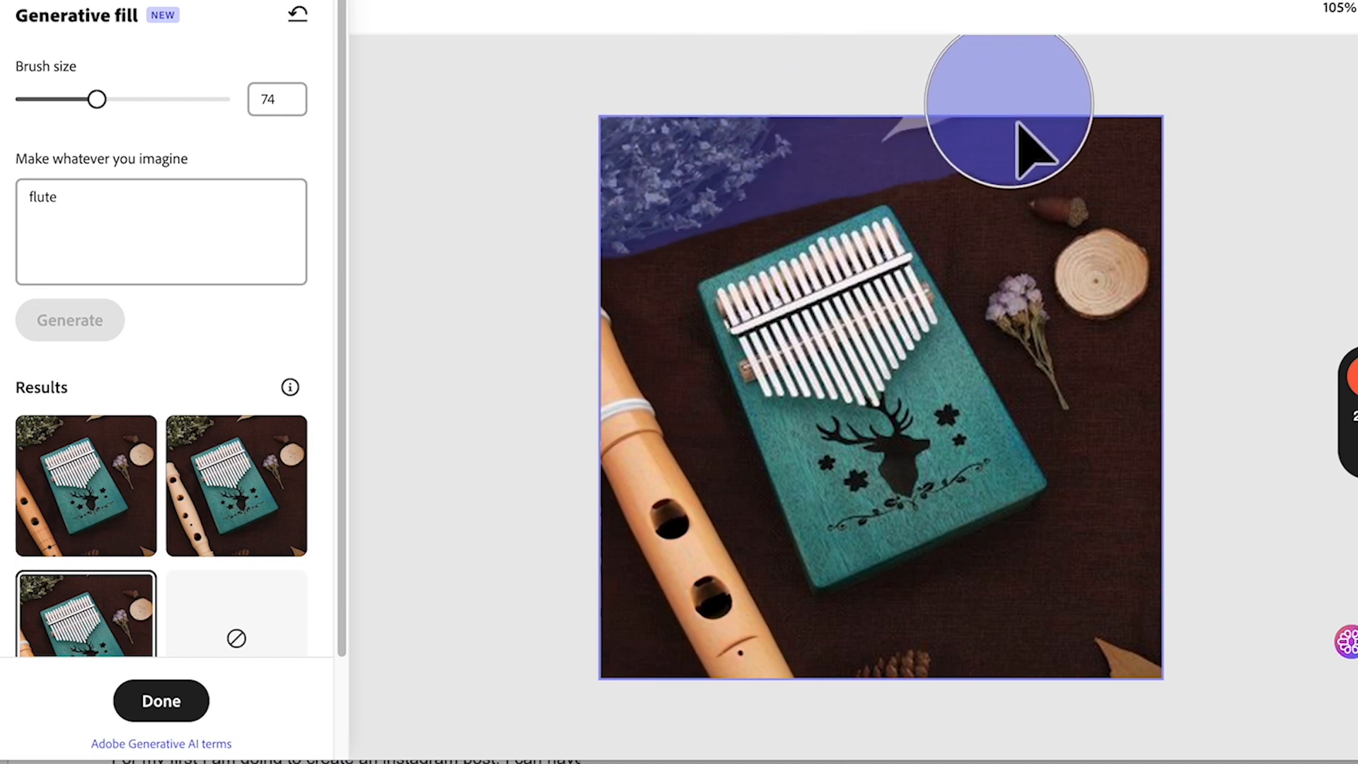
# Generate 'silk cloth' around the kalimba's edges and apply the bluish second variation
pyautogui.write('silk c')
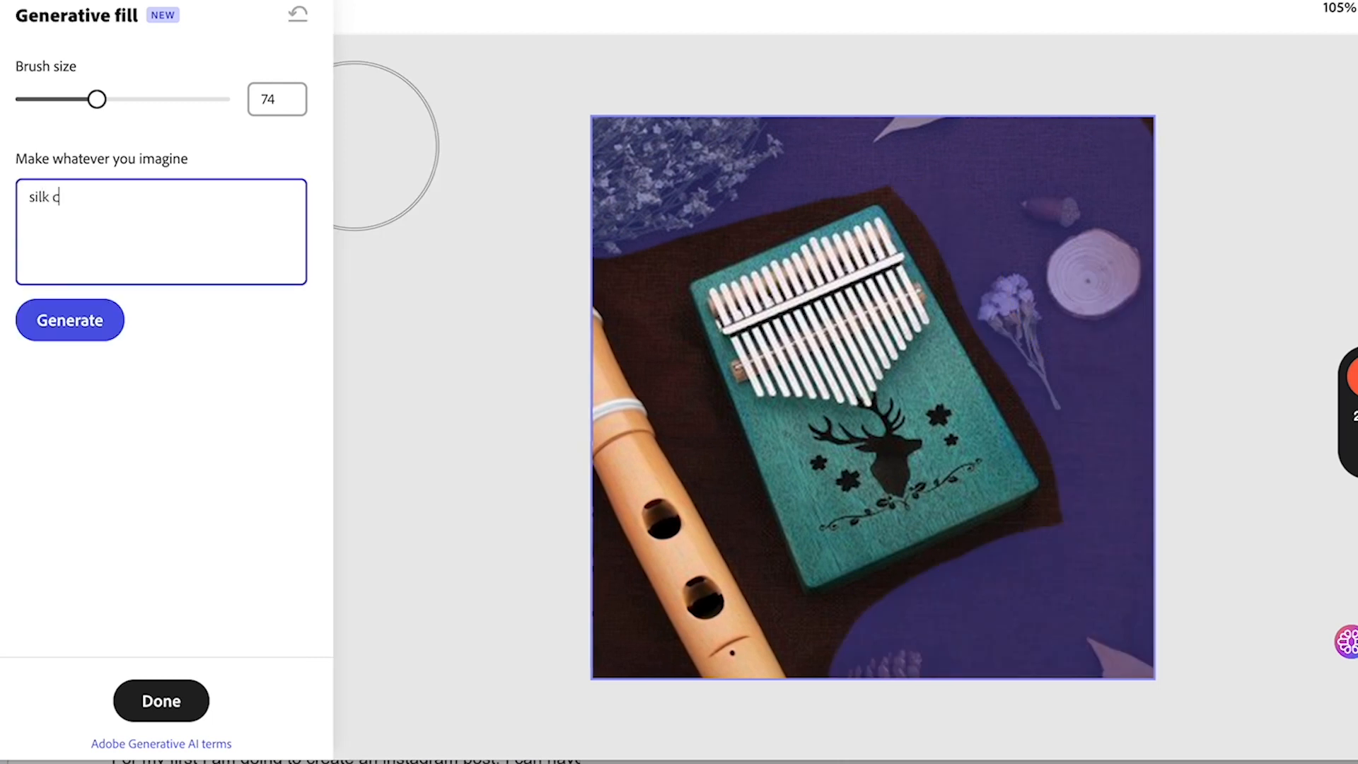
pyautogui.click(69, 320)
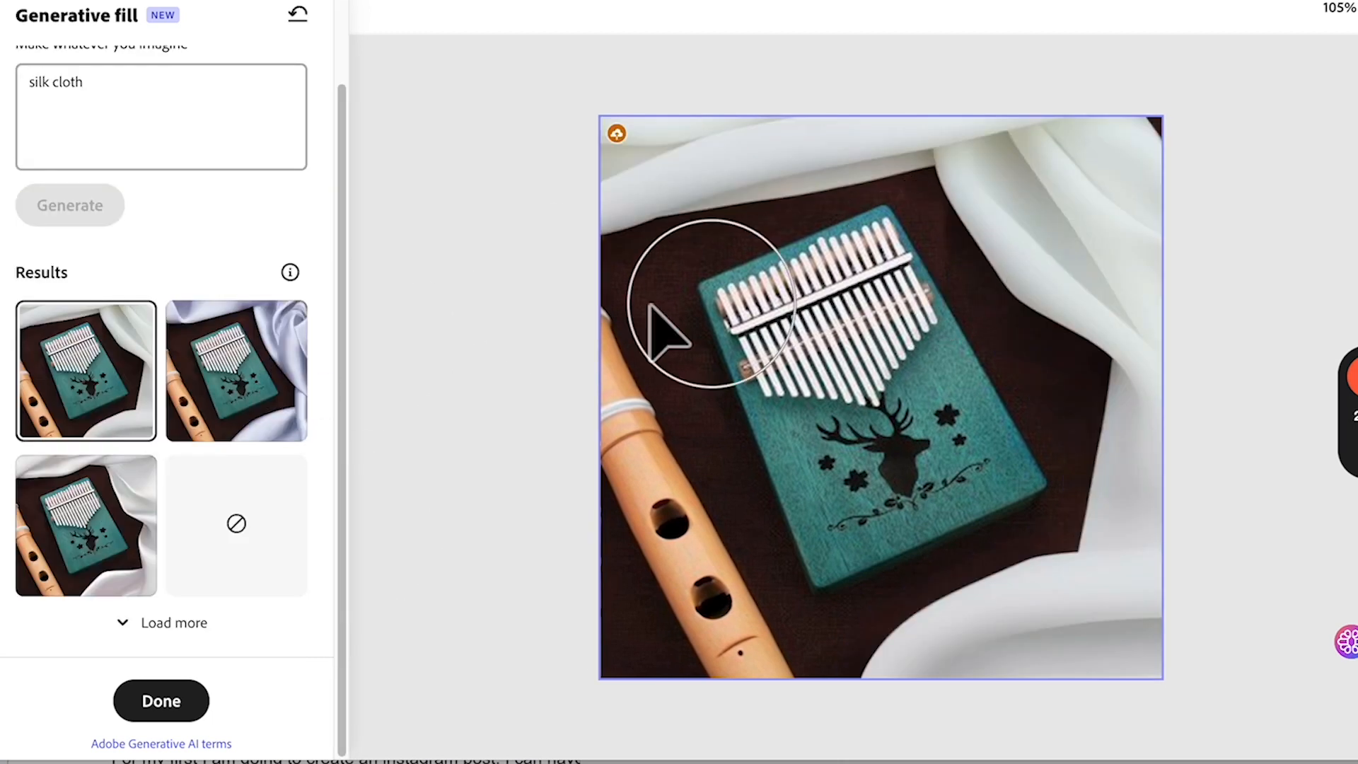
pyautogui.moveTo(892, 658)
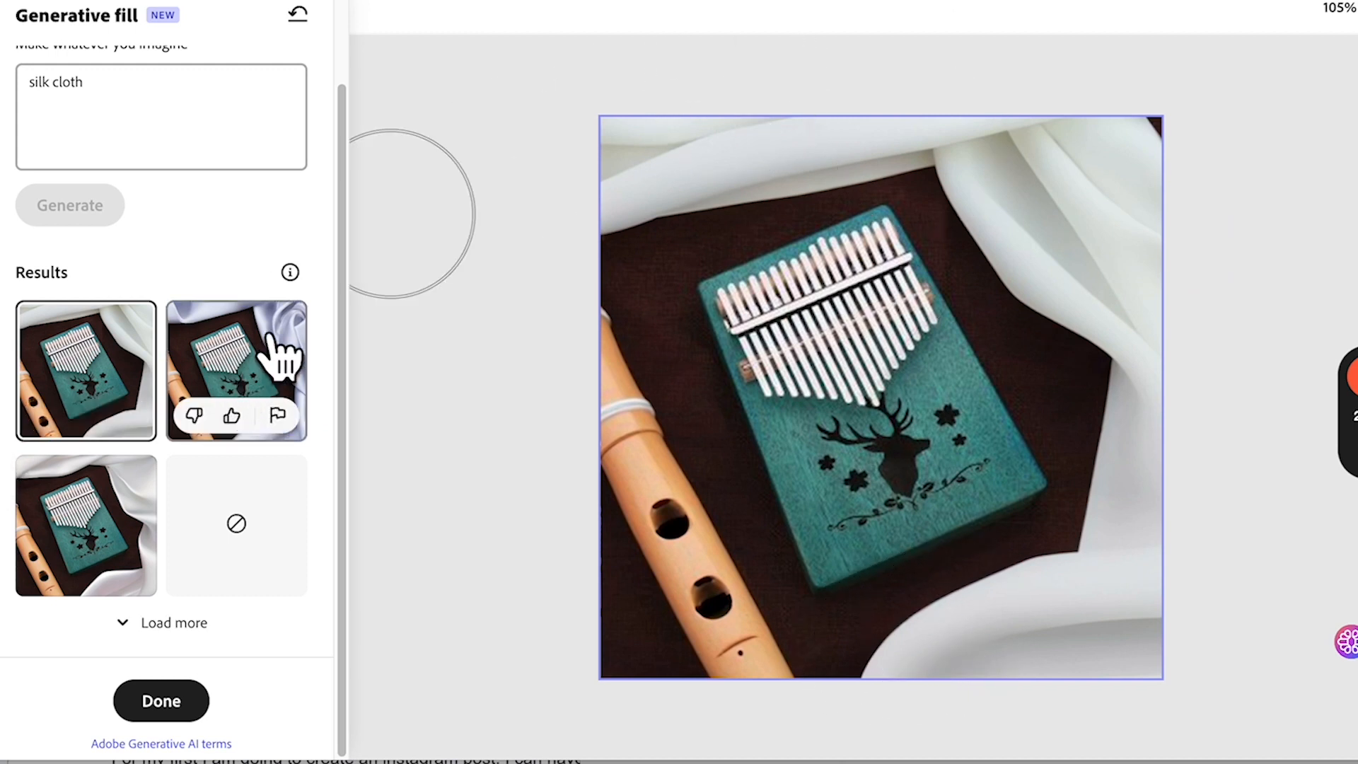
pyautogui.click(85, 524)
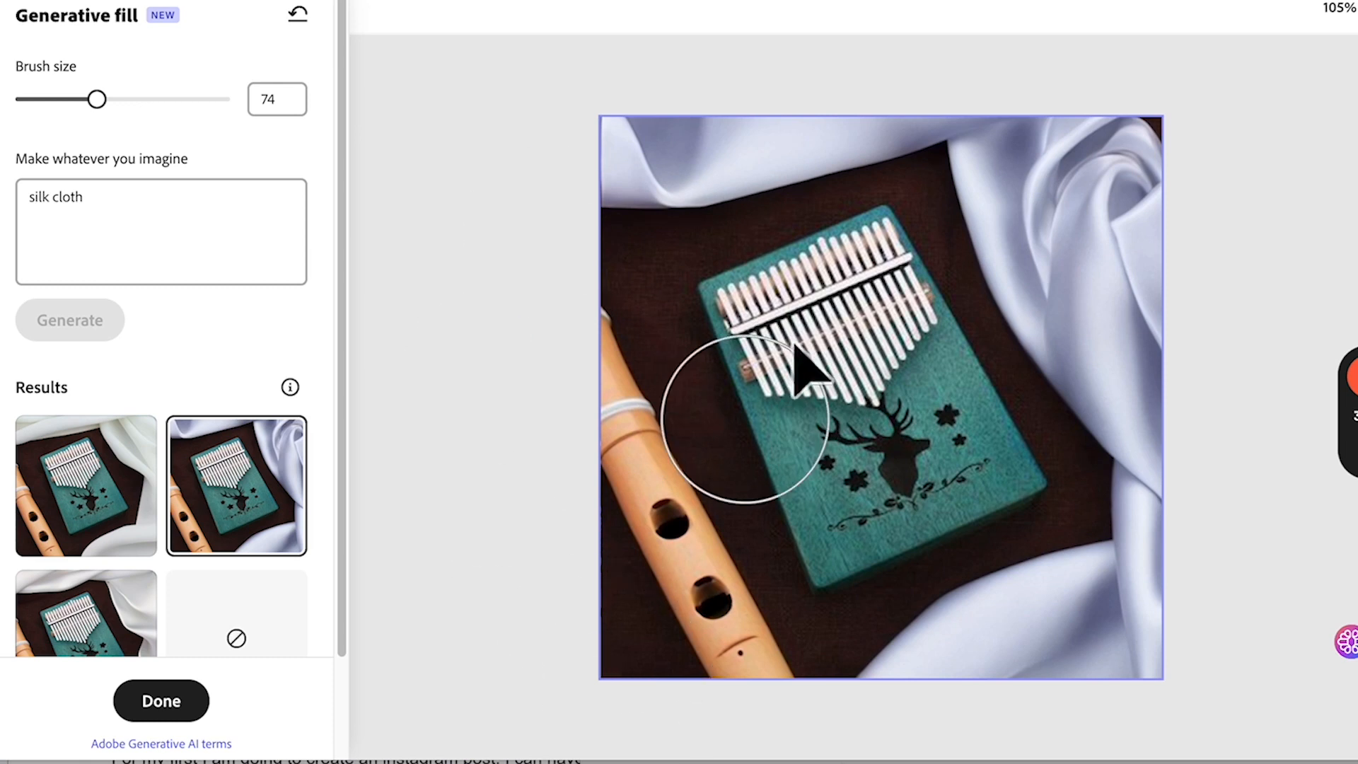
pyautogui.moveTo(1009, 507)
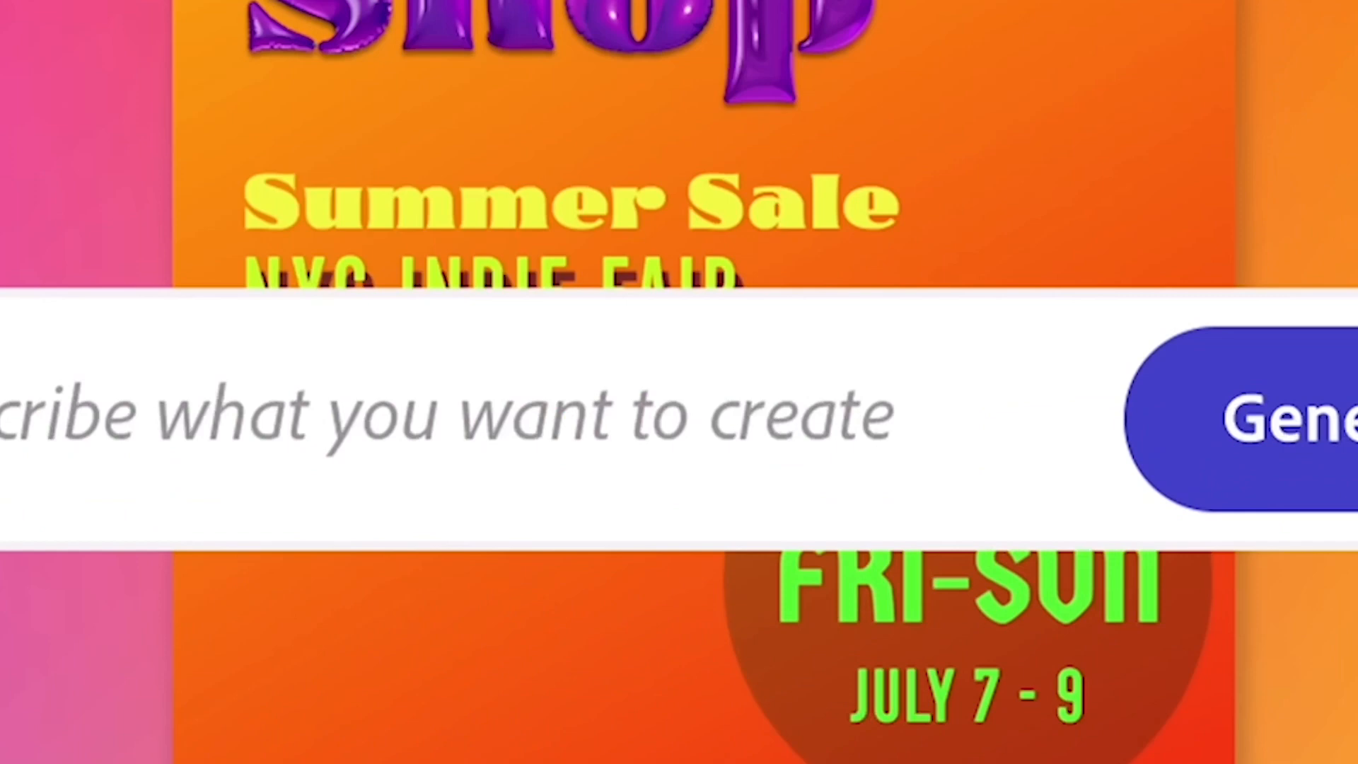
# Enter the prompt 'Flower illustration' over the orange Pop-Up Shop poster
pyautogui.write('Flower illustration')
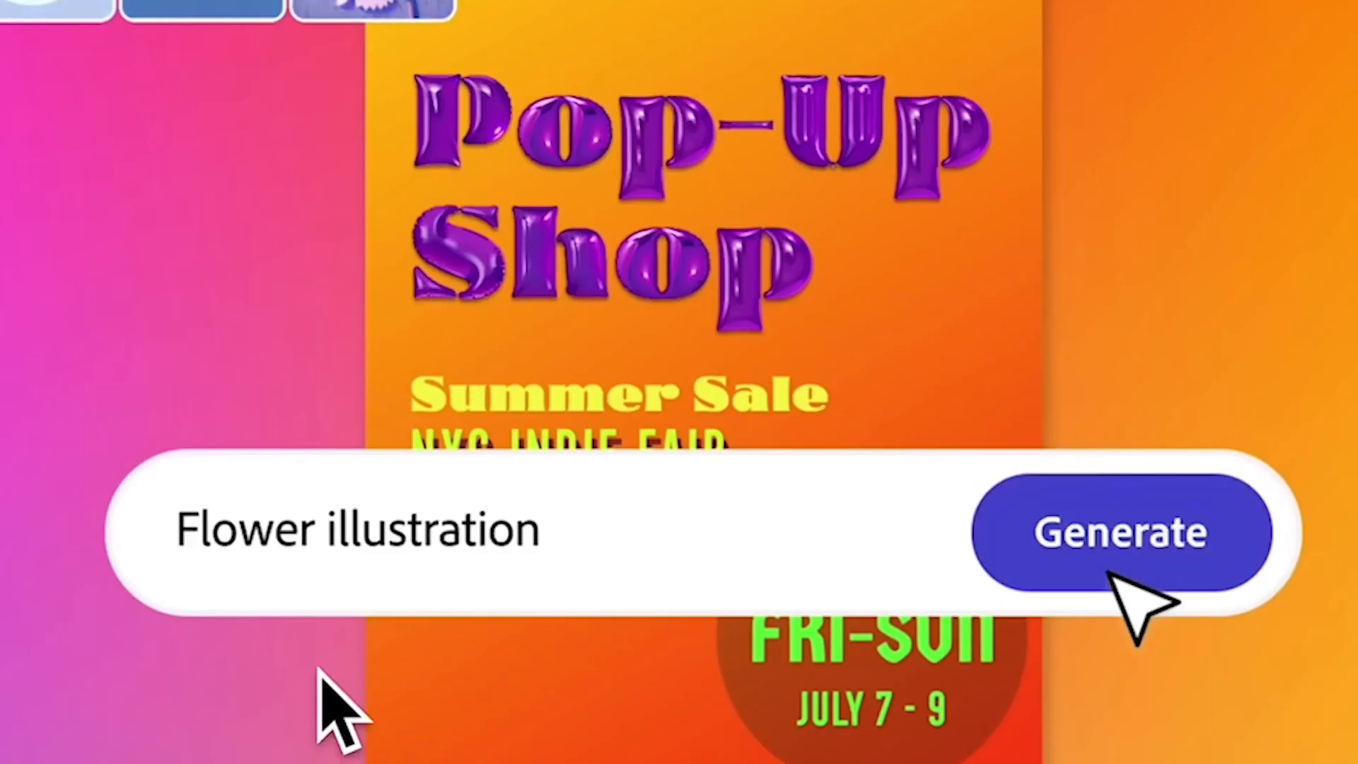